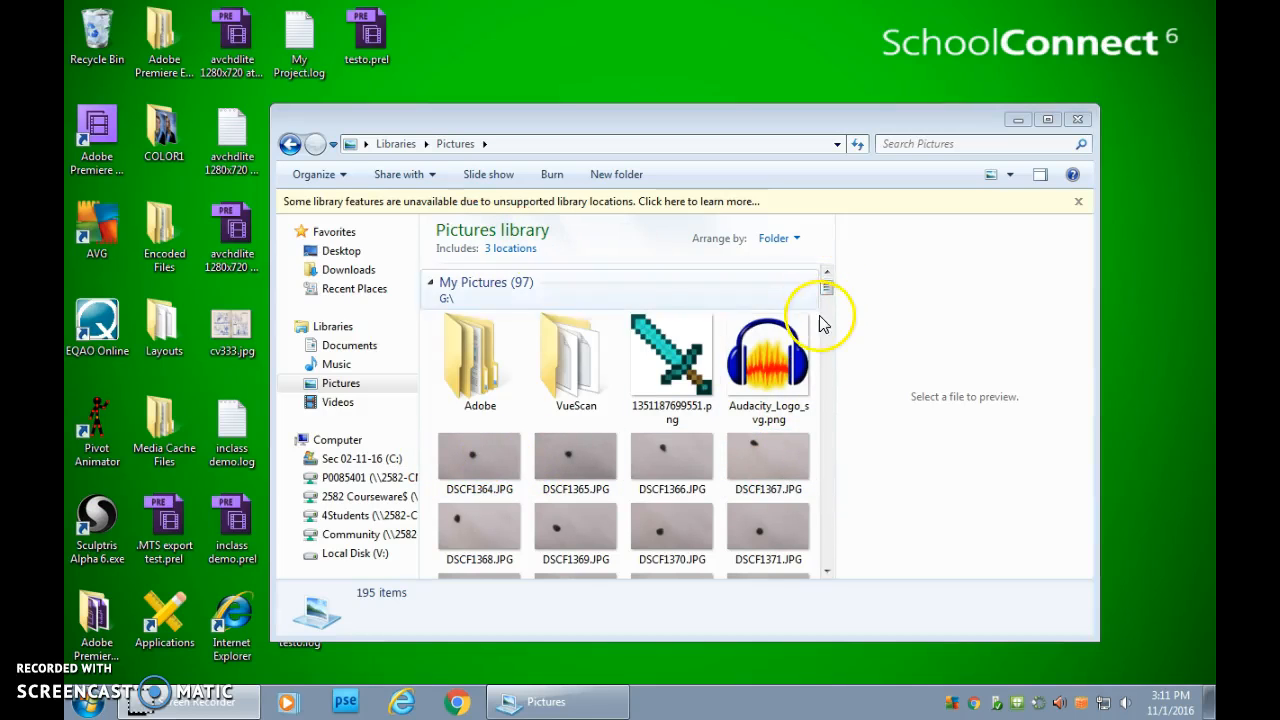
Launch Adobe Premiere Elements 11 from its desktop shortcut
{"action": "scroll", "scroll_direction": "down", "scroll_amount": 3}
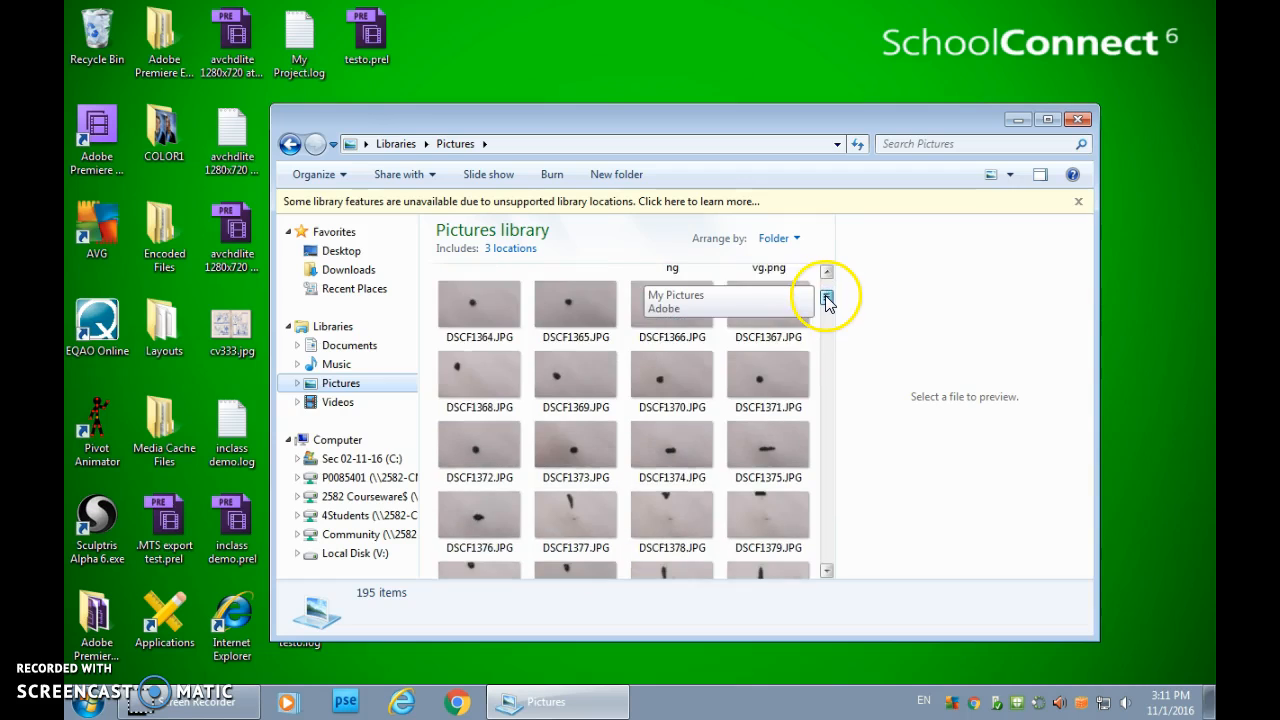
{"action": "left_click", "coordinate": [826, 296]}
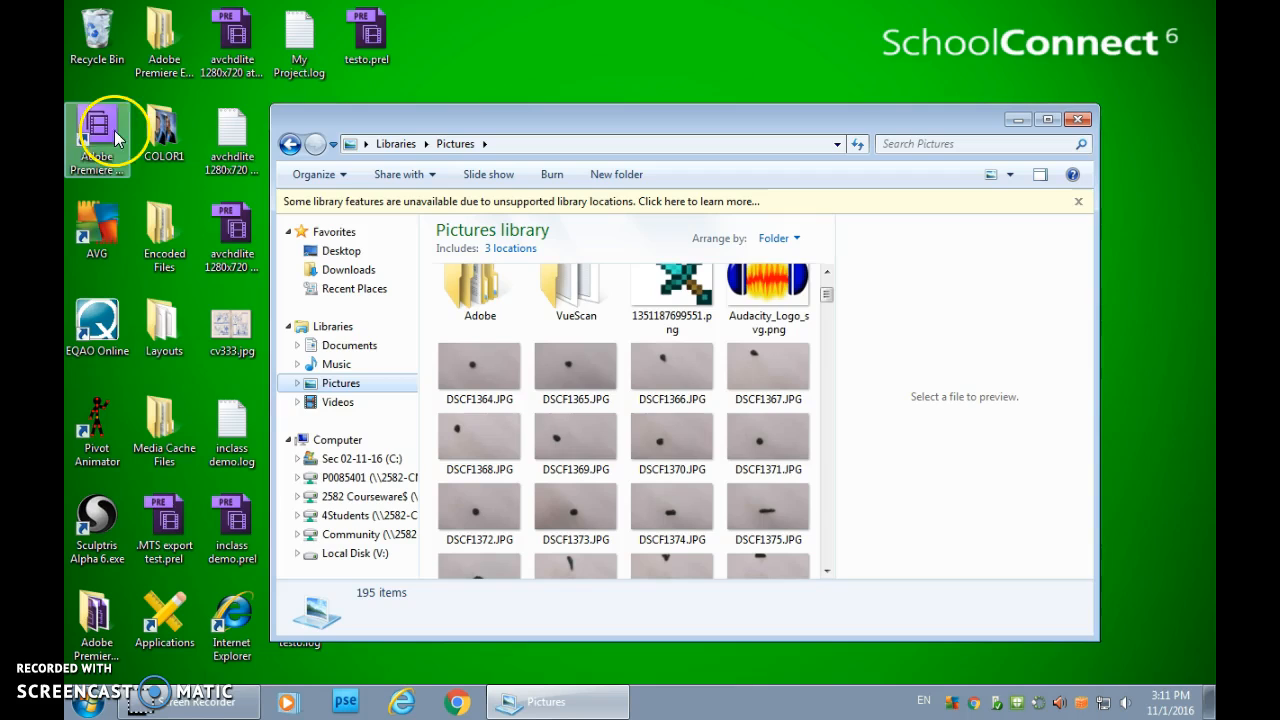
{"action": "left_click", "coordinate": [96, 130]}
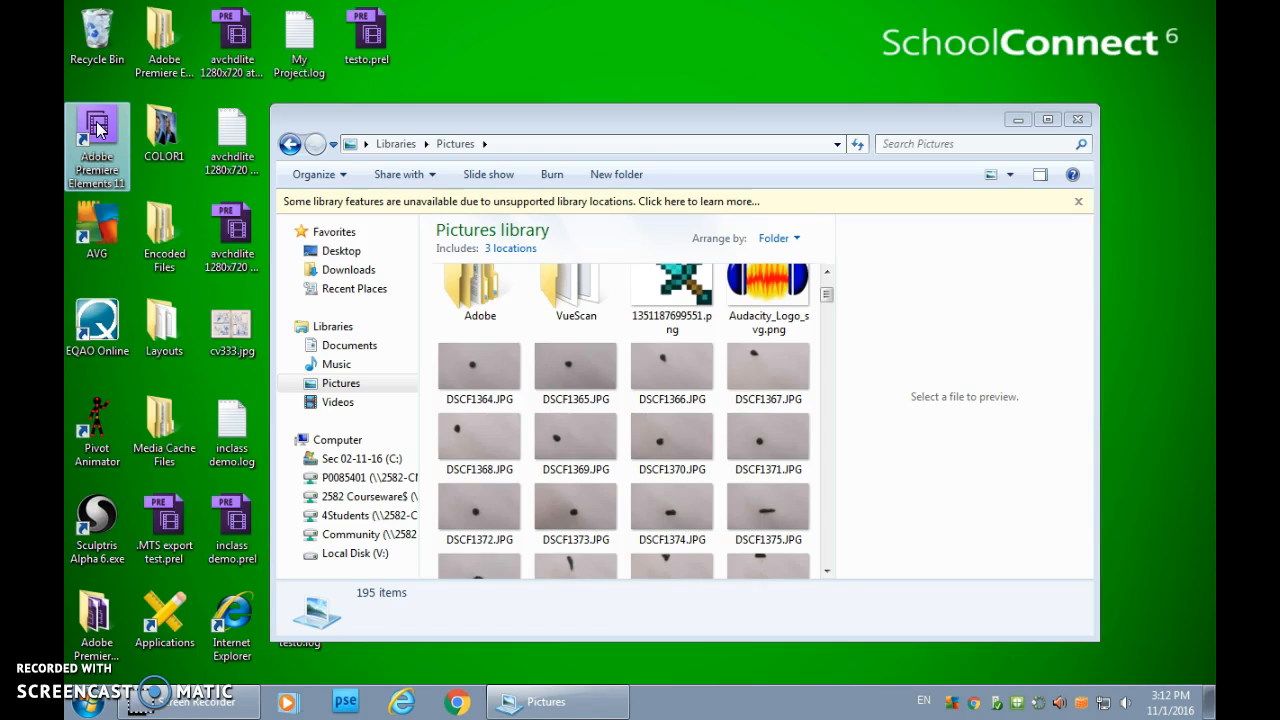
{"action": "double_click", "coordinate": [96, 128]}
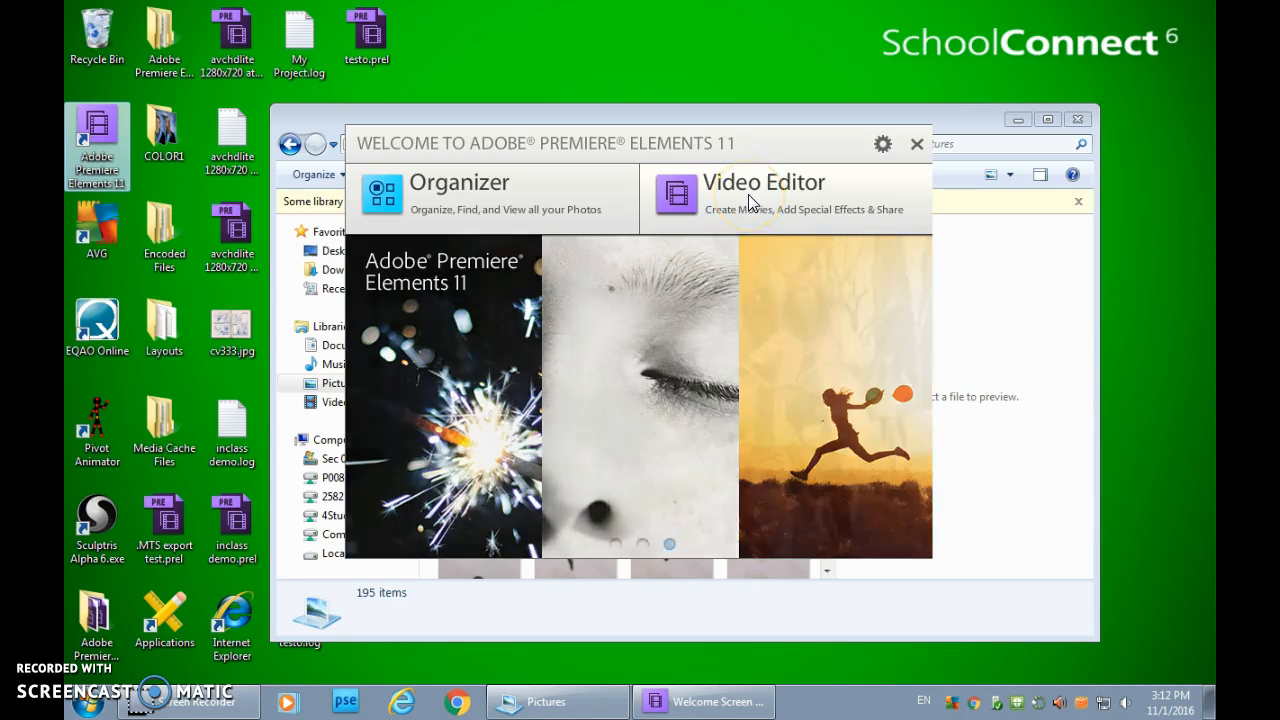
Choose the Video Editor and start a new, empty project
{"action": "left_click", "coordinate": [764, 196]}
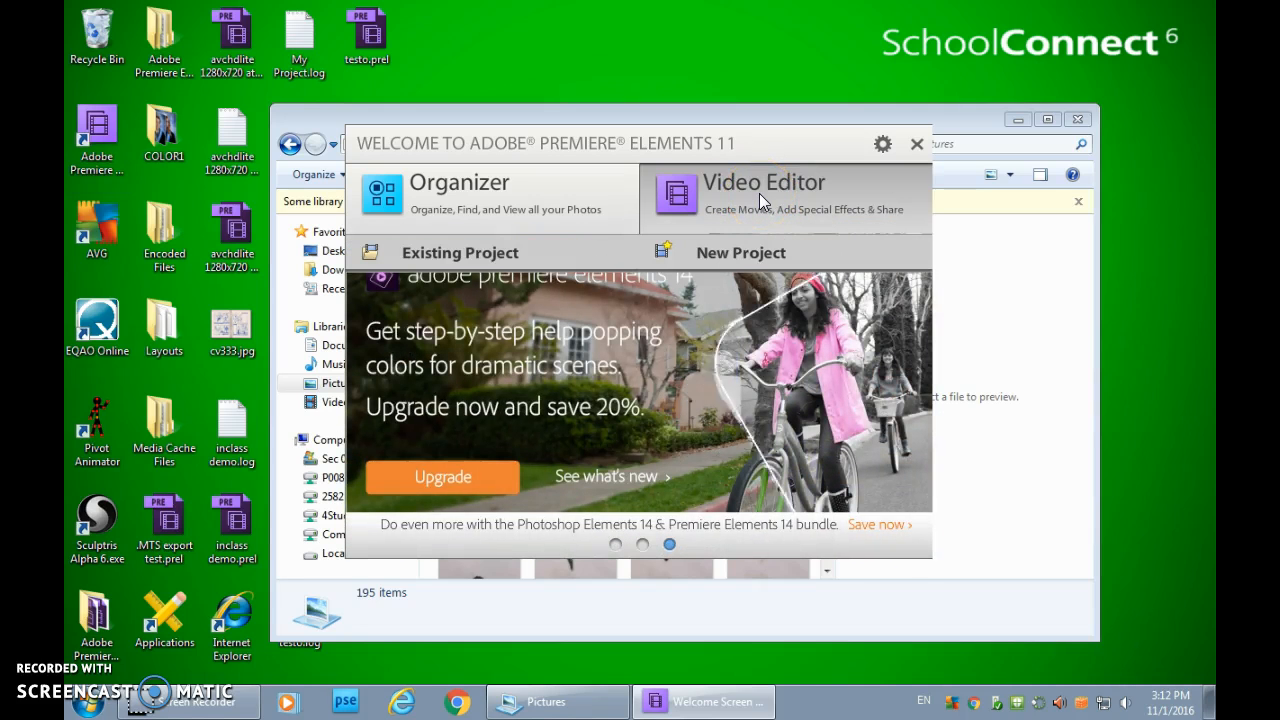
{"action": "mouse_move", "coordinate": [582, 252]}
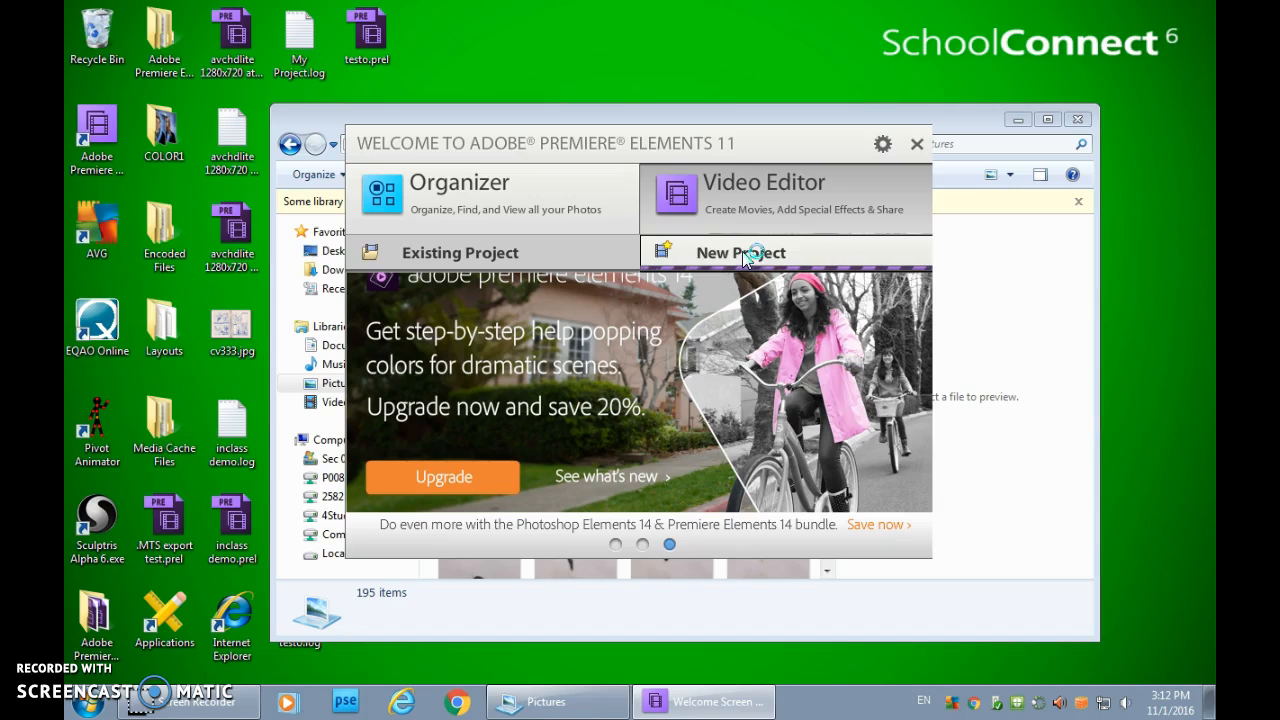
{"action": "left_click", "coordinate": [740, 252]}
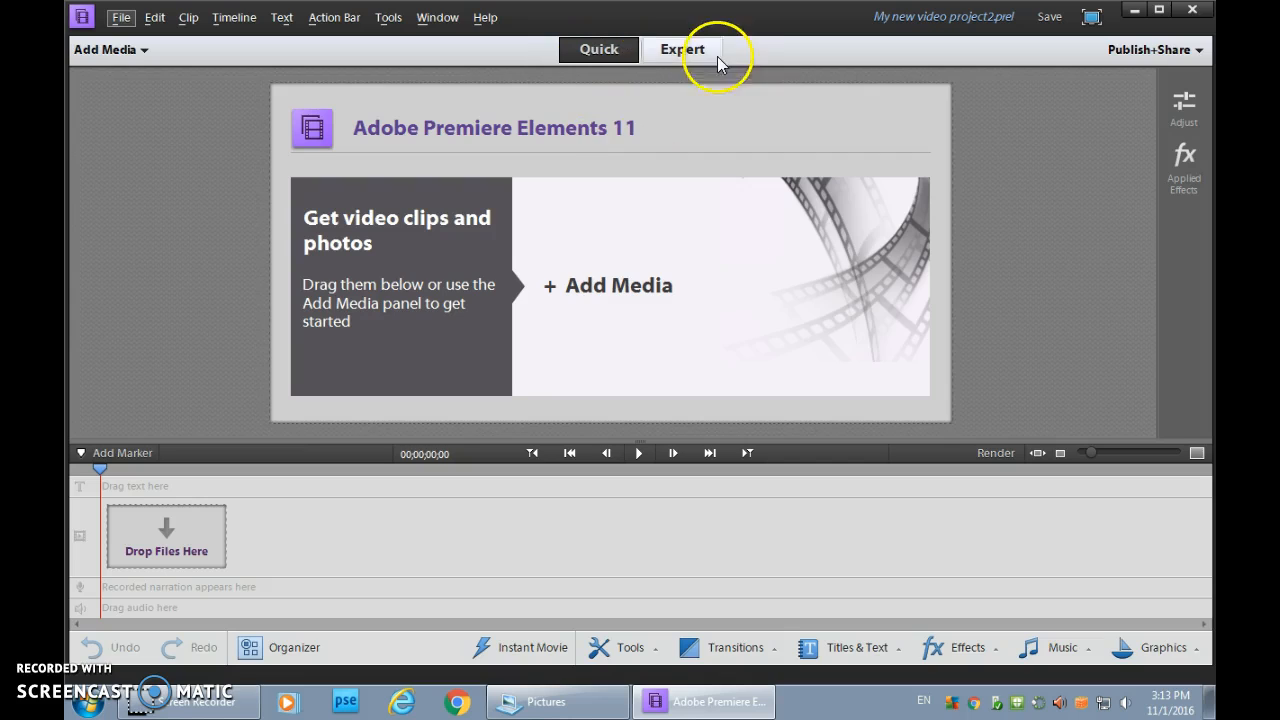
Switch to the Expert workspace and show the empty Project Assets panel above the Video 1 track
{"action": "left_click", "coordinate": [682, 50]}
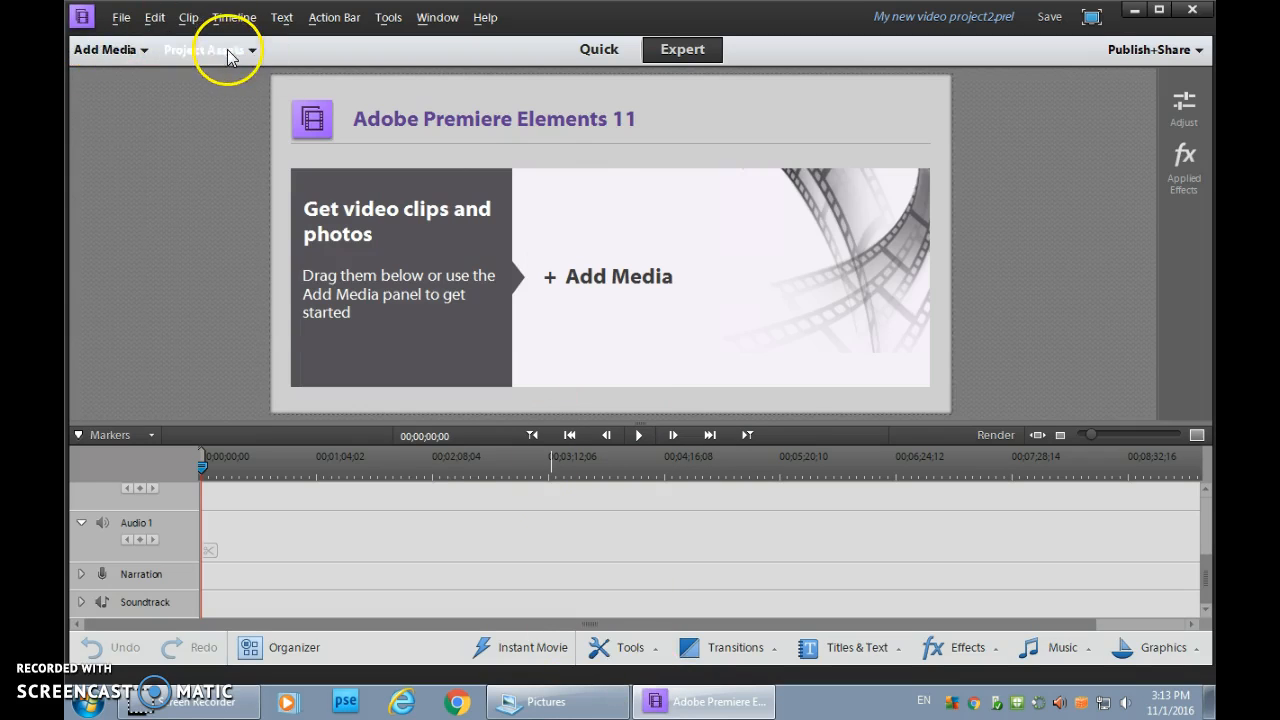
{"action": "left_click", "coordinate": [204, 48]}
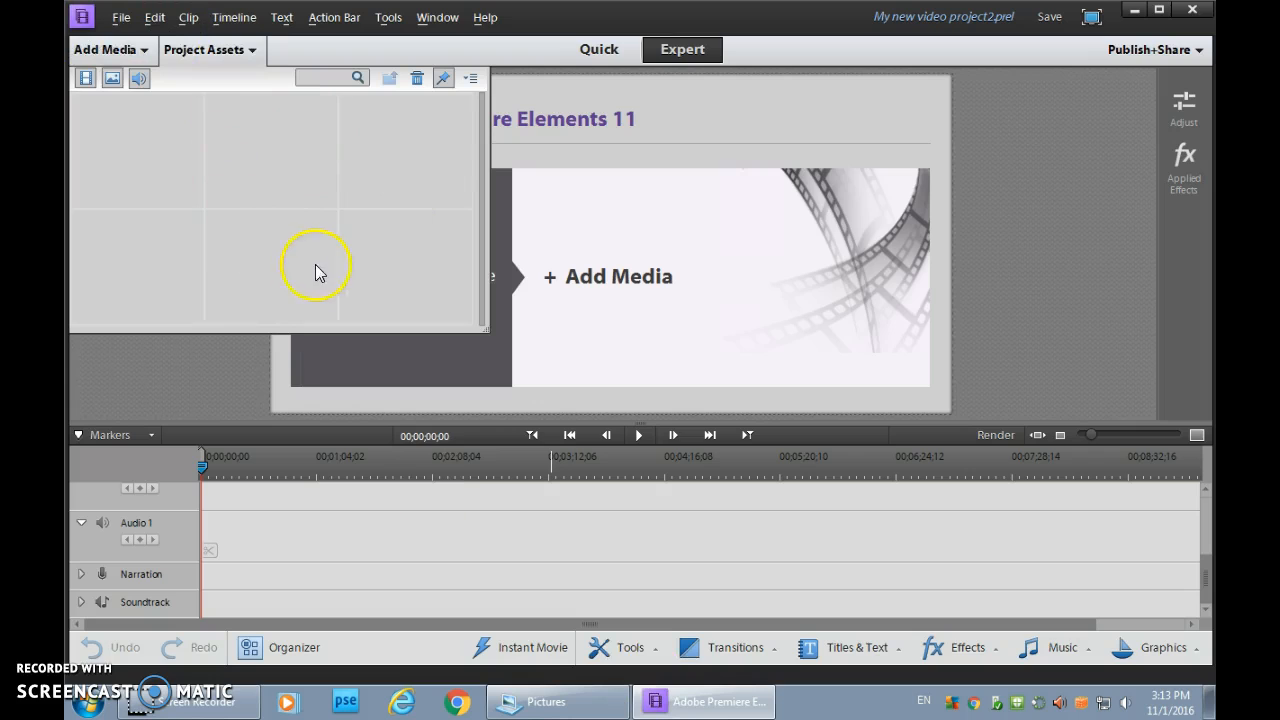
{"action": "mouse_move", "coordinate": [196, 590]}
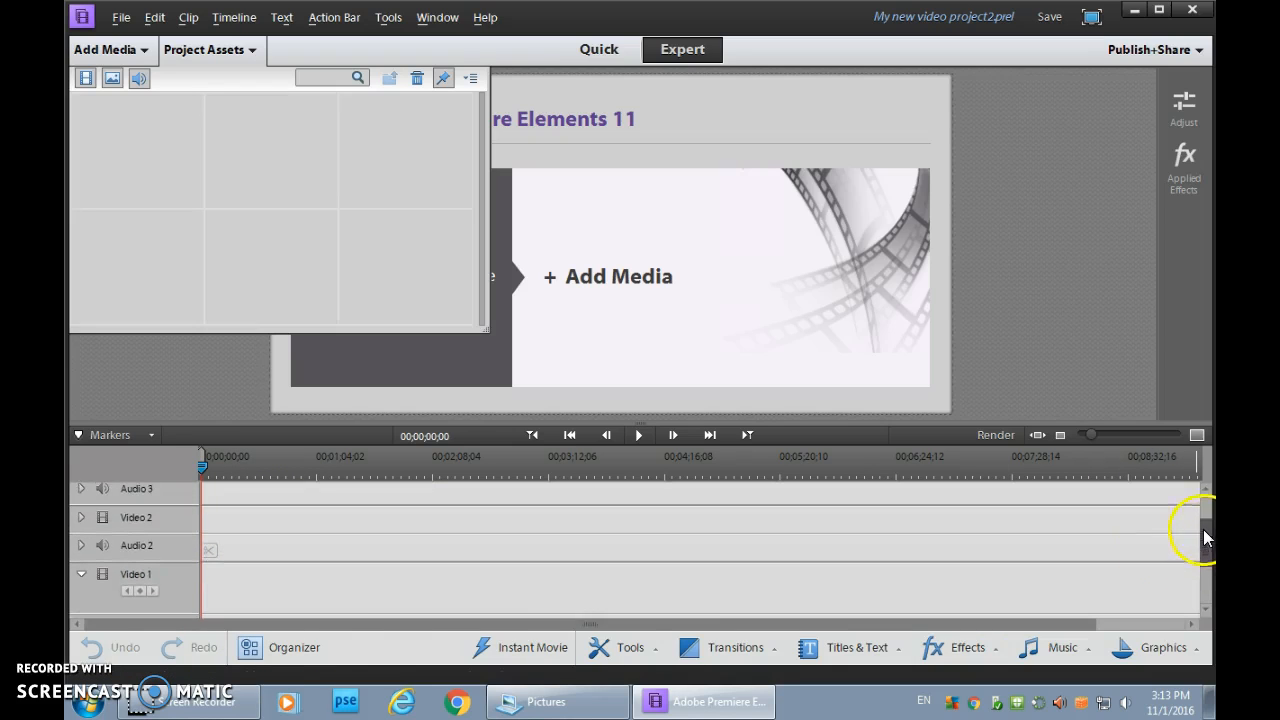
{"action": "mouse_move", "coordinate": [1000, 492]}
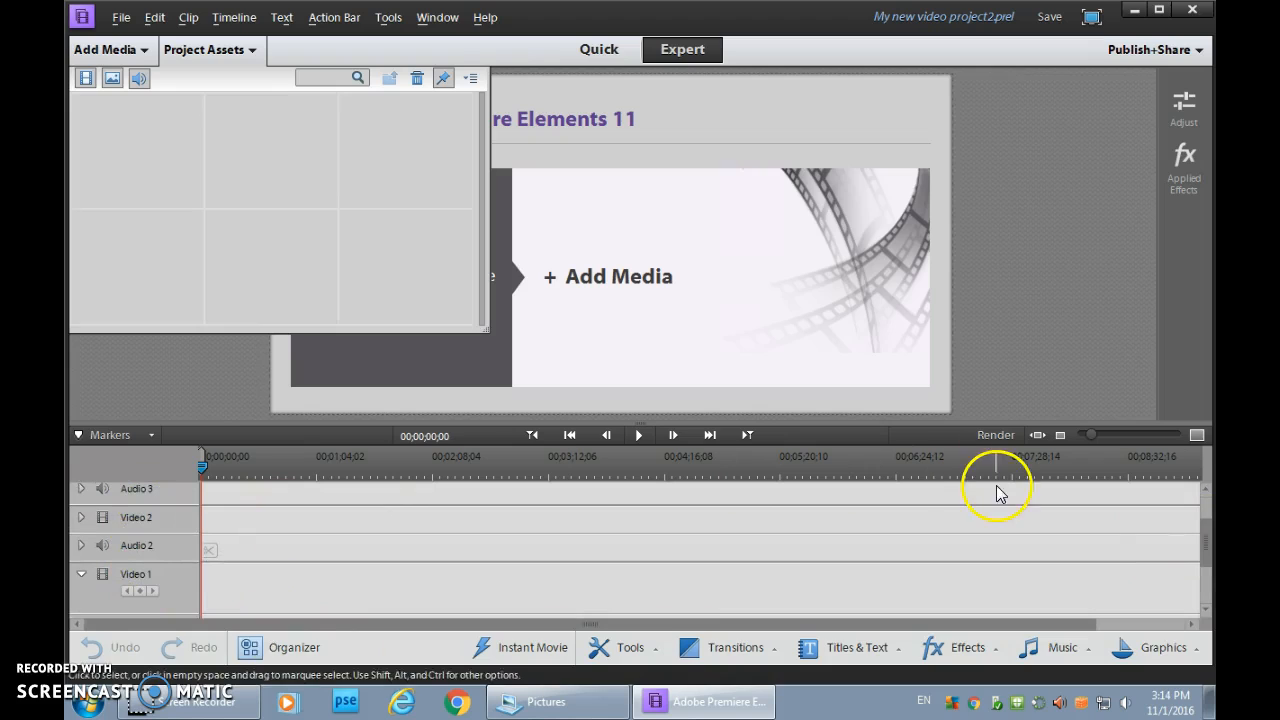
{"action": "scroll", "scroll_direction": "down", "scroll_amount": 3}
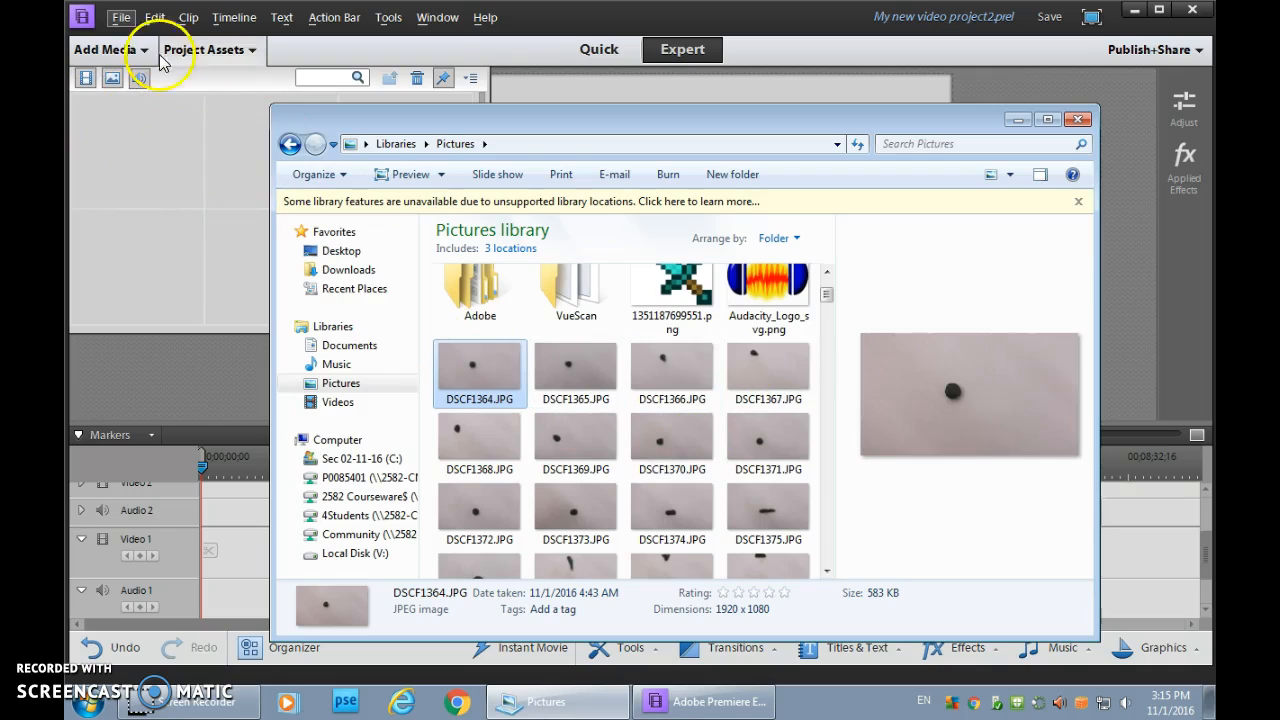
Set the Still Image Default Duration to 150 frames in the General preferences
{"action": "left_click", "coordinate": [156, 16]}
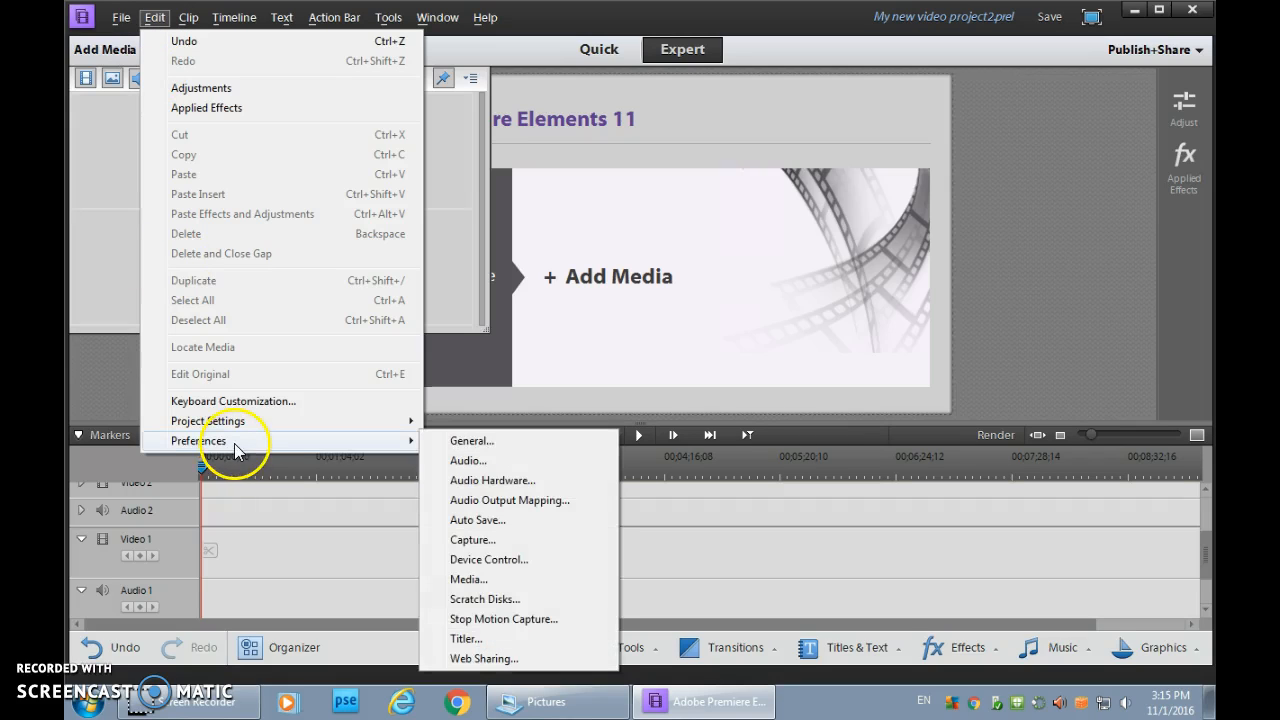
{"action": "mouse_move", "coordinate": [492, 442]}
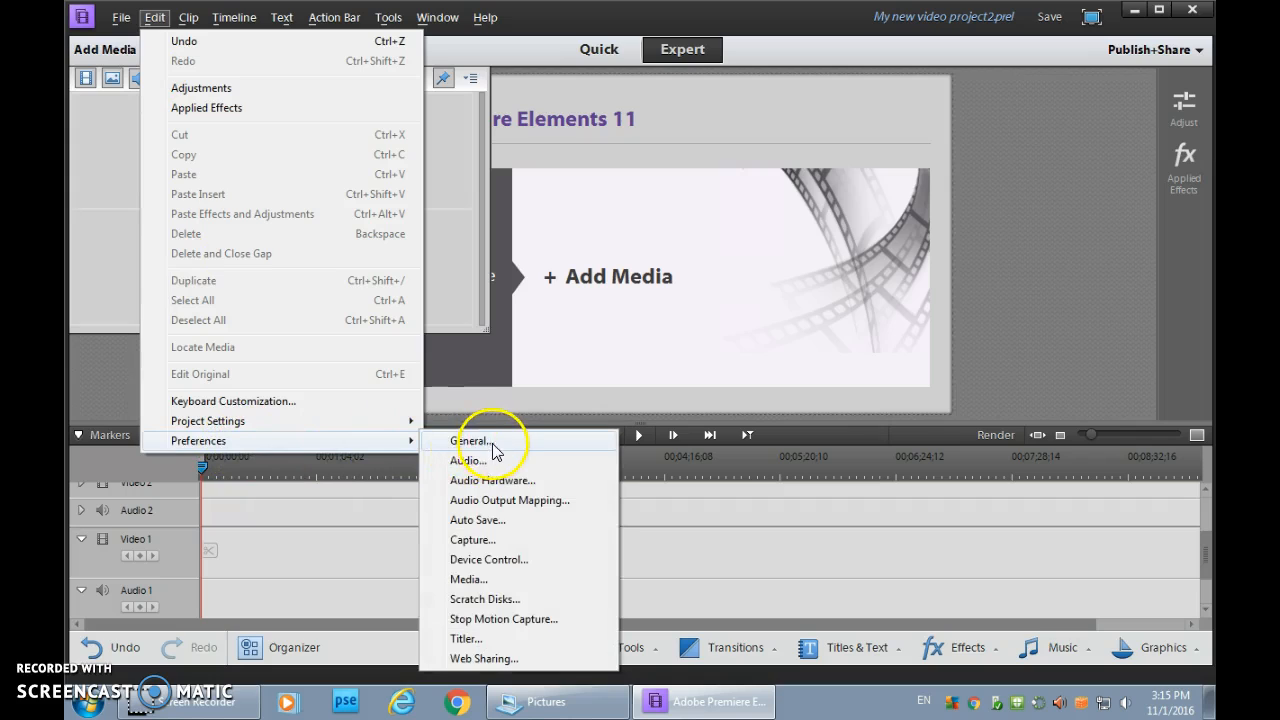
{"action": "left_click", "coordinate": [472, 442]}
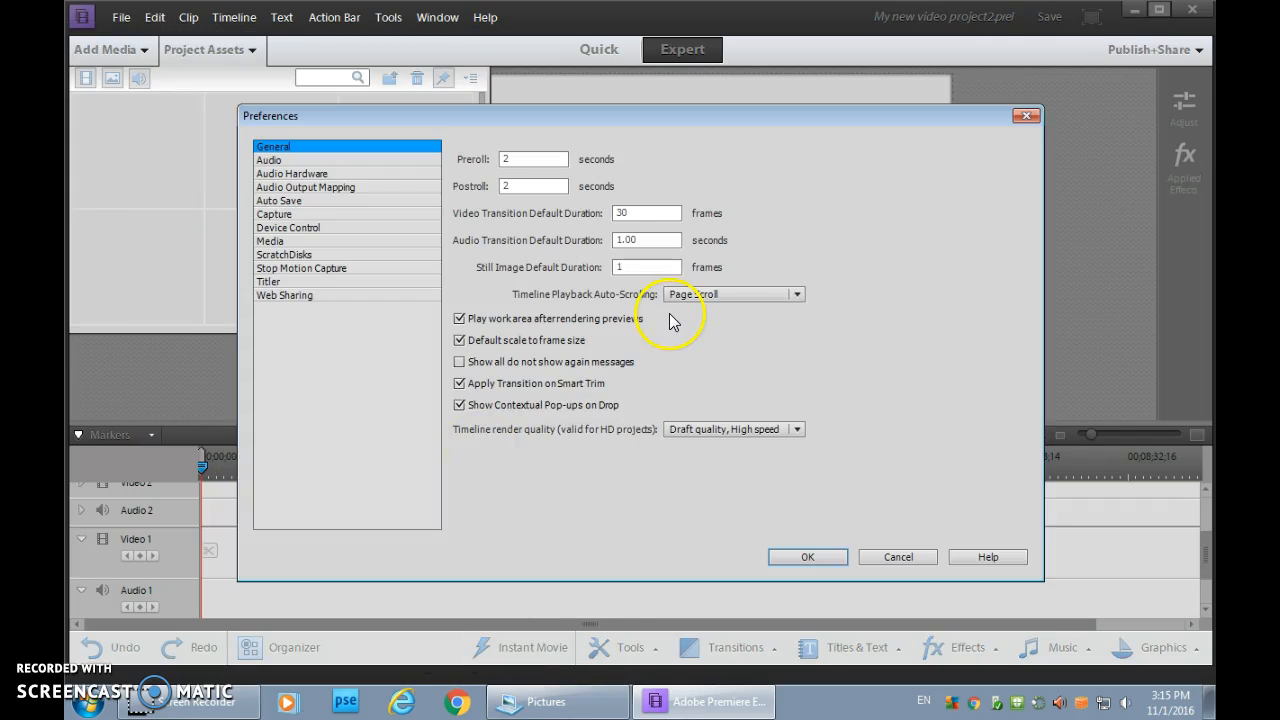
{"action": "left_click", "coordinate": [644, 268]}
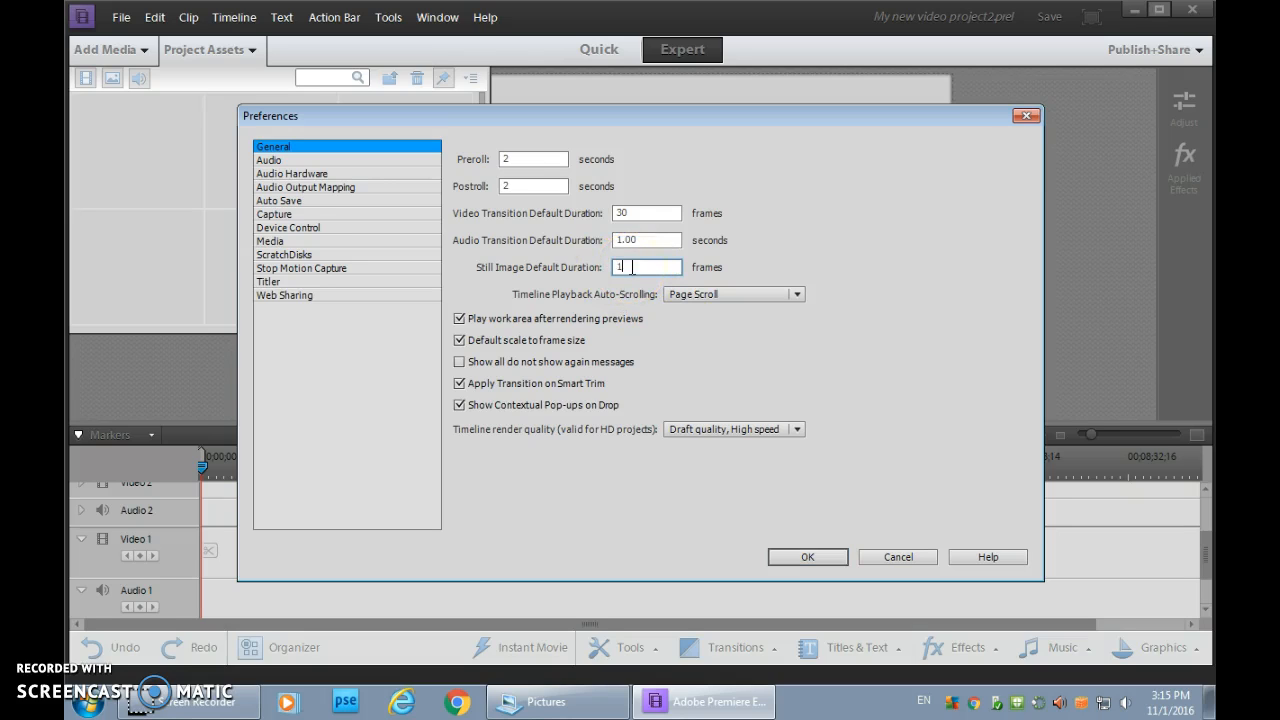
{"action": "type", "text": "150"}
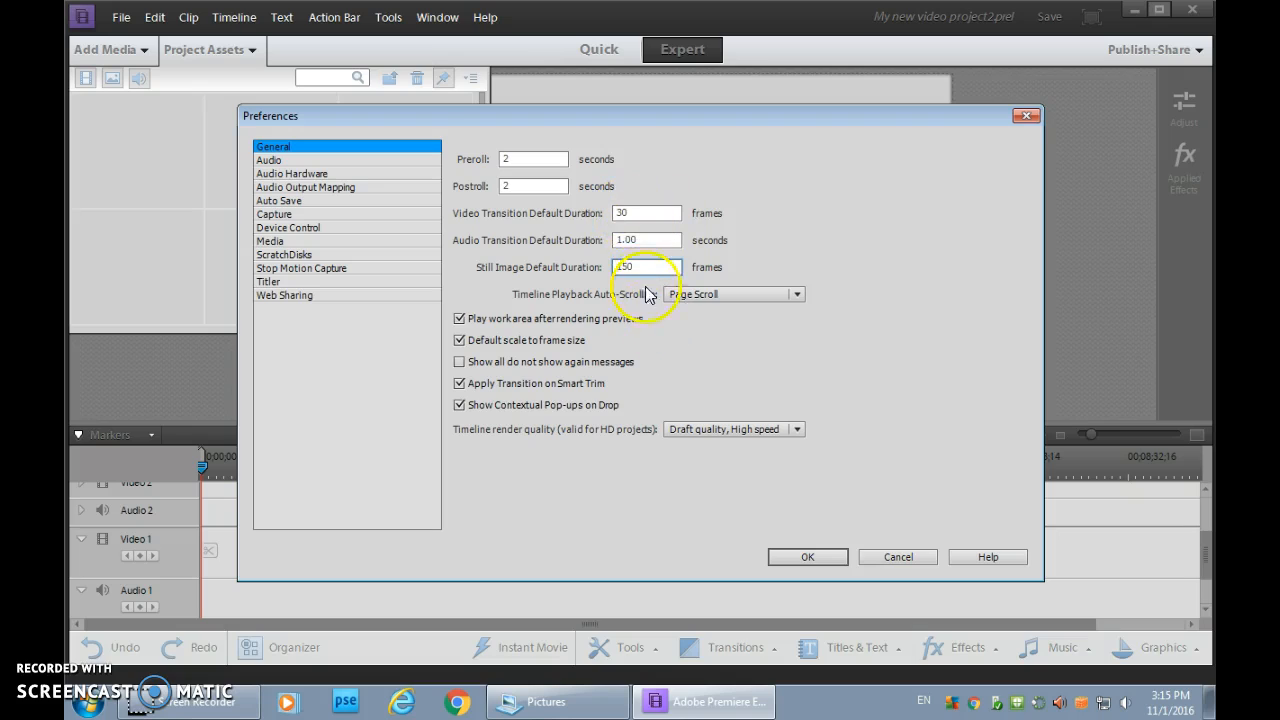
{"action": "left_click", "coordinate": [642, 268]}
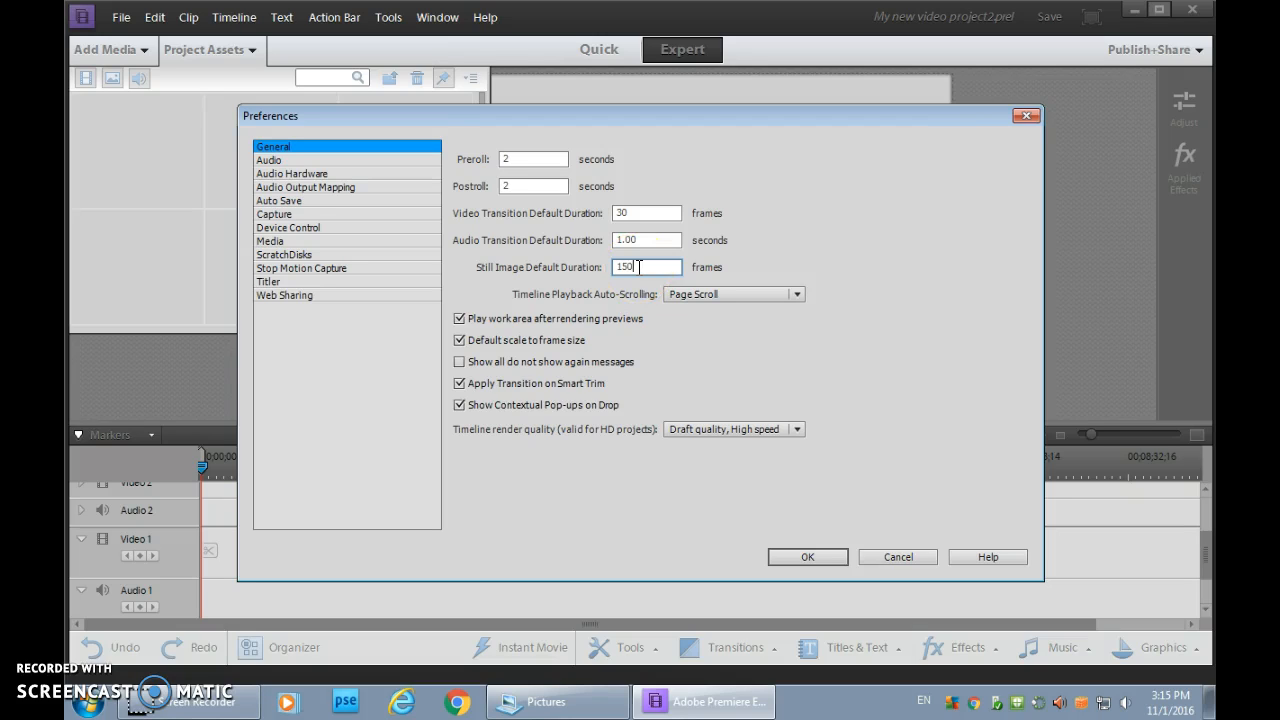
{"action": "double_click", "coordinate": [644, 268]}
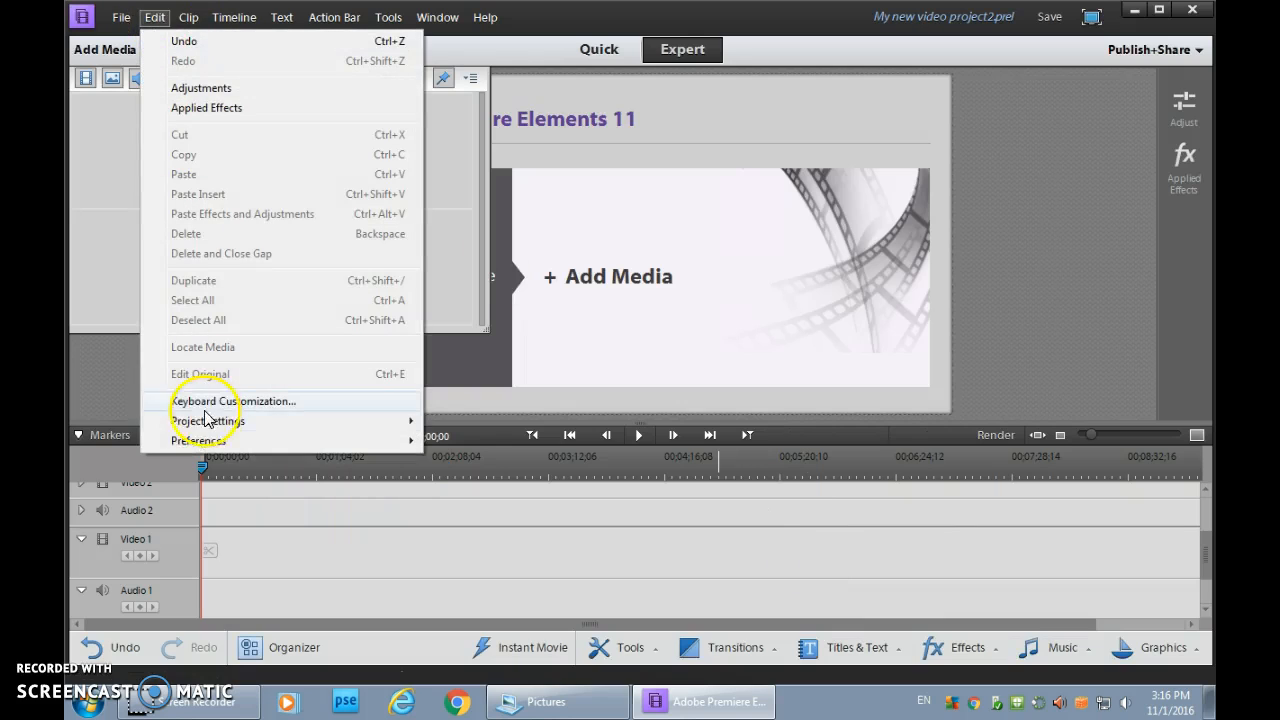
{"action": "mouse_move", "coordinate": [198, 442]}
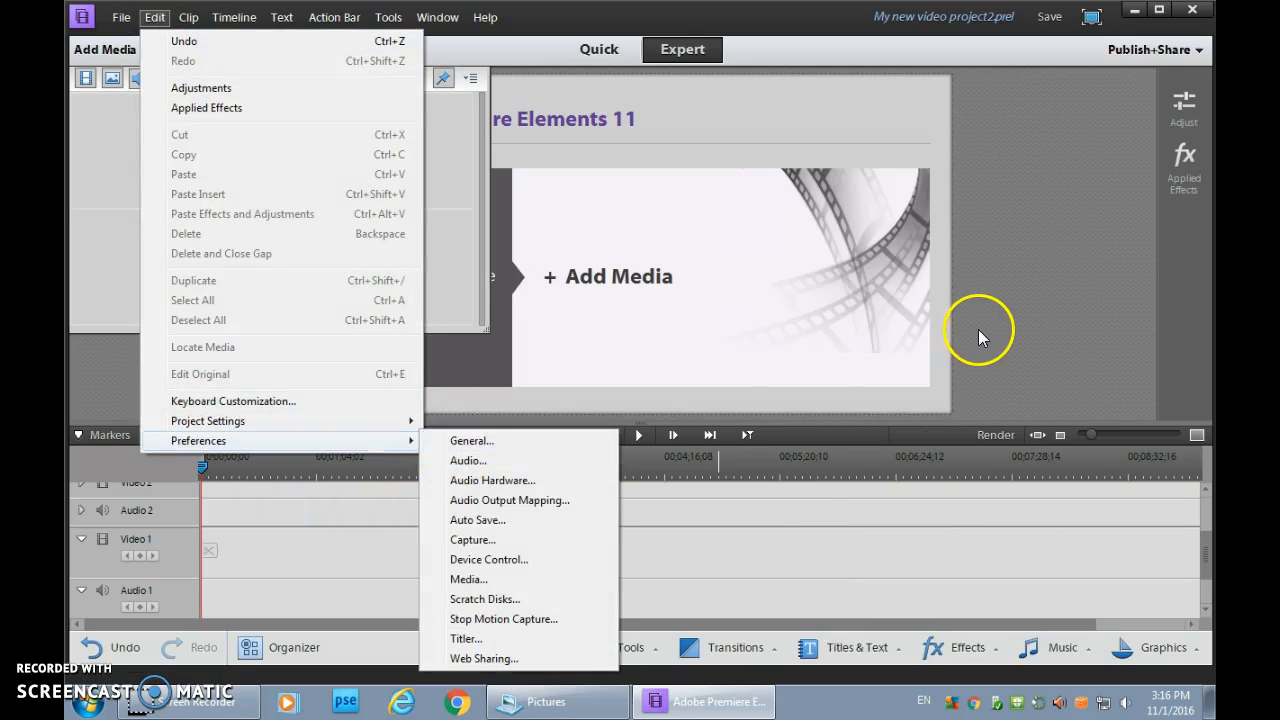
Import the DSCF clay-ball photo sequence from the Pictures library into Project Assets
{"action": "left_click", "coordinate": [534, 700]}
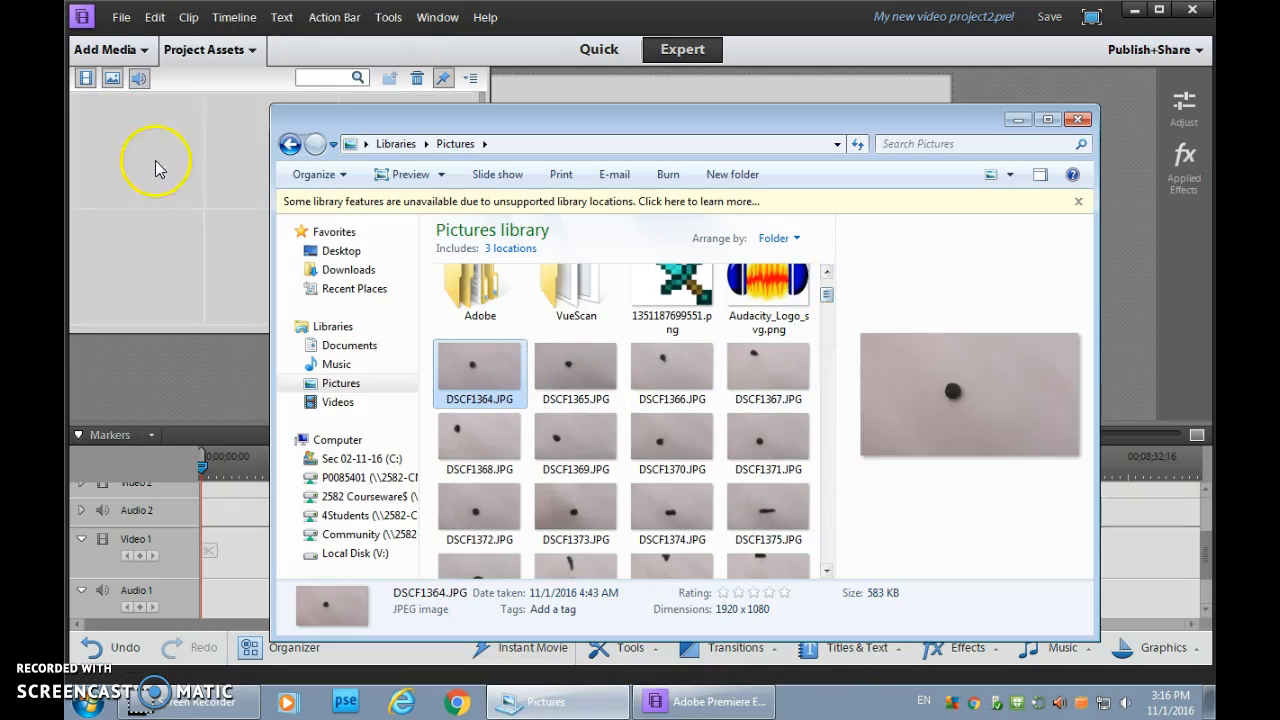
{"action": "scroll", "scroll_direction": "down", "scroll_amount": 3}
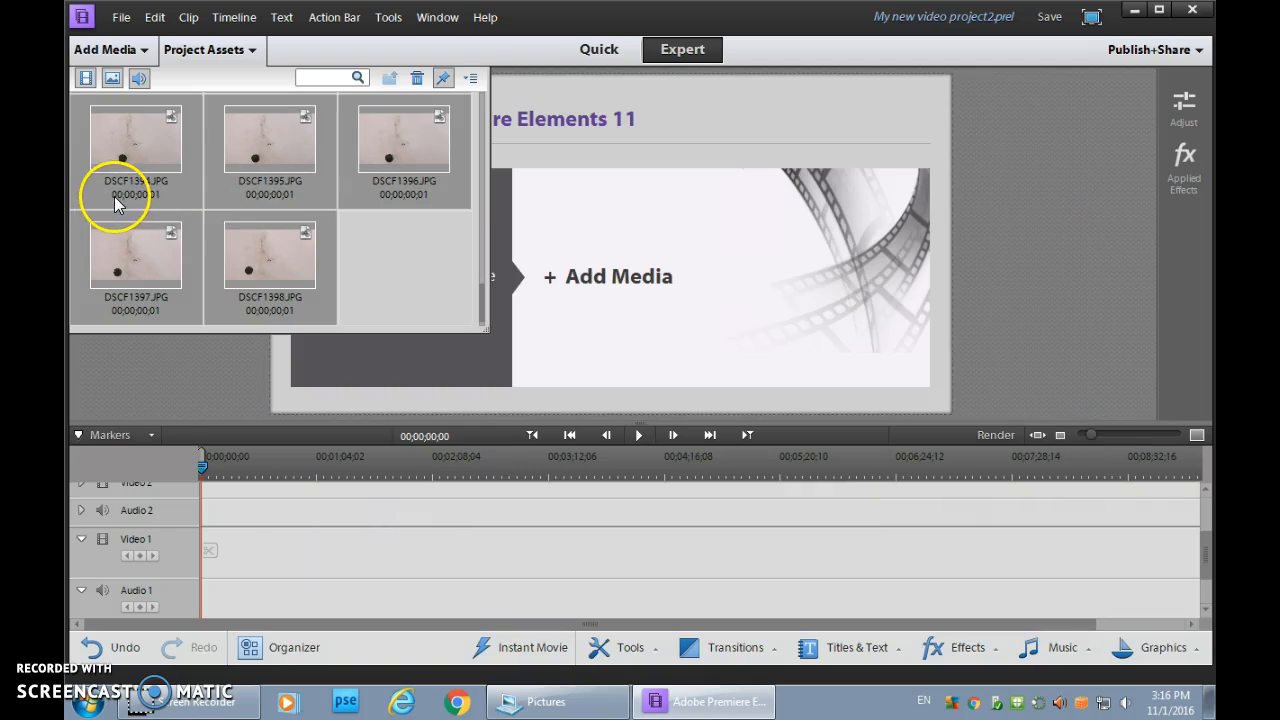
{"action": "mouse_move", "coordinate": [132, 204]}
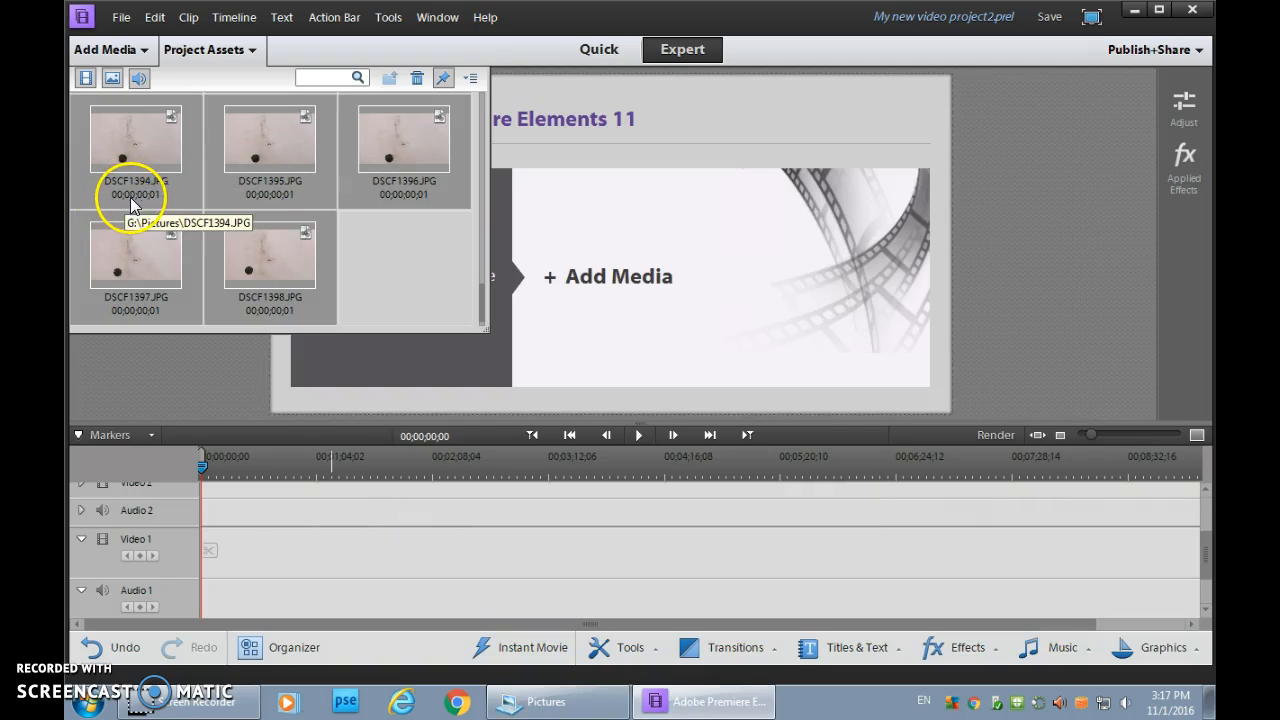
{"action": "mouse_move", "coordinate": [156, 204]}
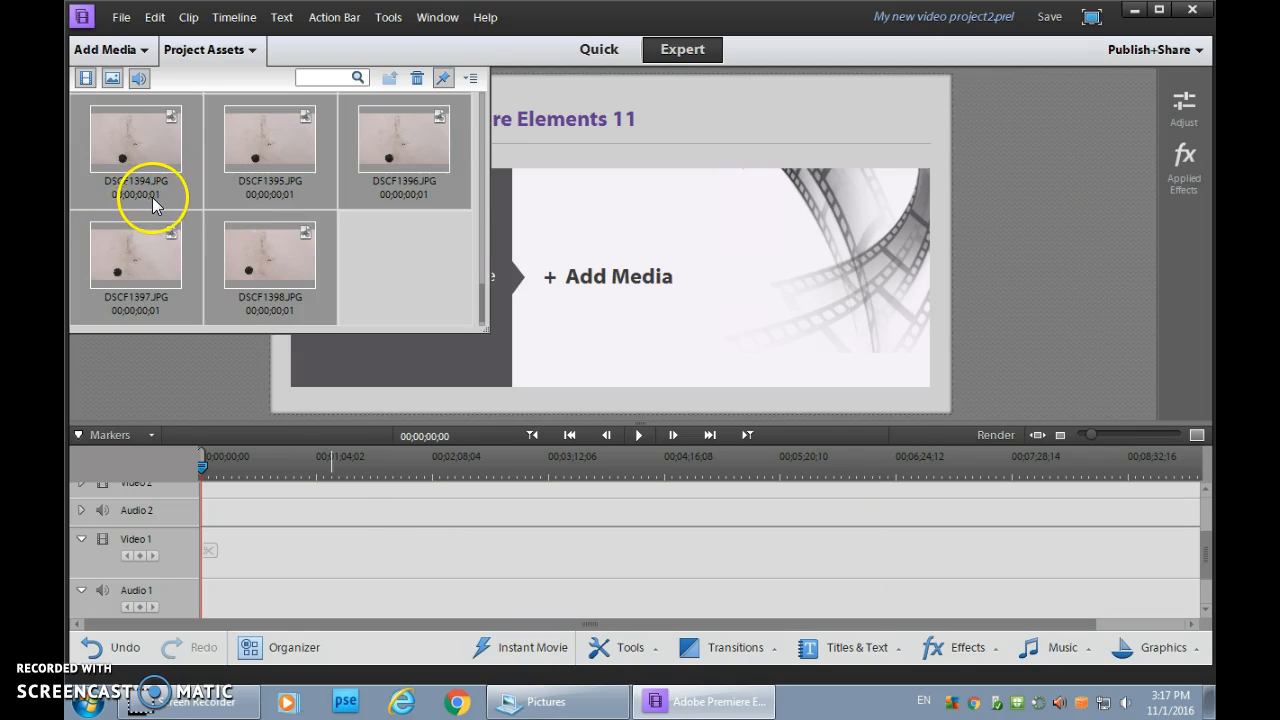
{"action": "mouse_move", "coordinate": [478, 284]}
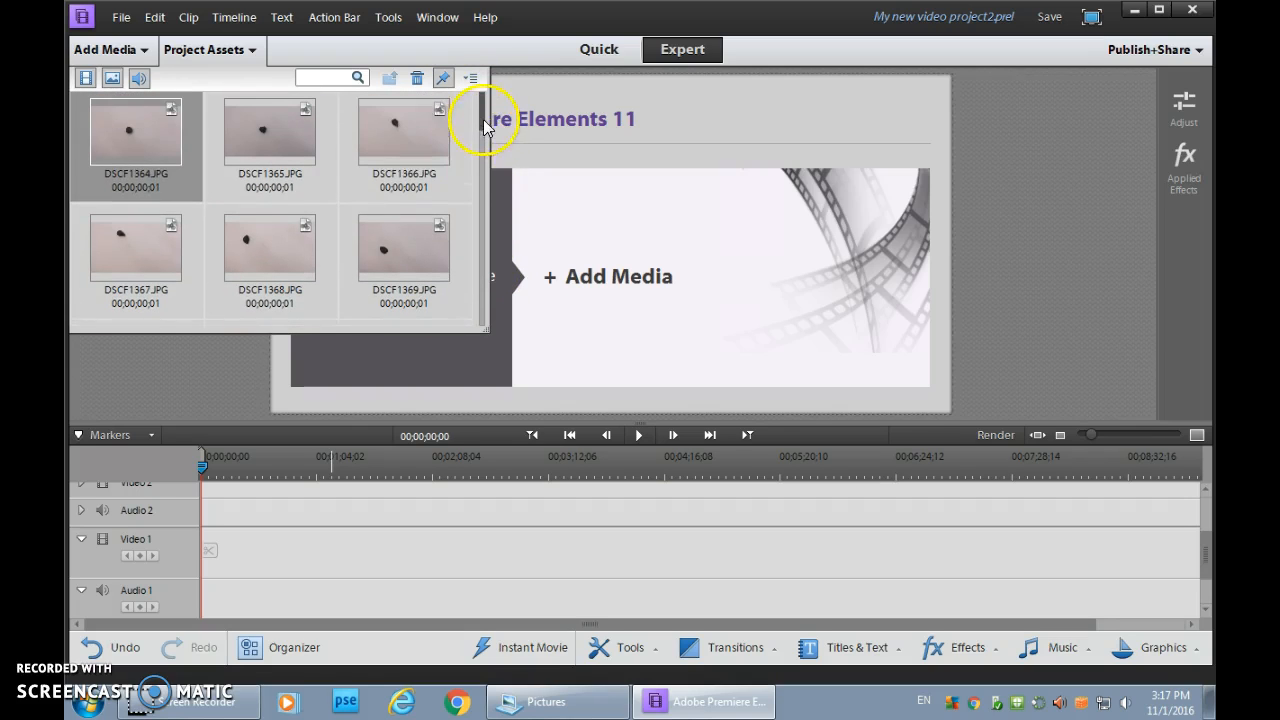
{"action": "scroll", "scroll_direction": "down", "scroll_amount": 3}
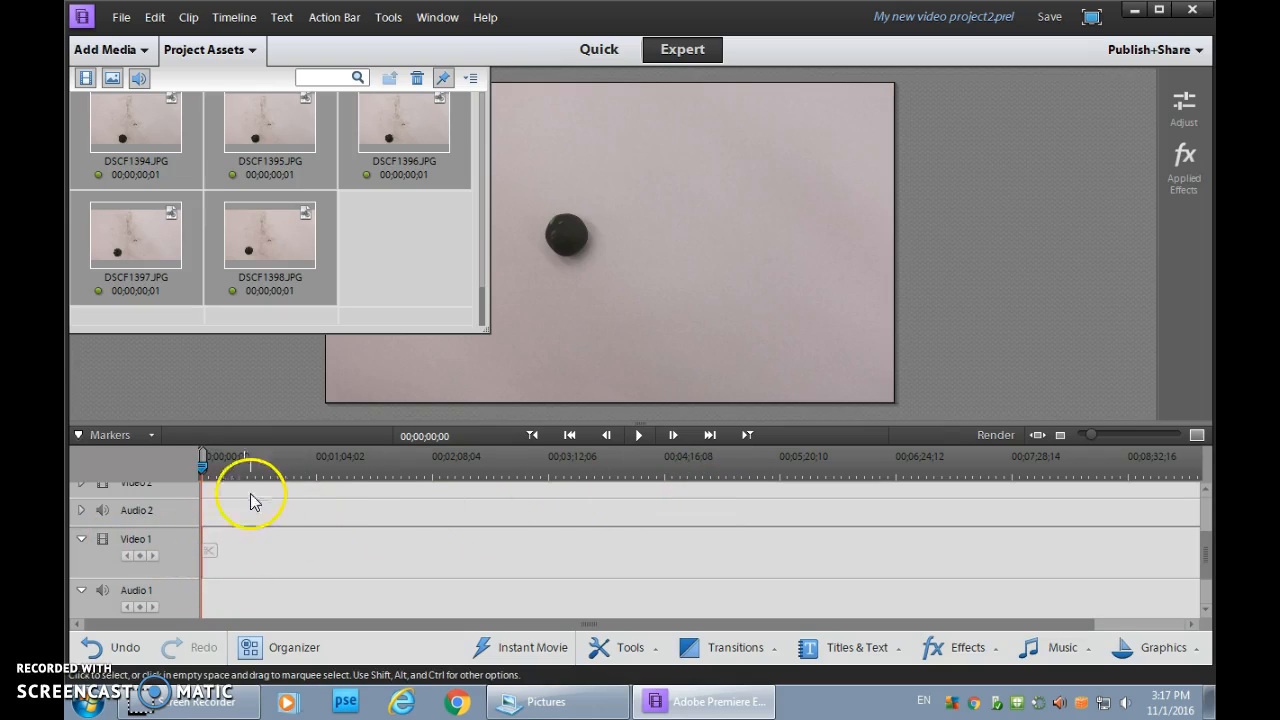
{"action": "mouse_move", "coordinate": [200, 470]}
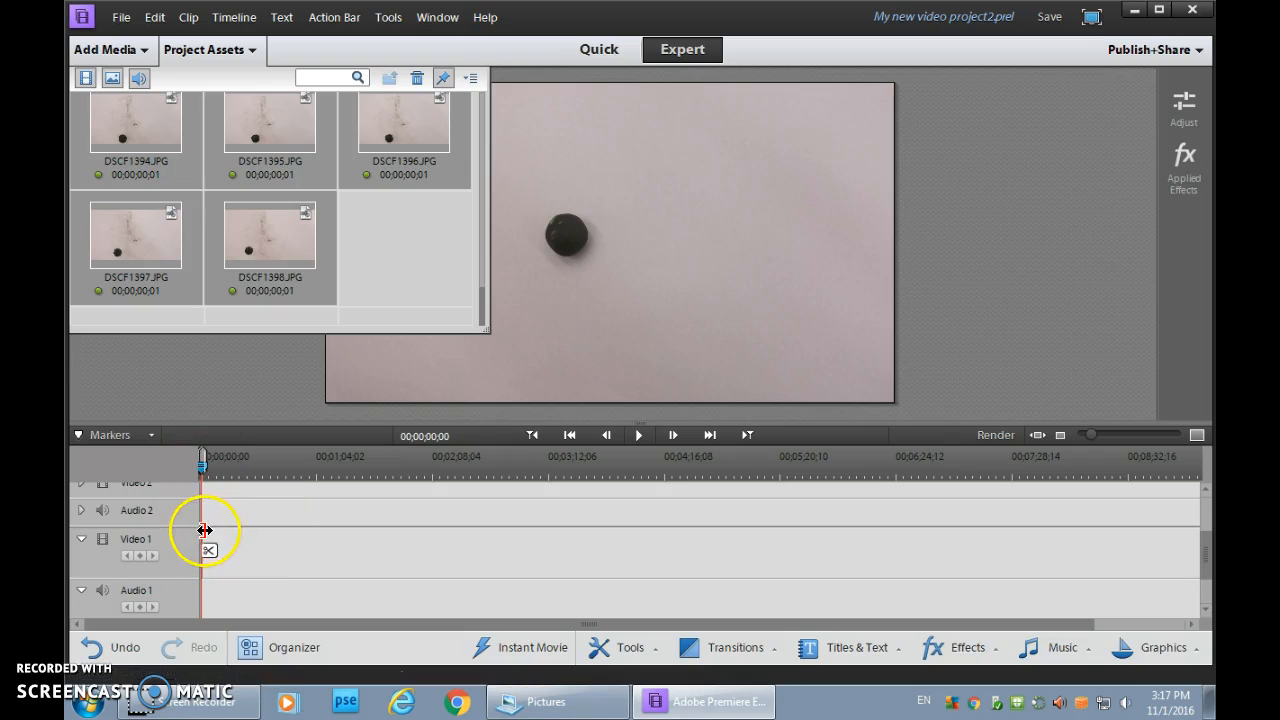
{"action": "mouse_move", "coordinate": [448, 496]}
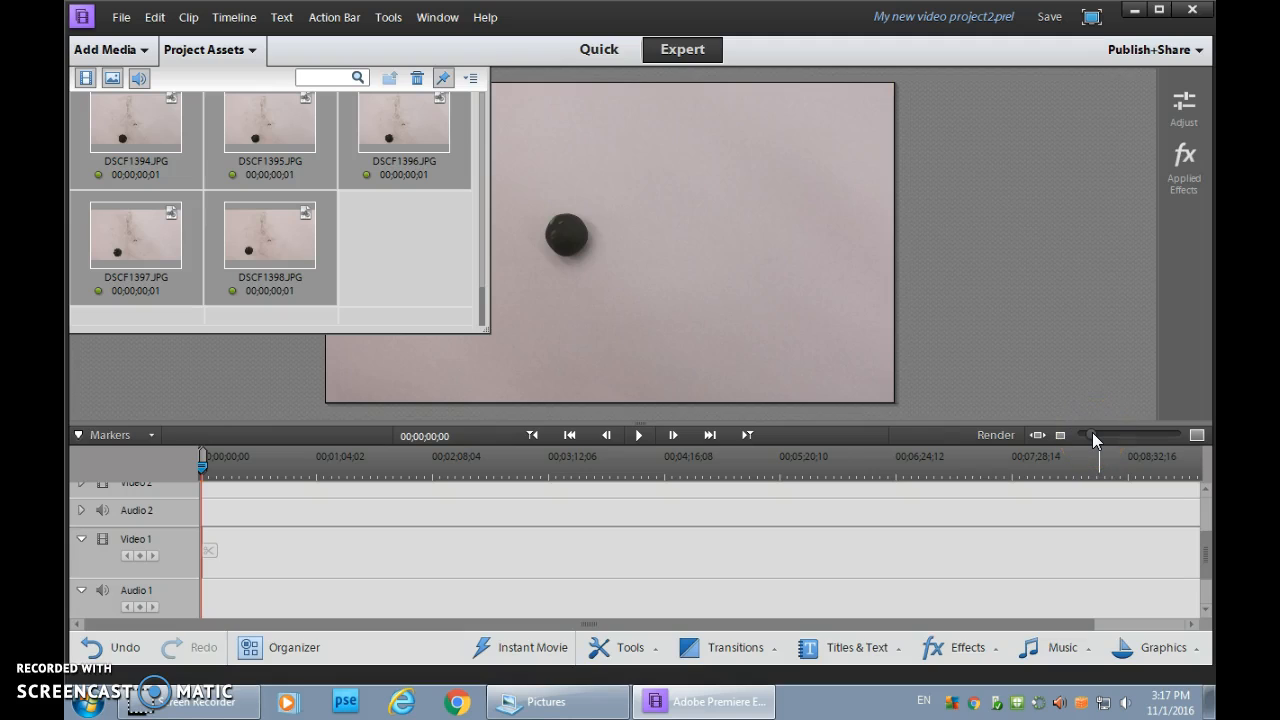
Place the clay-ball photos on the Video 1 track and zoom the timeline to see the clips
{"action": "left_click_drag", "start_coordinate": [1092, 434], "coordinate": [1100, 434]}
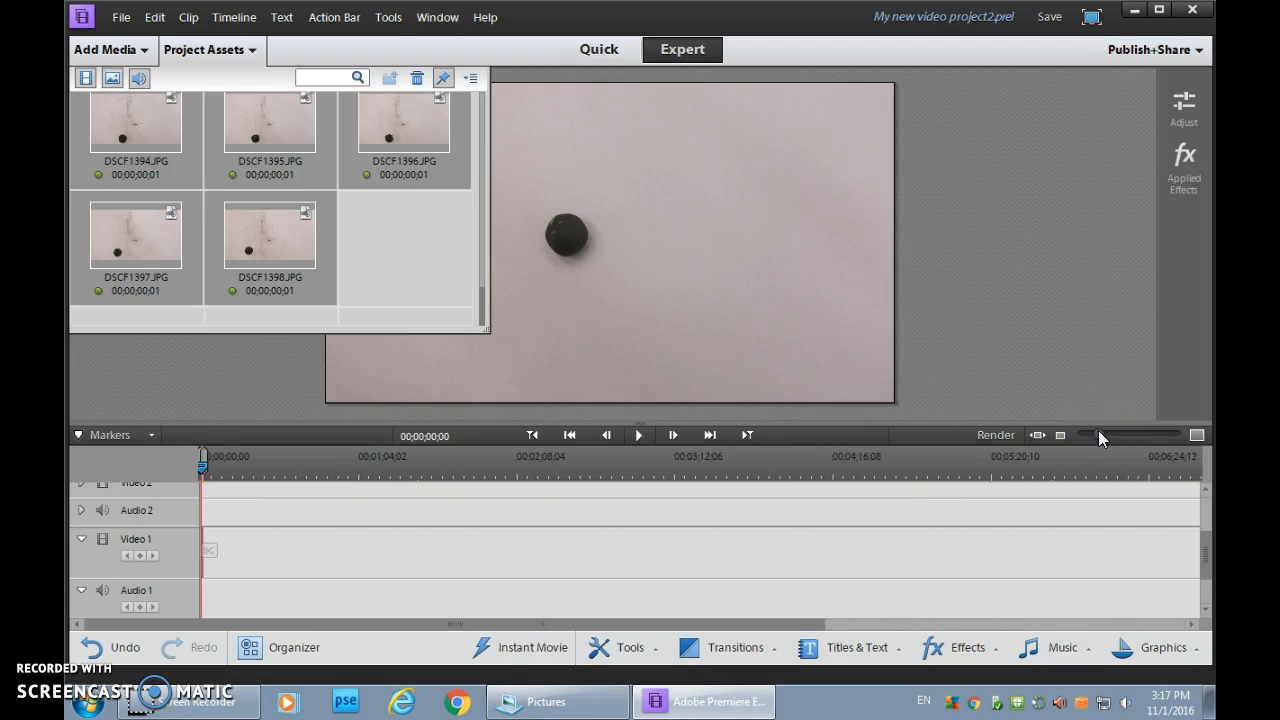
{"action": "left_click_drag", "start_coordinate": [1100, 434], "coordinate": [1108, 434]}
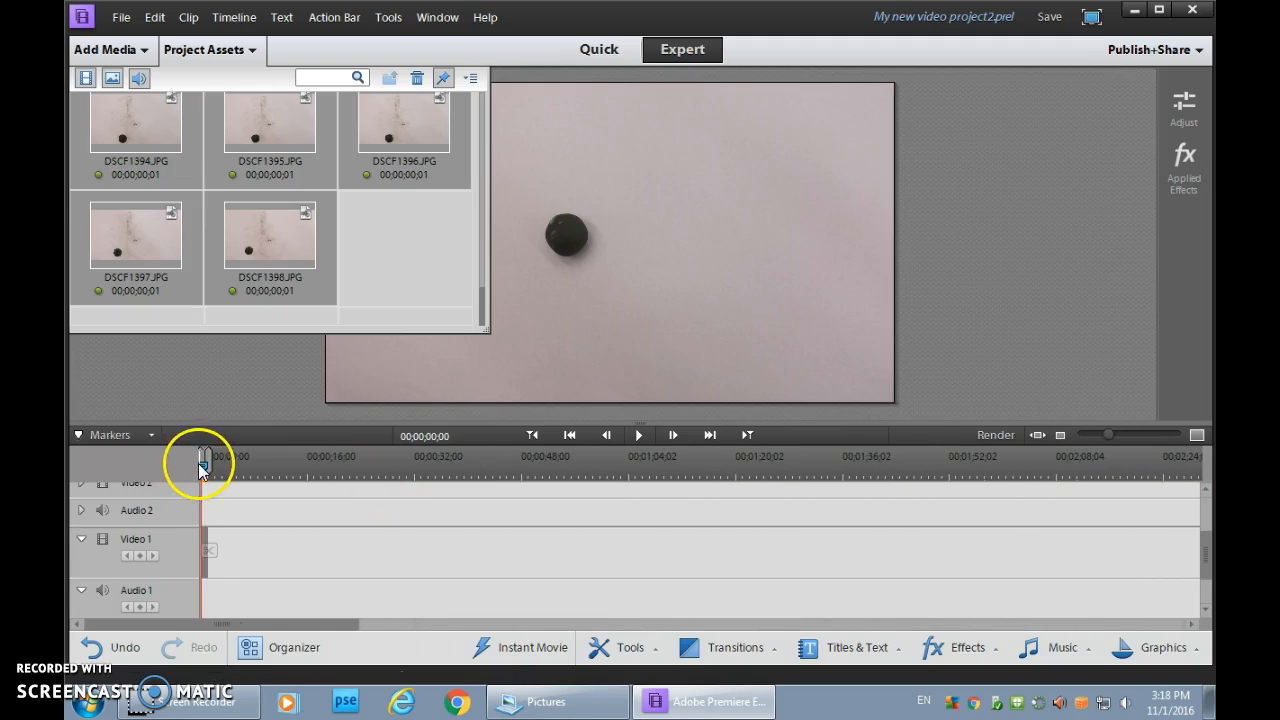
{"action": "left_click_drag", "start_coordinate": [202, 468], "coordinate": [244, 468]}
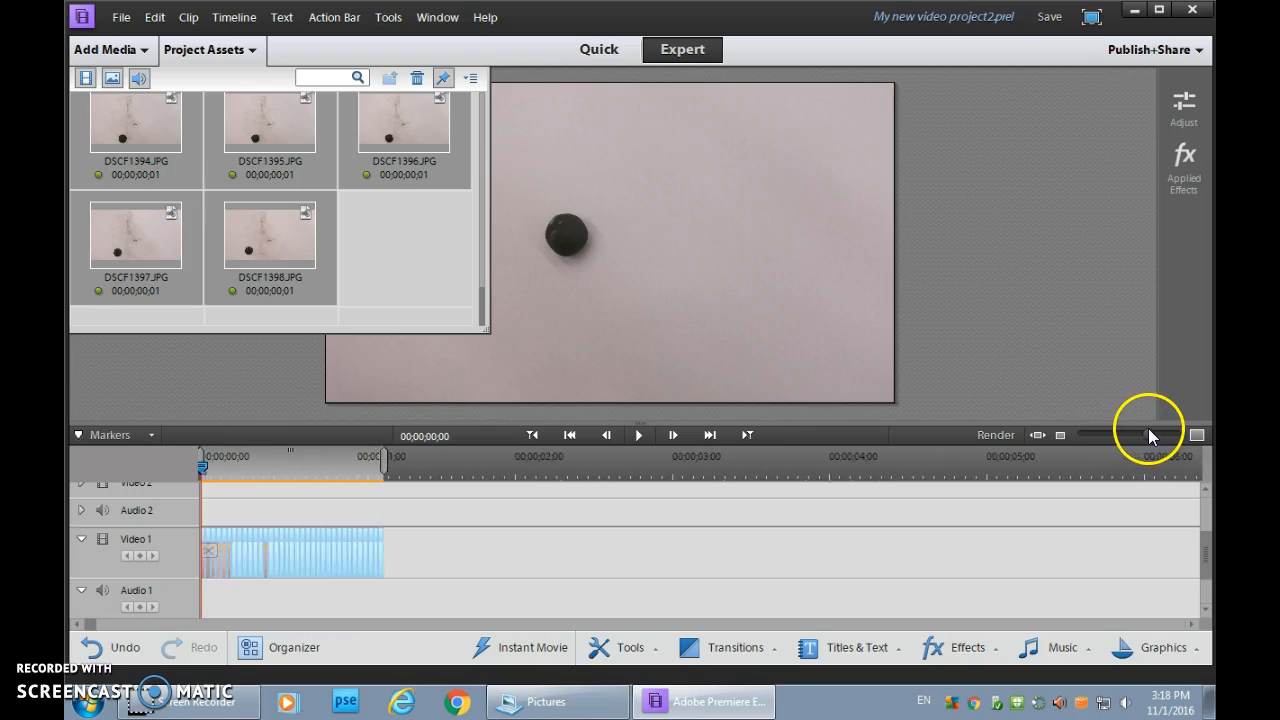
{"action": "left_click_drag", "start_coordinate": [1150, 436], "coordinate": [1190, 436]}
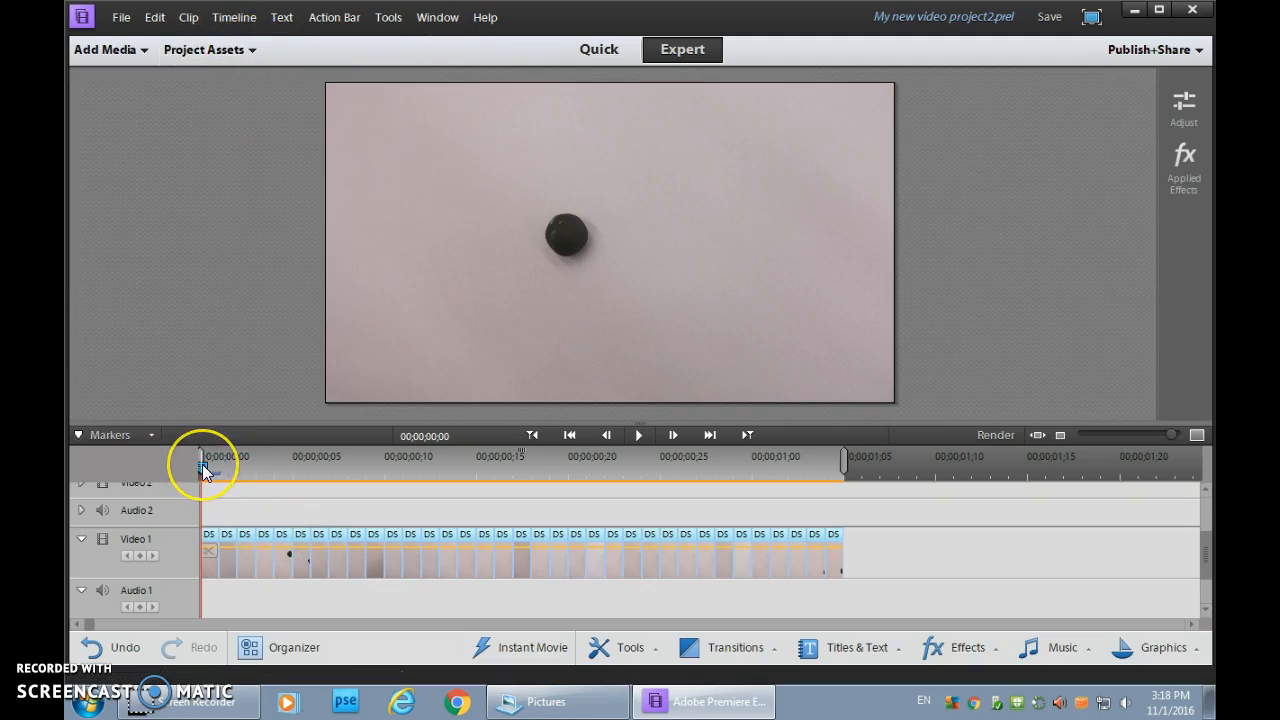
{"action": "mouse_move", "coordinate": [204, 472]}
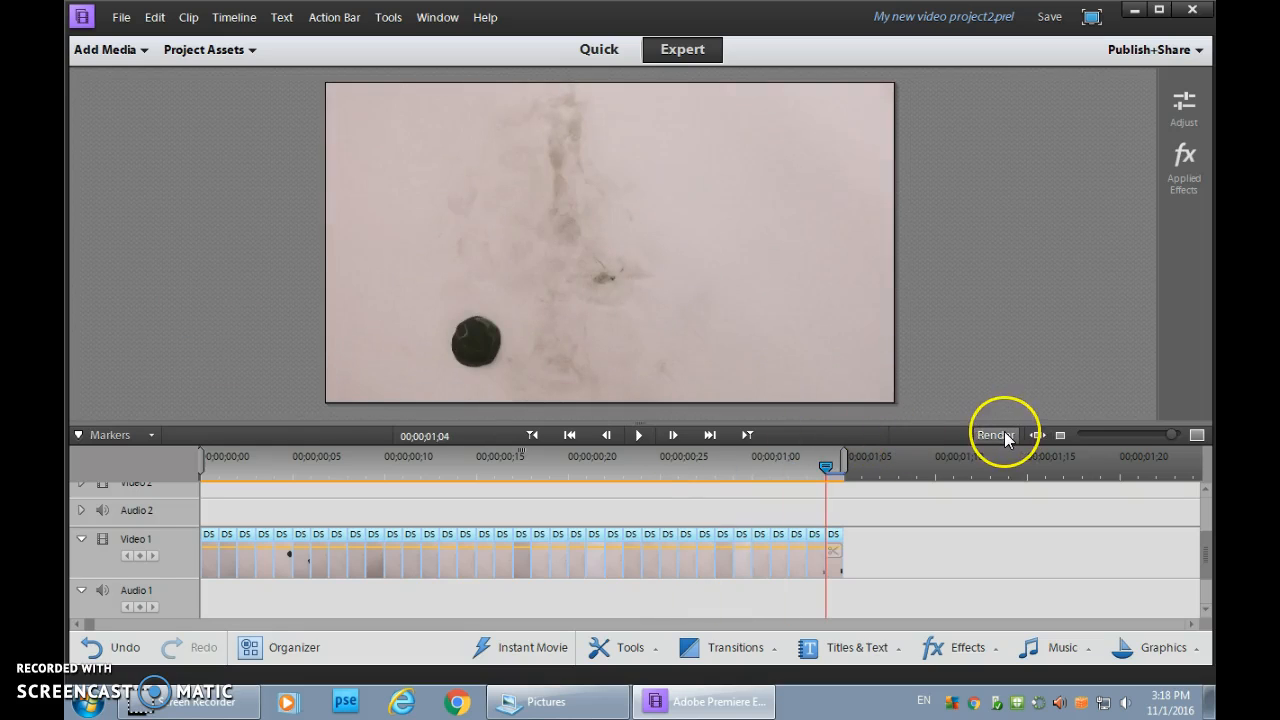
Render the Video 1 clips and scrub through the animation, returning to the start
{"action": "left_click", "coordinate": [996, 436]}
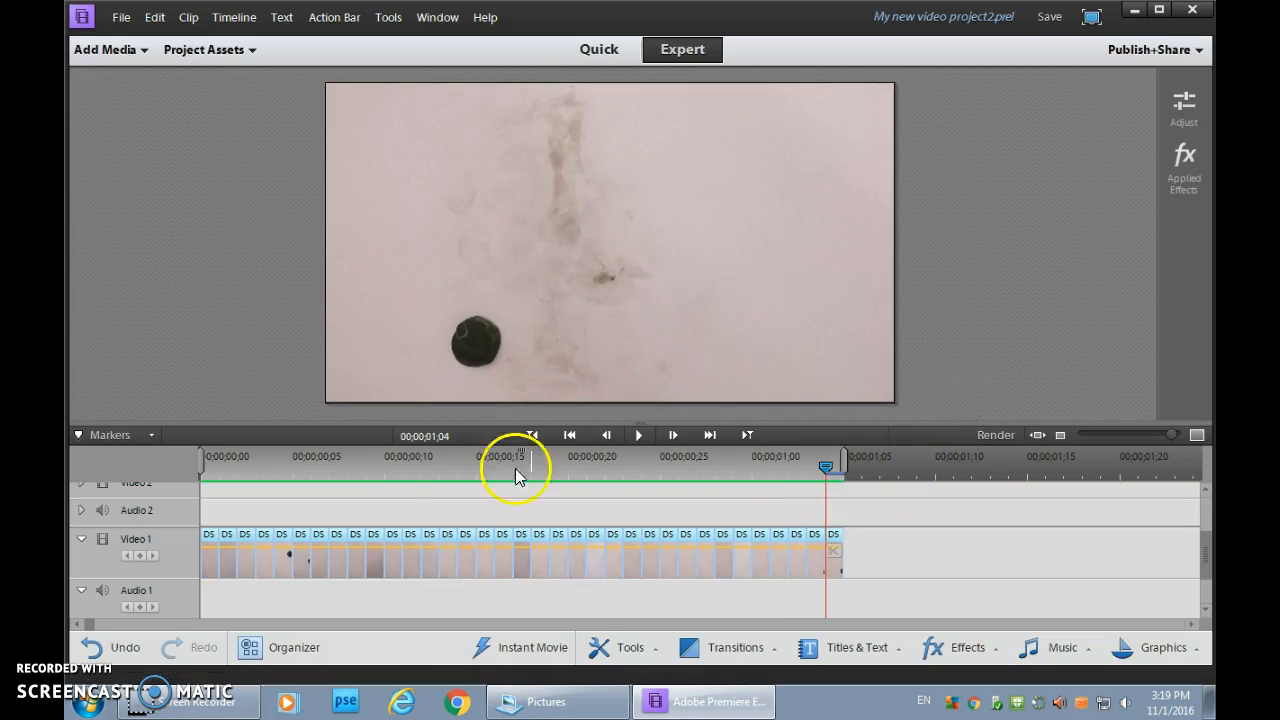
{"action": "mouse_move", "coordinate": [284, 498]}
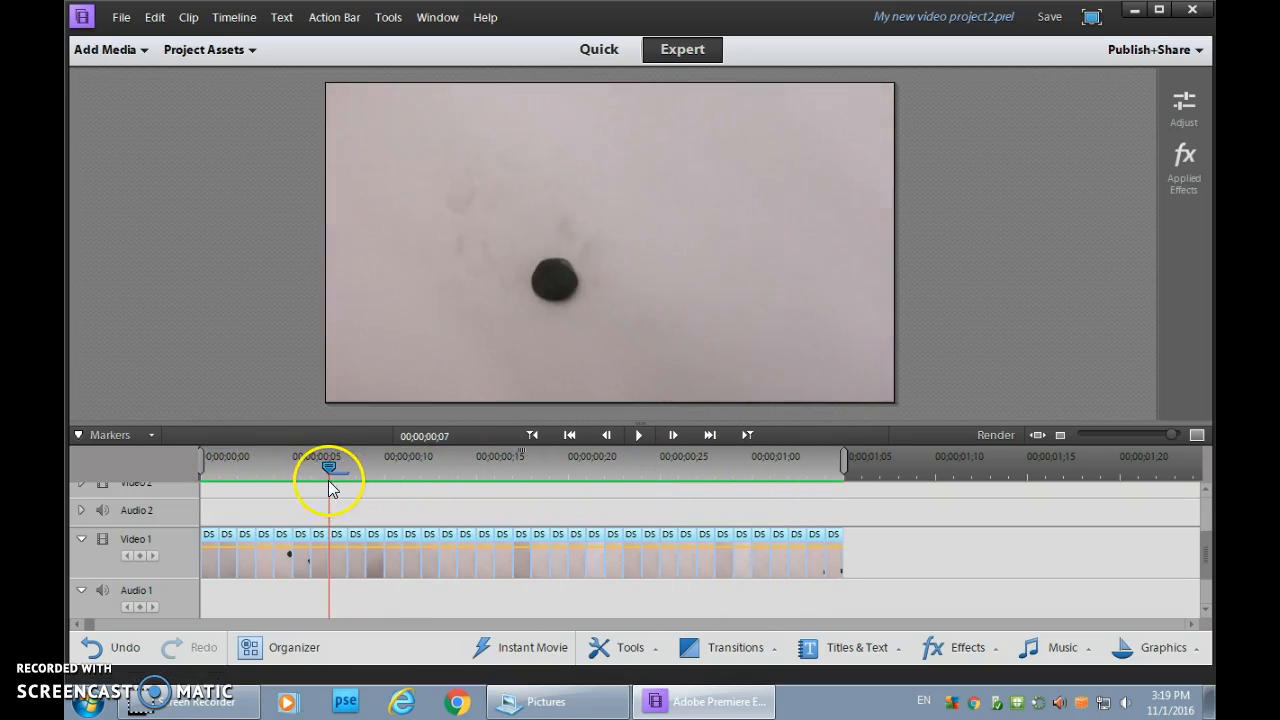
{"action": "left_click_drag", "start_coordinate": [330, 456], "coordinate": [200, 456]}
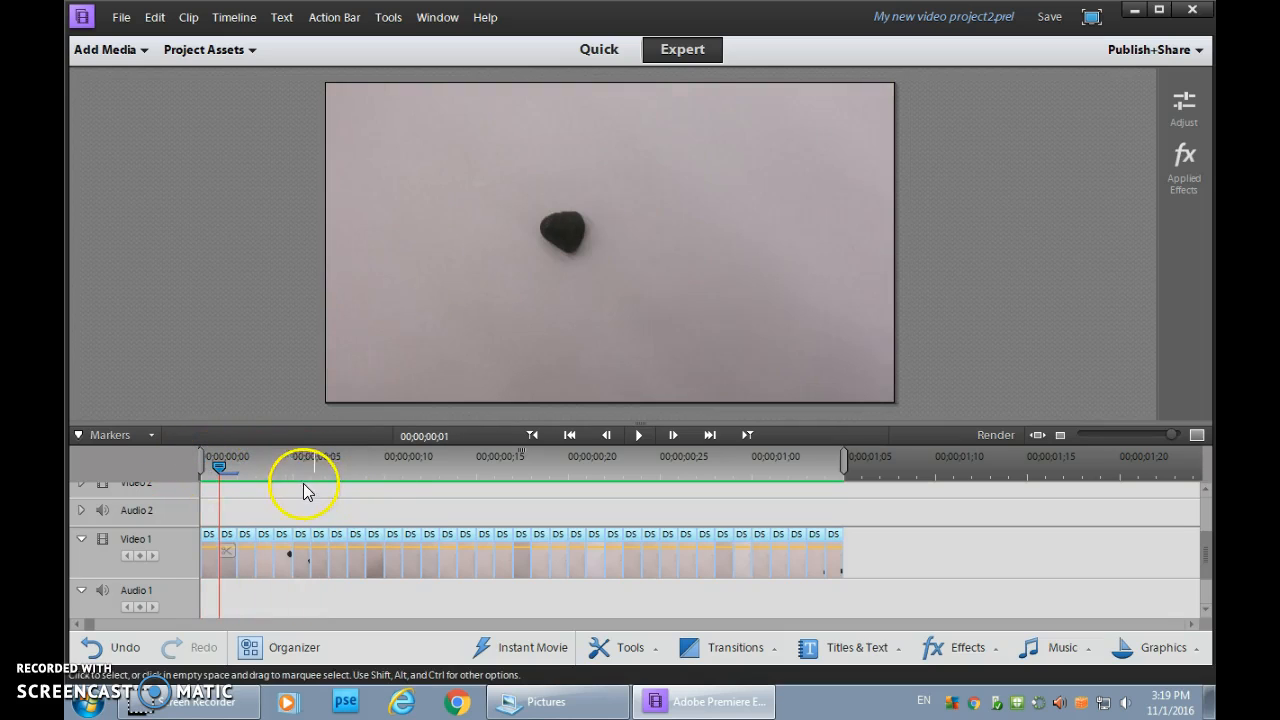
{"action": "mouse_move", "coordinate": [300, 482]}
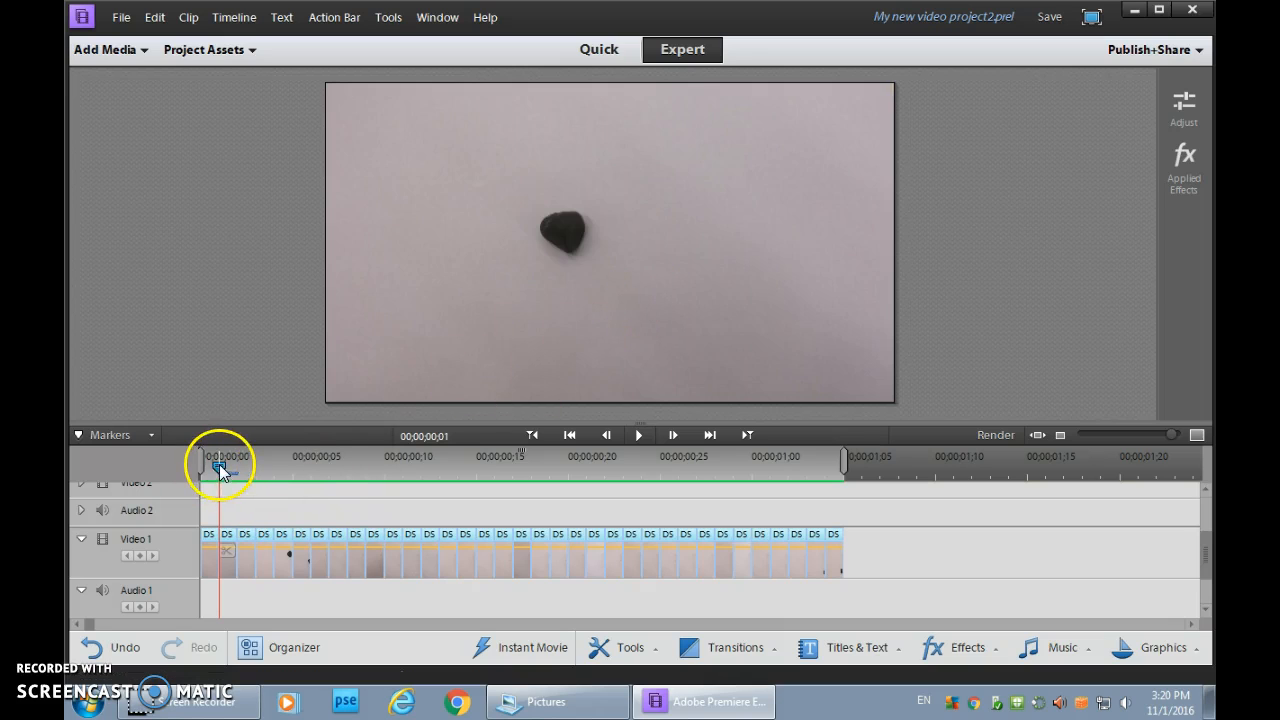
{"action": "left_click_drag", "start_coordinate": [222, 470], "coordinate": [384, 470]}
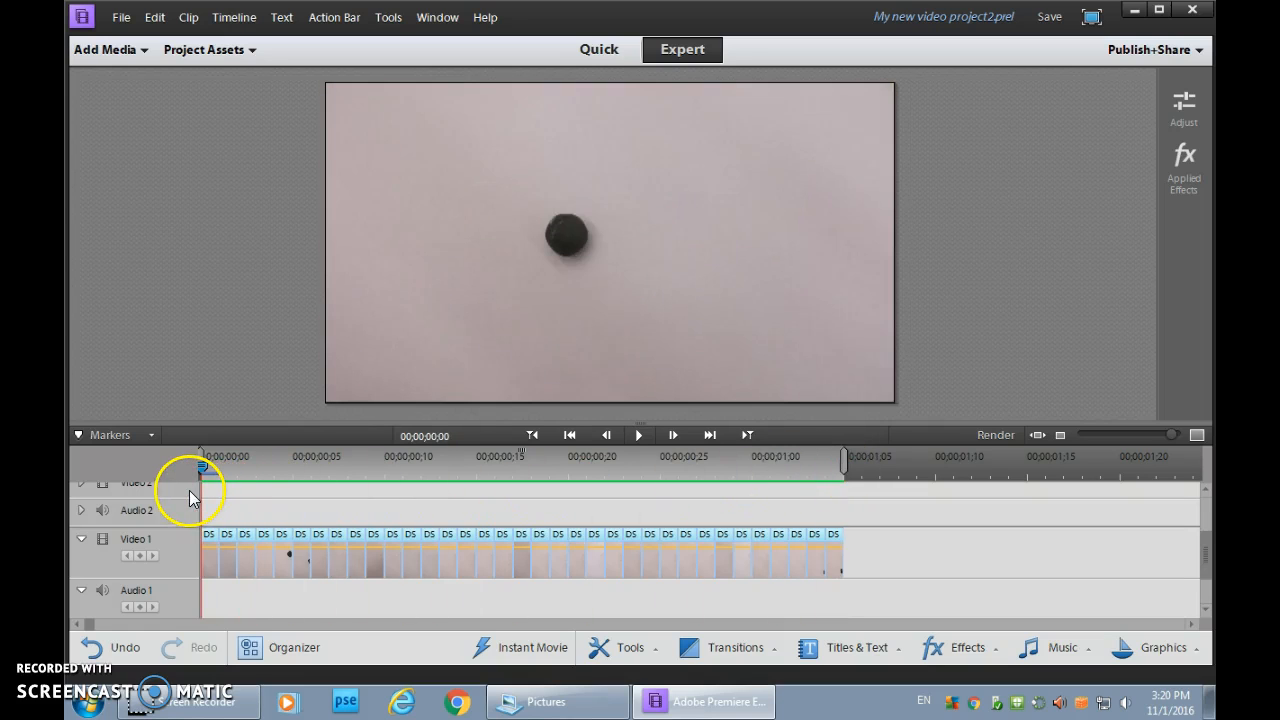
{"action": "left_click", "coordinate": [640, 436]}
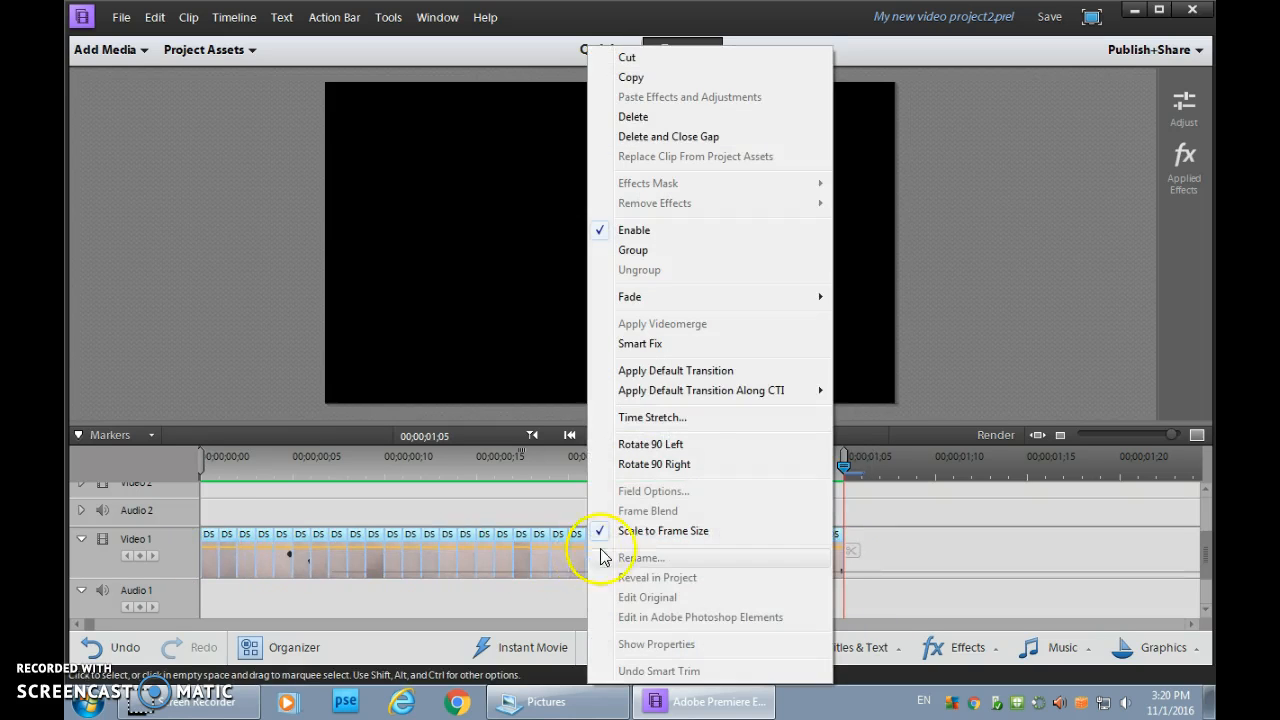
Bring up Time Stretch for the Video 1 clips and select the one-frame Duration value
{"action": "left_click", "coordinate": [652, 418]}
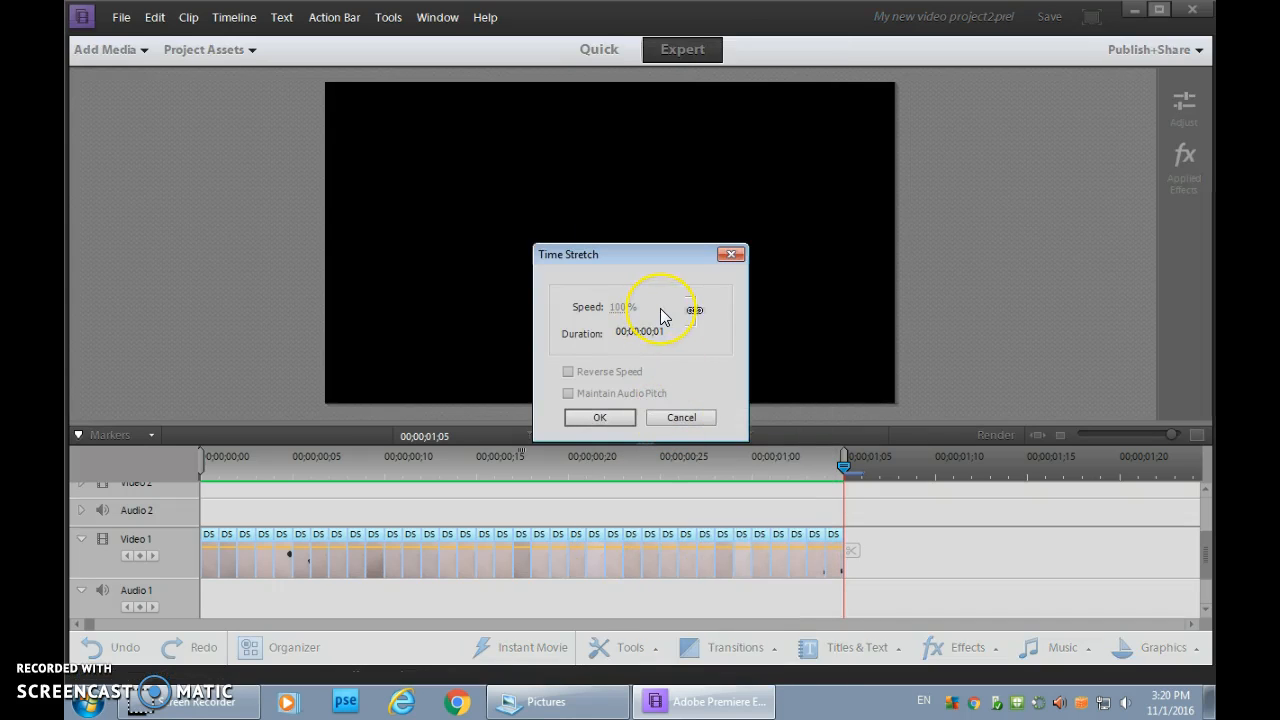
{"action": "mouse_move", "coordinate": [778, 486]}
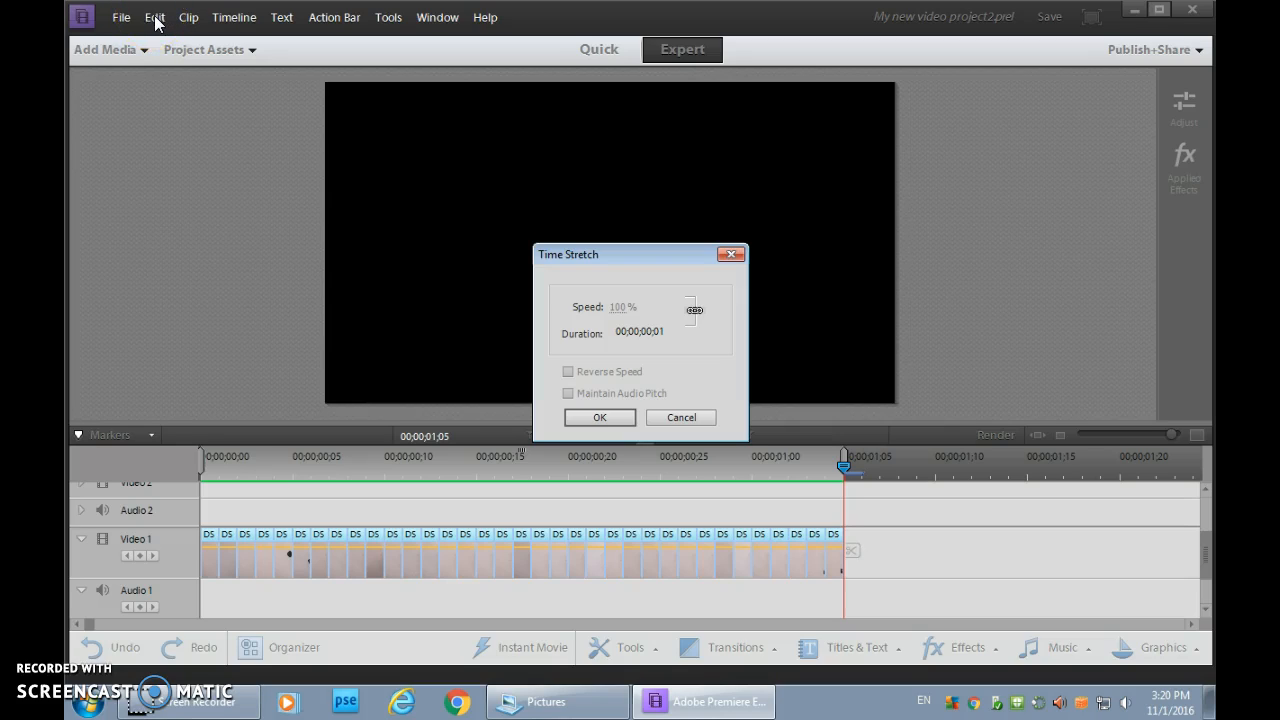
{"action": "mouse_move", "coordinate": [672, 332]}
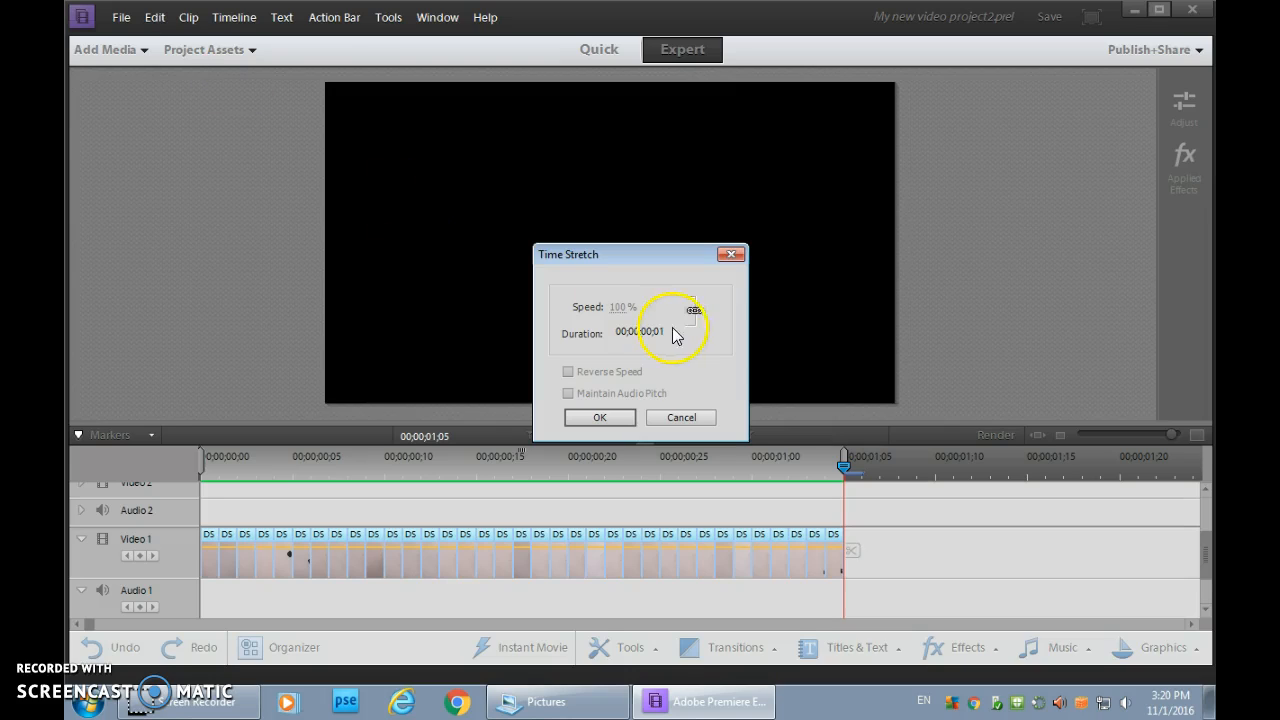
{"action": "mouse_move", "coordinate": [644, 338]}
{"action": "type", "text": "3"}
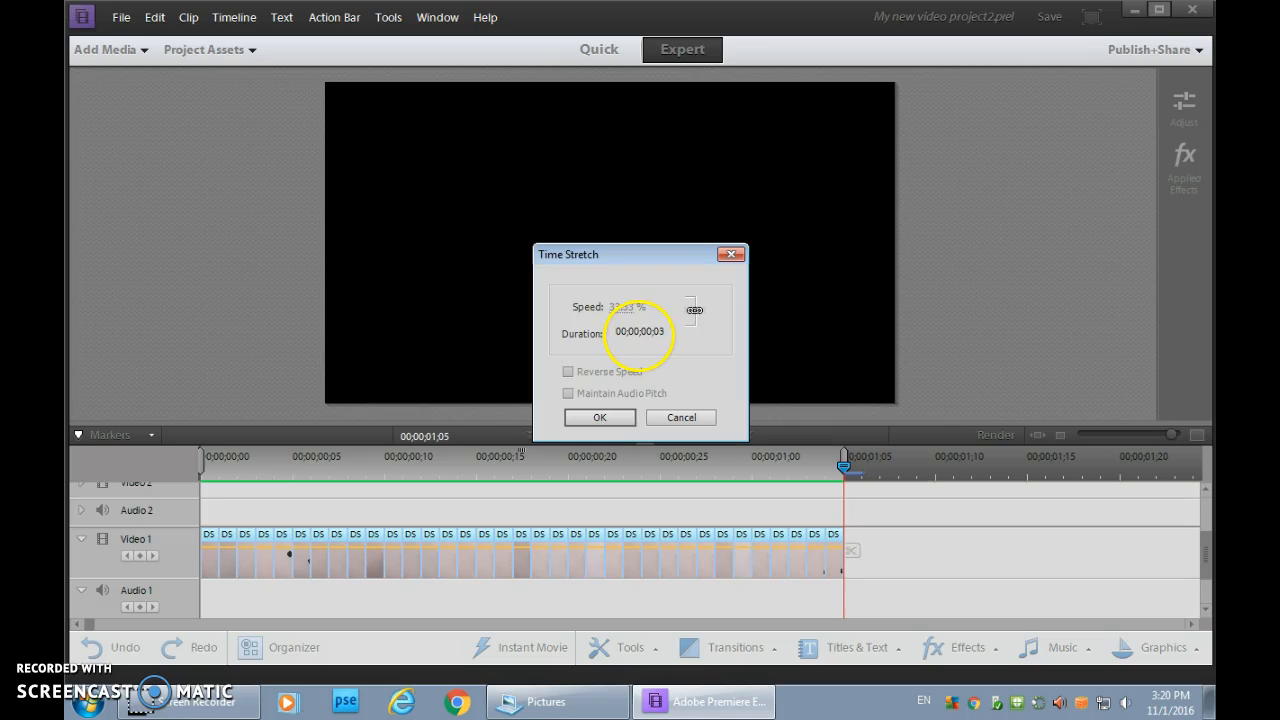
{"action": "left_click", "coordinate": [600, 418]}
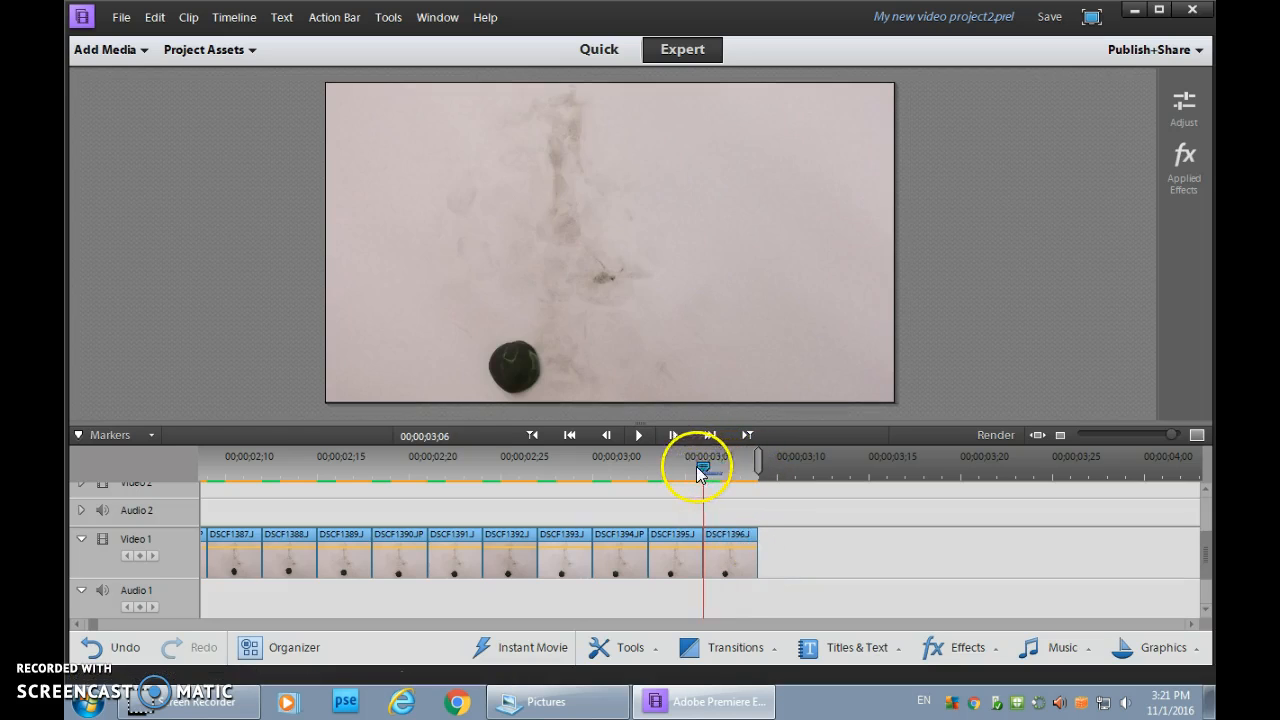
Scrub the playhead across the lengthened clips to preview the slower clay-ball animation
{"action": "left_click_drag", "start_coordinate": [700, 466], "coordinate": [262, 466]}
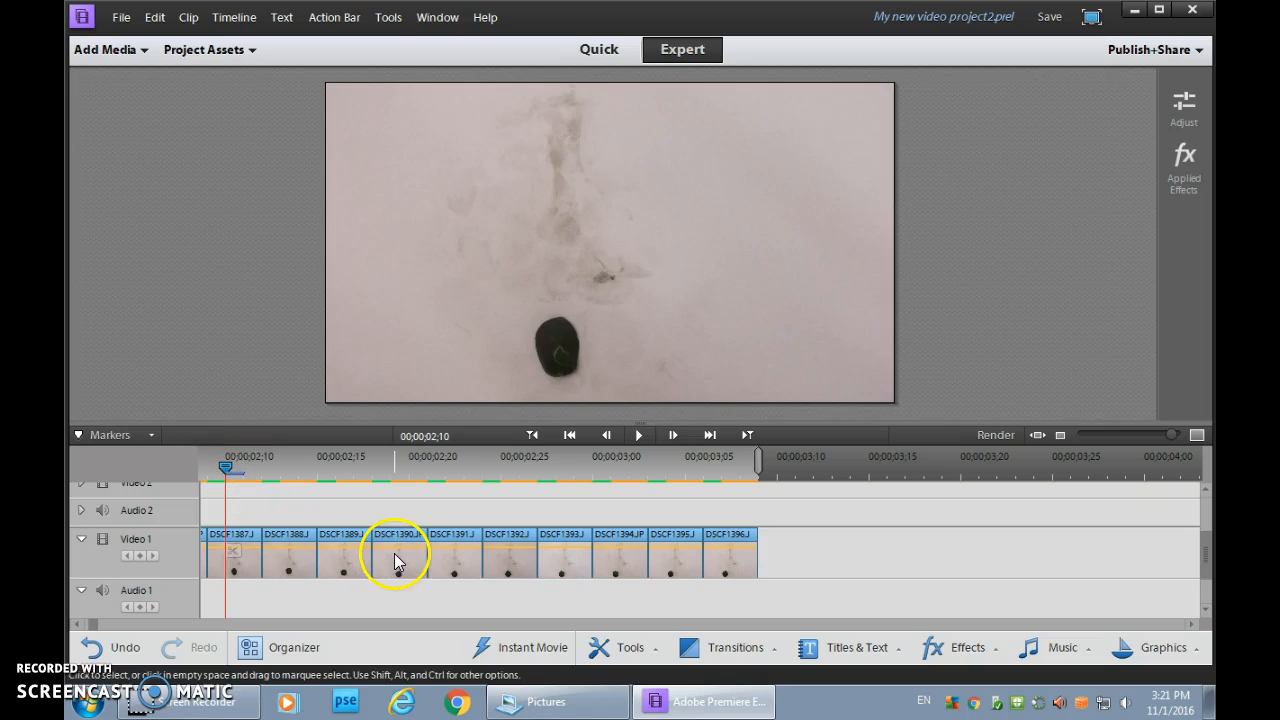
{"action": "mouse_move", "coordinate": [912, 518]}
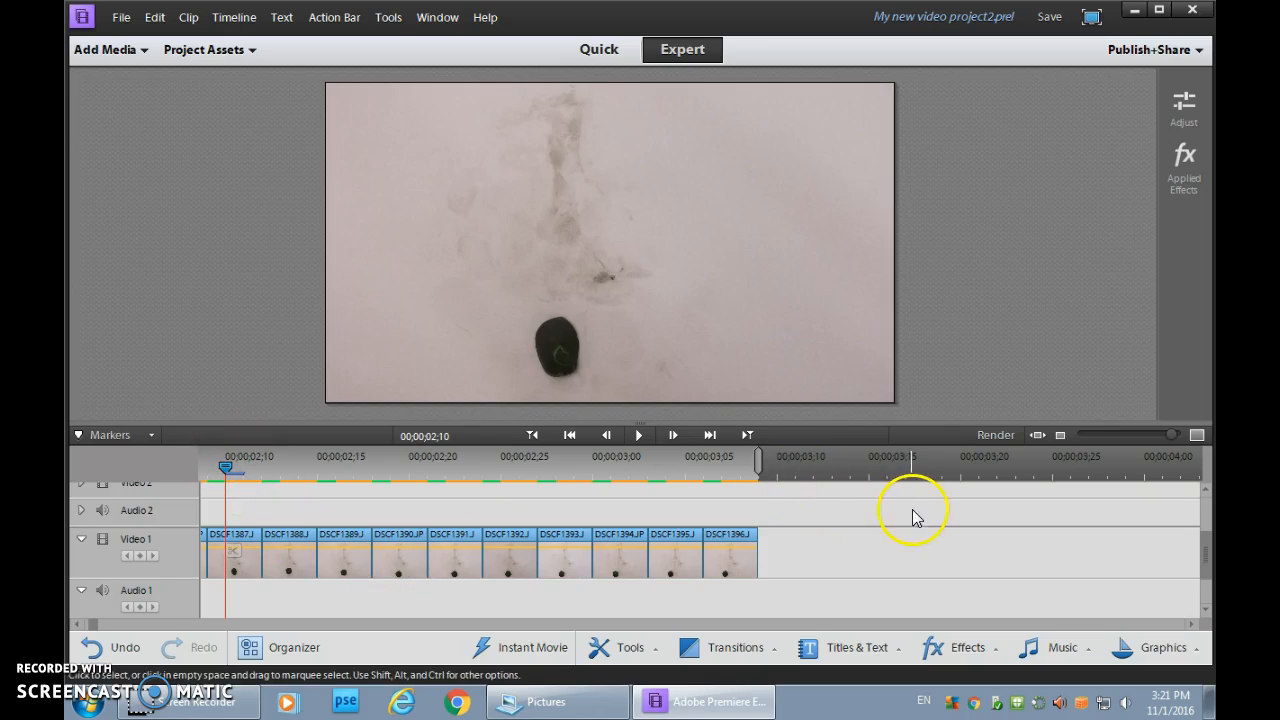
{"action": "mouse_move", "coordinate": [970, 470]}
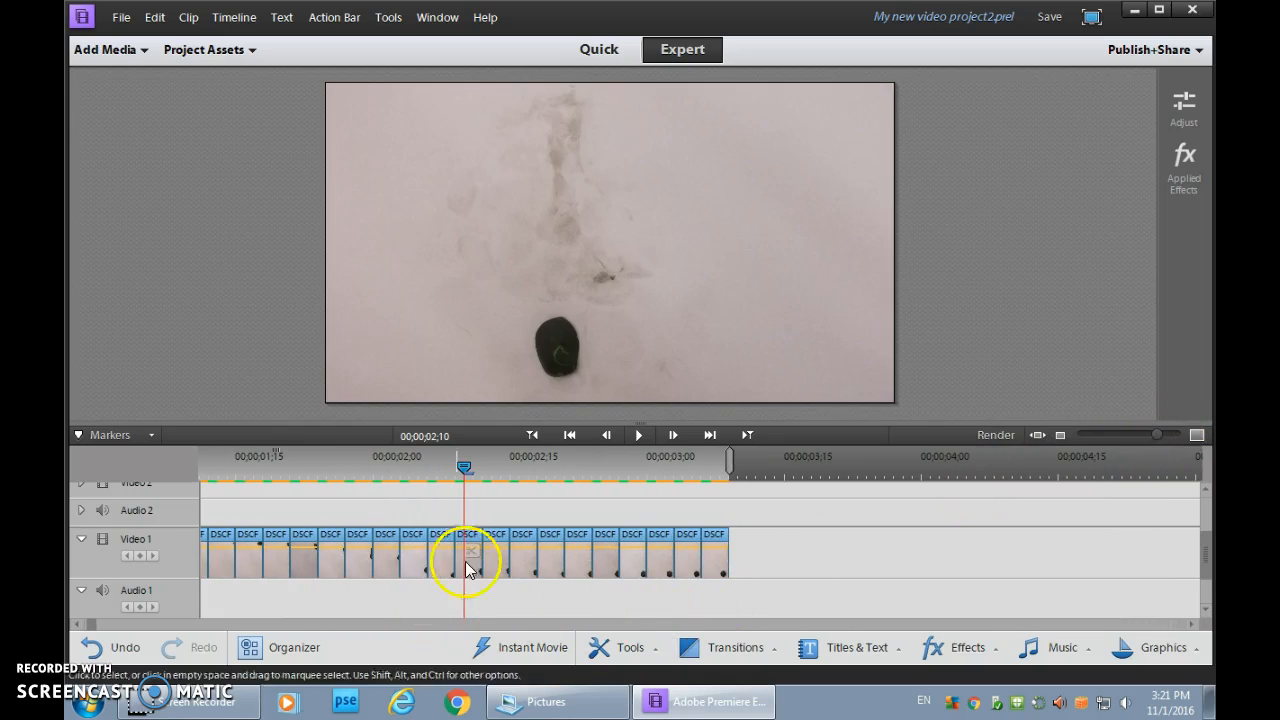
{"action": "left_click", "coordinate": [396, 464]}
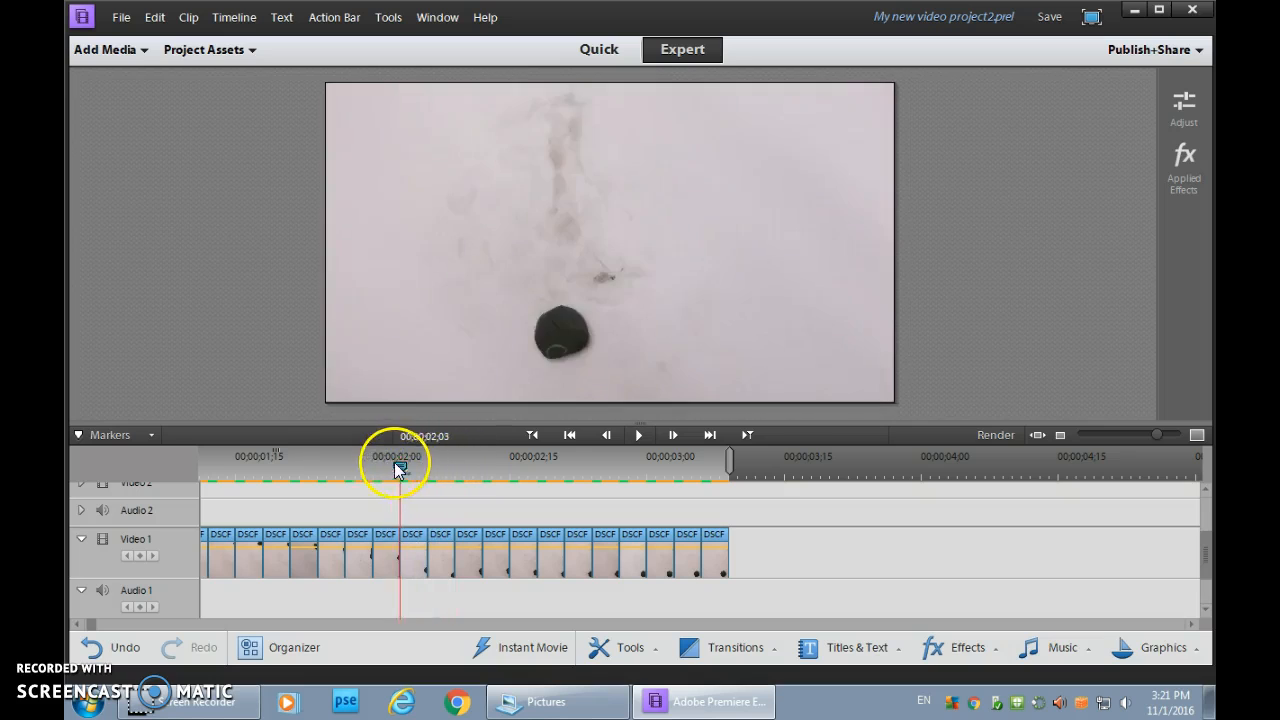
{"action": "left_click_drag", "start_coordinate": [396, 464], "coordinate": [318, 464]}
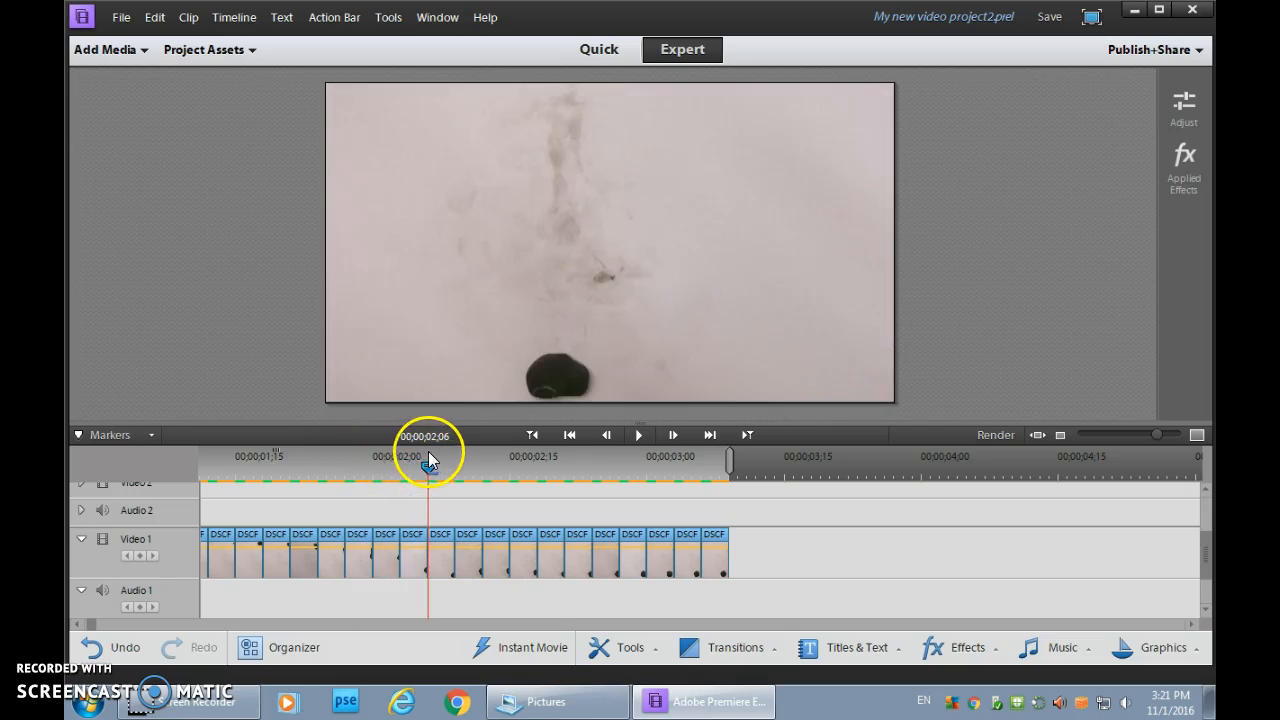
{"action": "left_click_drag", "start_coordinate": [428, 448], "coordinate": [448, 470]}
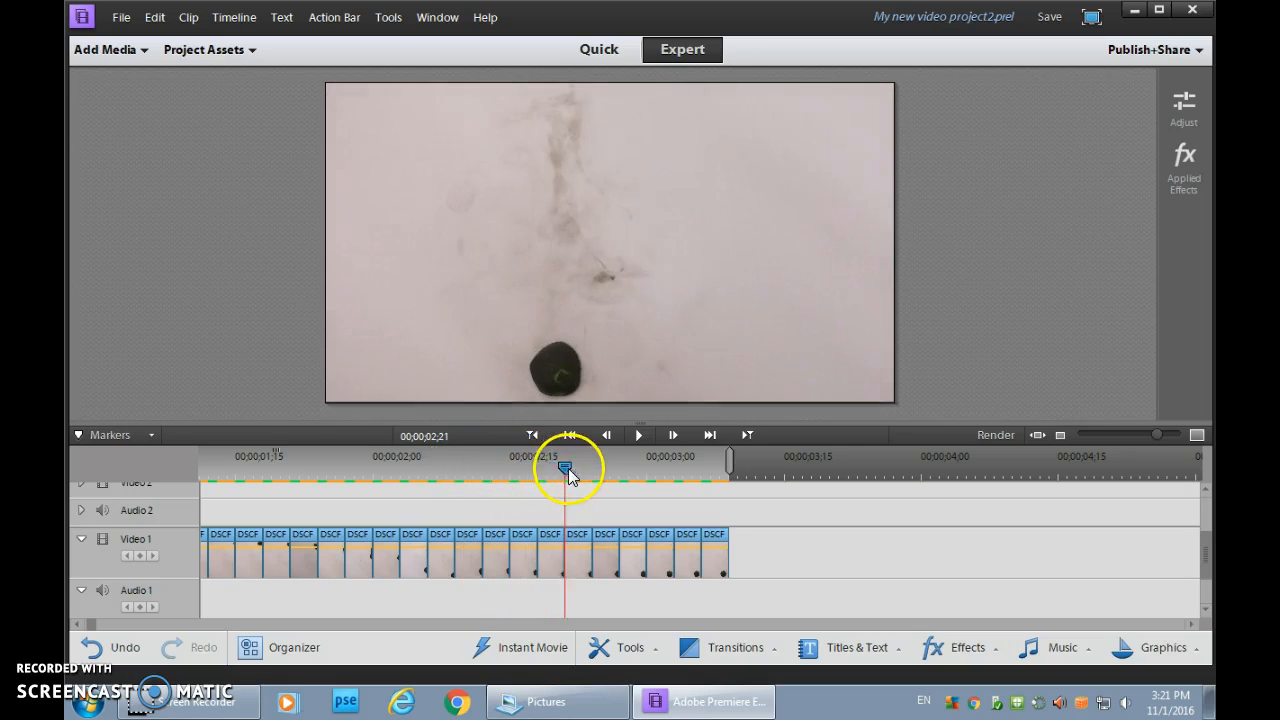
{"action": "left_click_drag", "start_coordinate": [568, 468], "coordinate": [700, 468]}
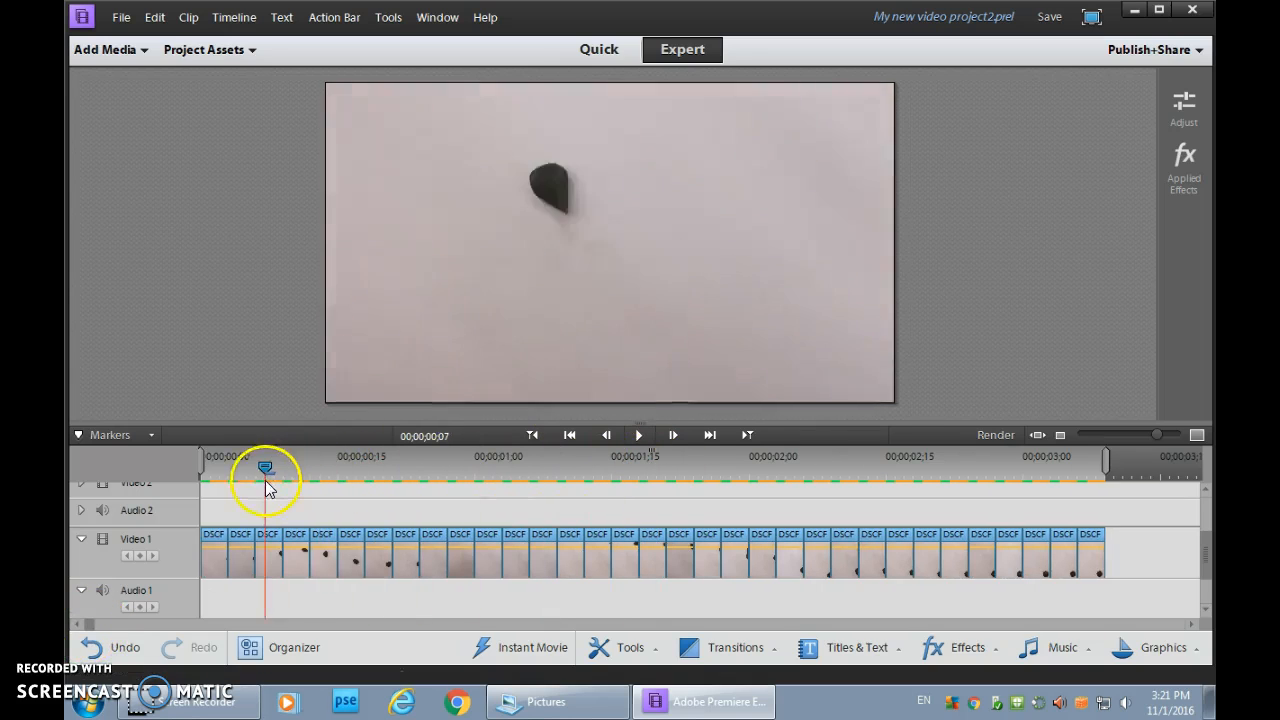
{"action": "left_click_drag", "start_coordinate": [268, 472], "coordinate": [604, 472]}
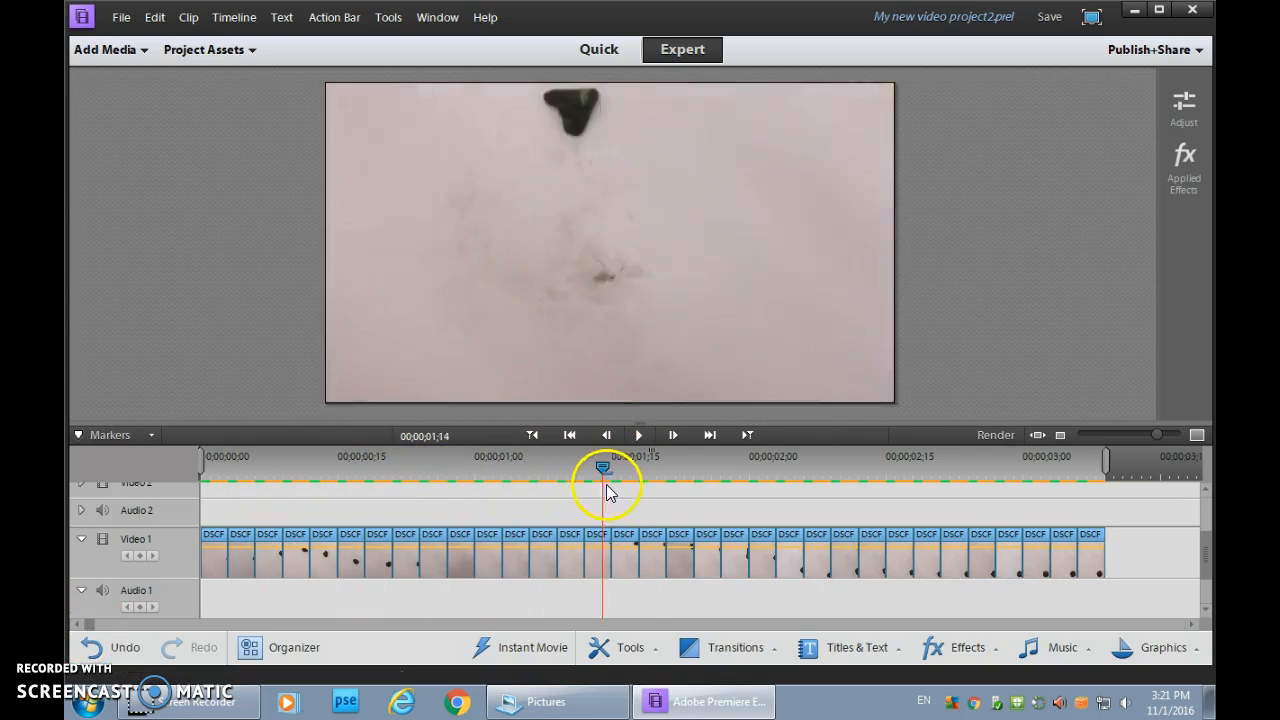
{"action": "left_click_drag", "start_coordinate": [604, 470], "coordinate": [978, 470]}
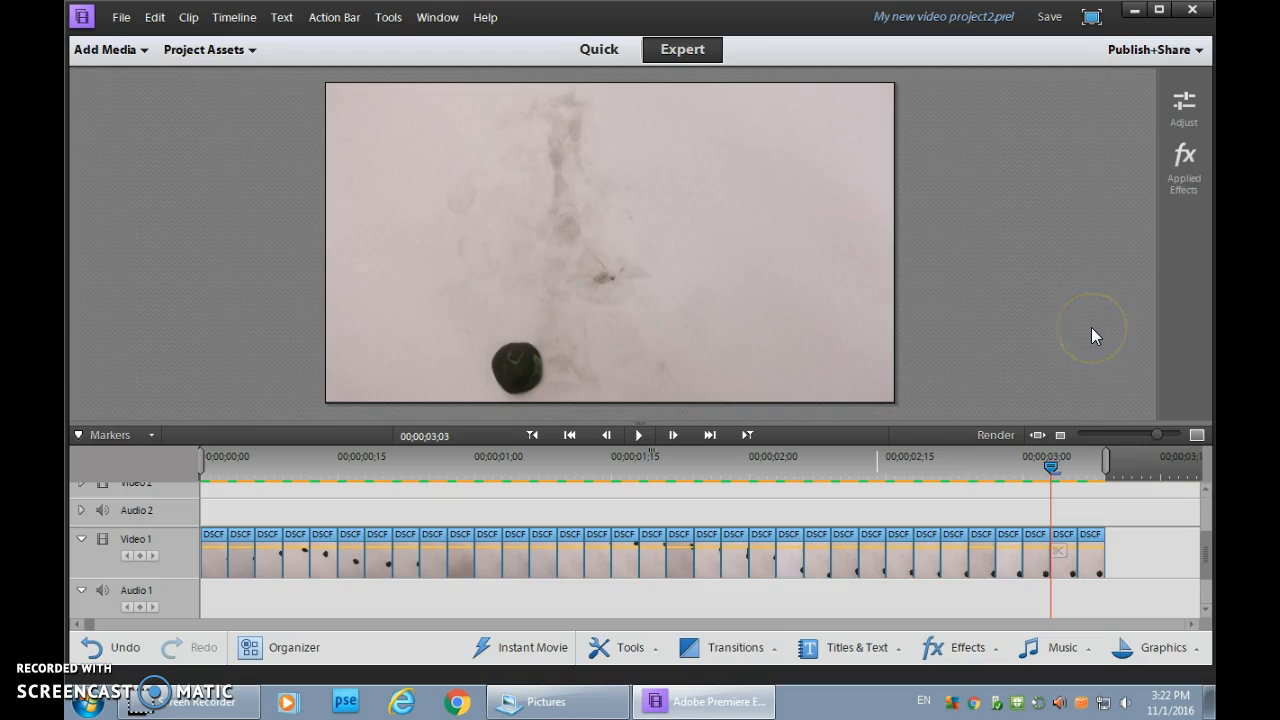
{"action": "mouse_move", "coordinate": [650, 204]}
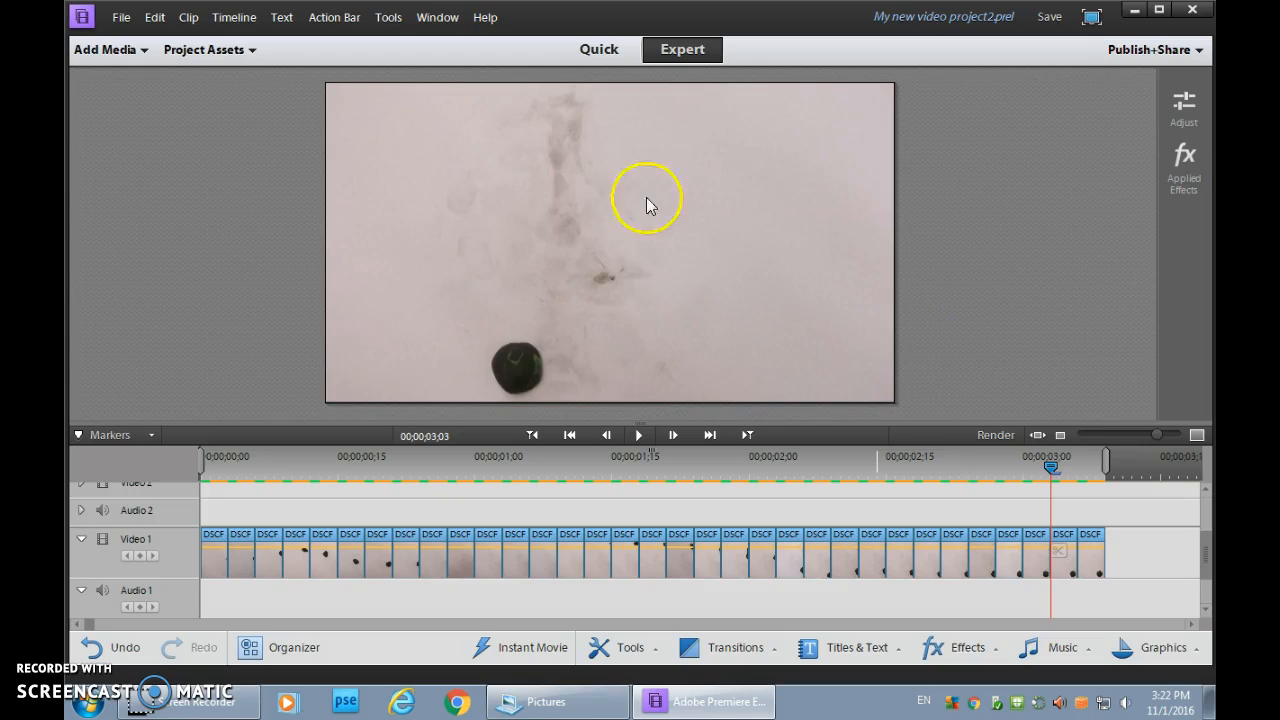
{"action": "mouse_move", "coordinate": [730, 244]}
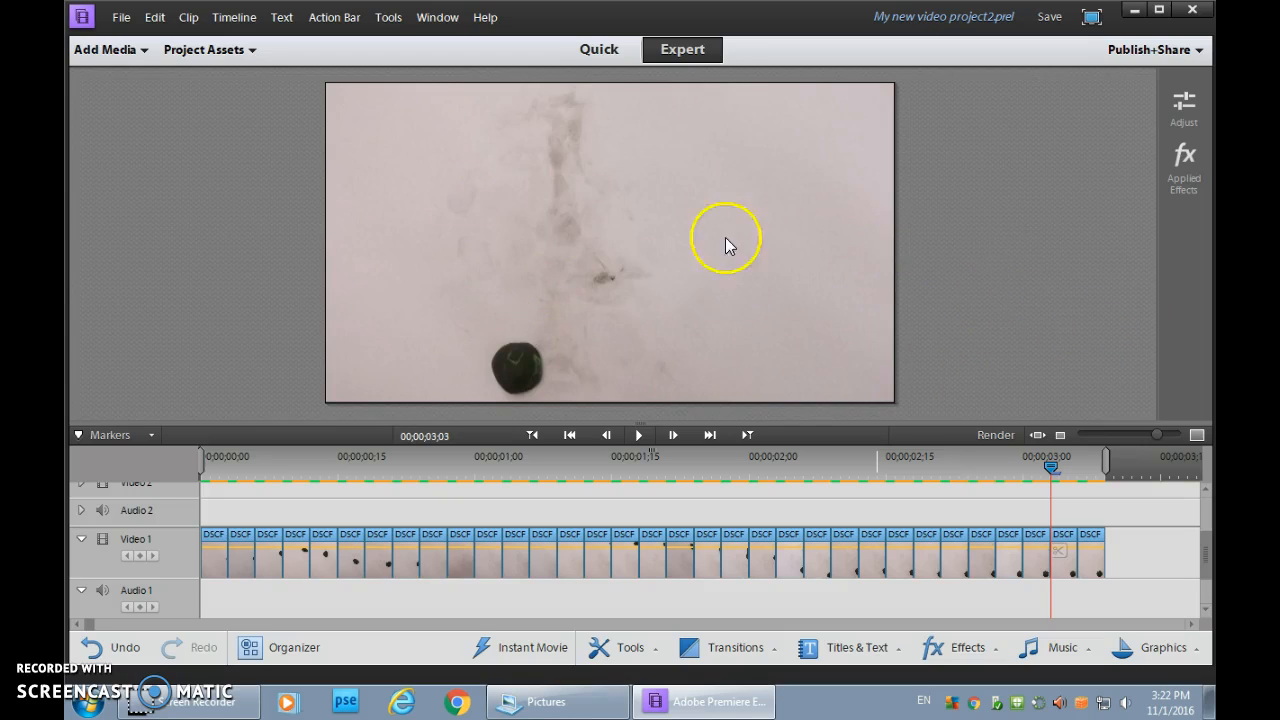
{"action": "mouse_move", "coordinate": [1184, 170]}
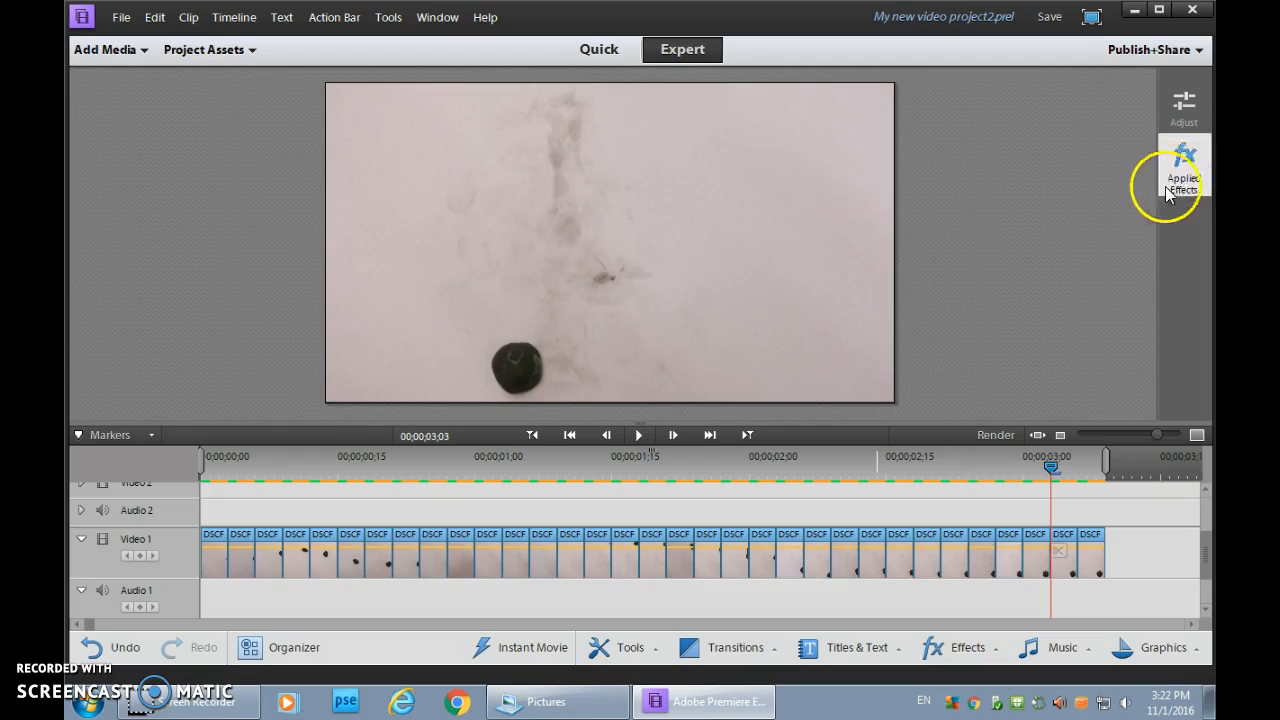
{"action": "mouse_move", "coordinate": [1080, 204]}
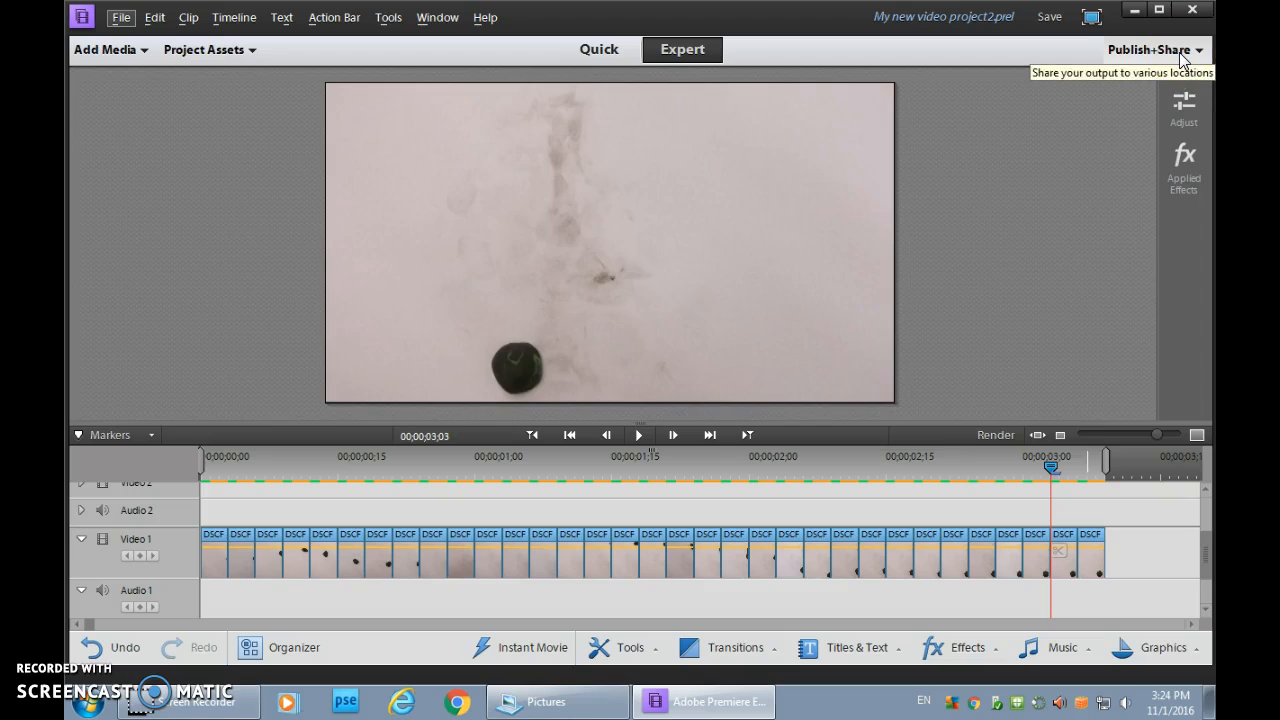
Show the Publish+Share destinations for the finished animation
{"action": "left_click", "coordinate": [1150, 48]}
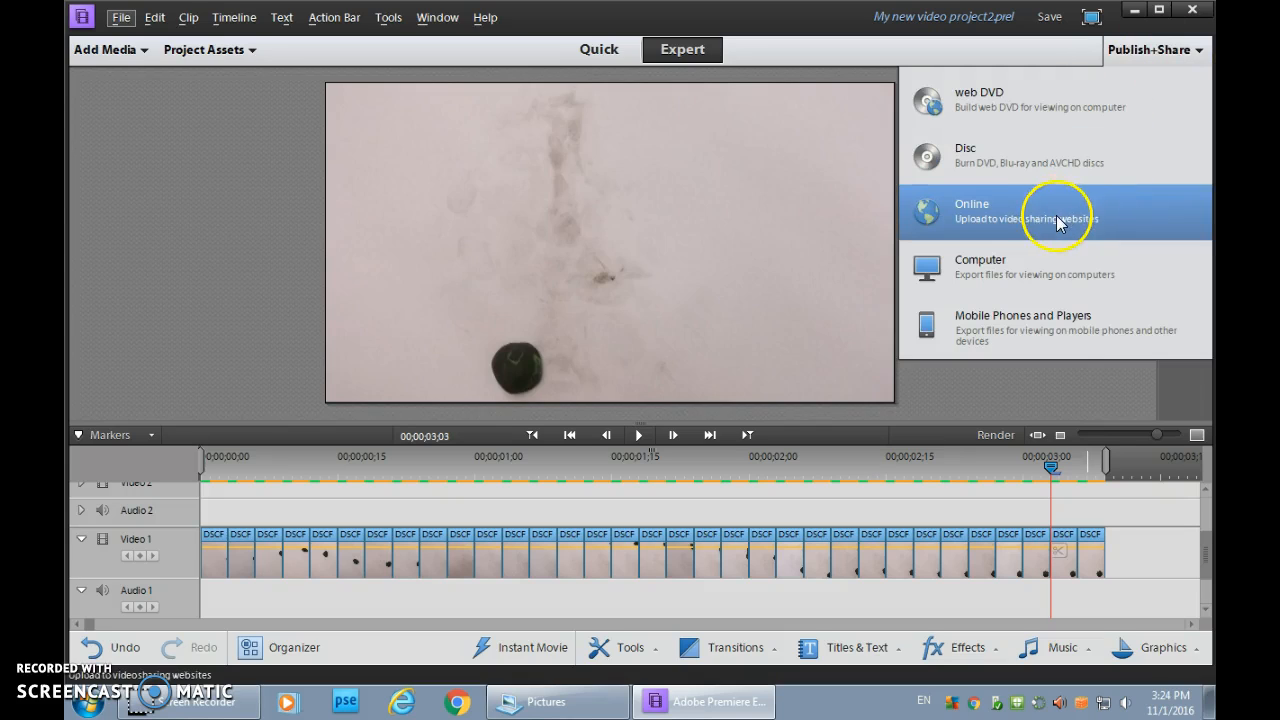
{"action": "mouse_move", "coordinate": [1056, 278]}
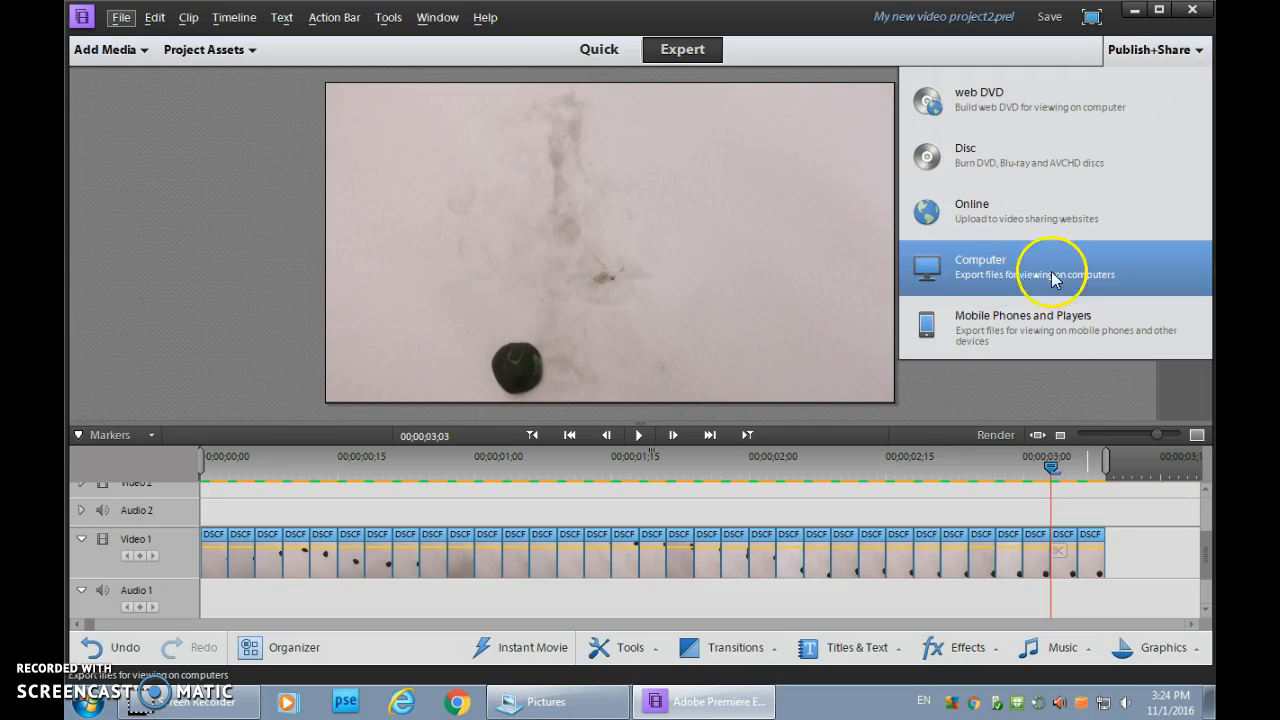
{"action": "mouse_move", "coordinate": [964, 284]}
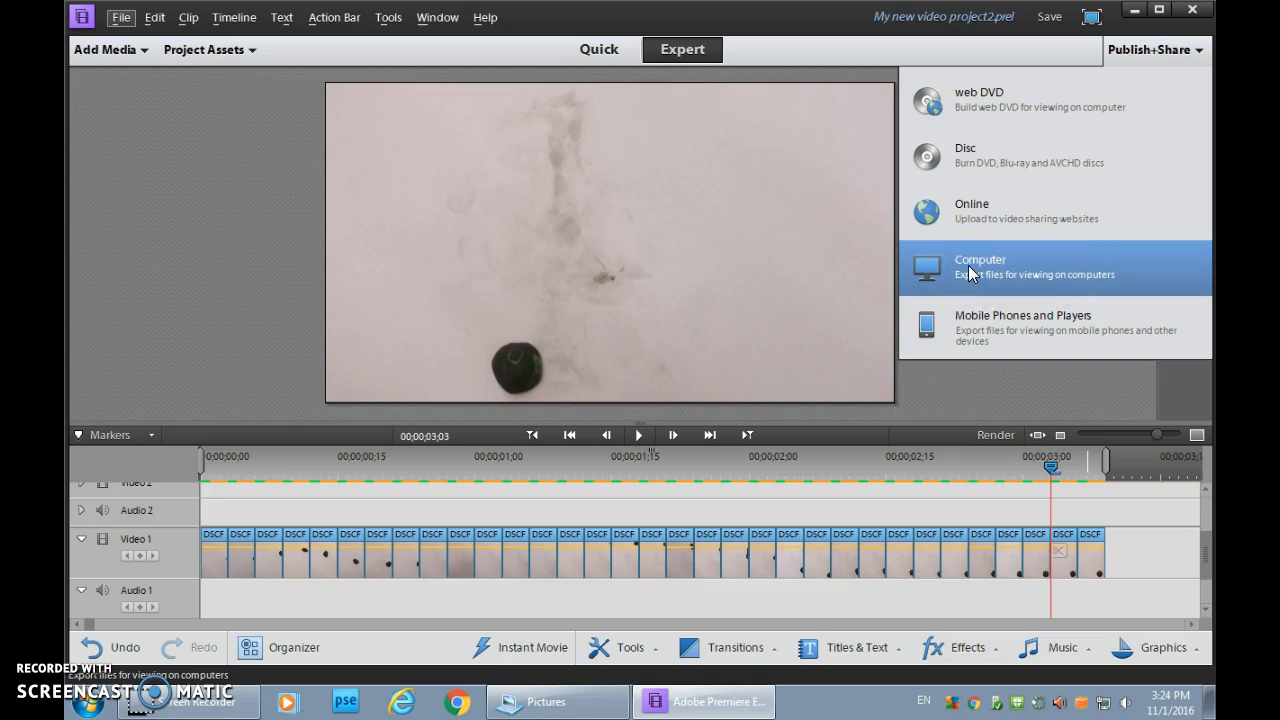
Choose Computer as the destination and MPEG as the export format
{"action": "left_click", "coordinate": [980, 266]}
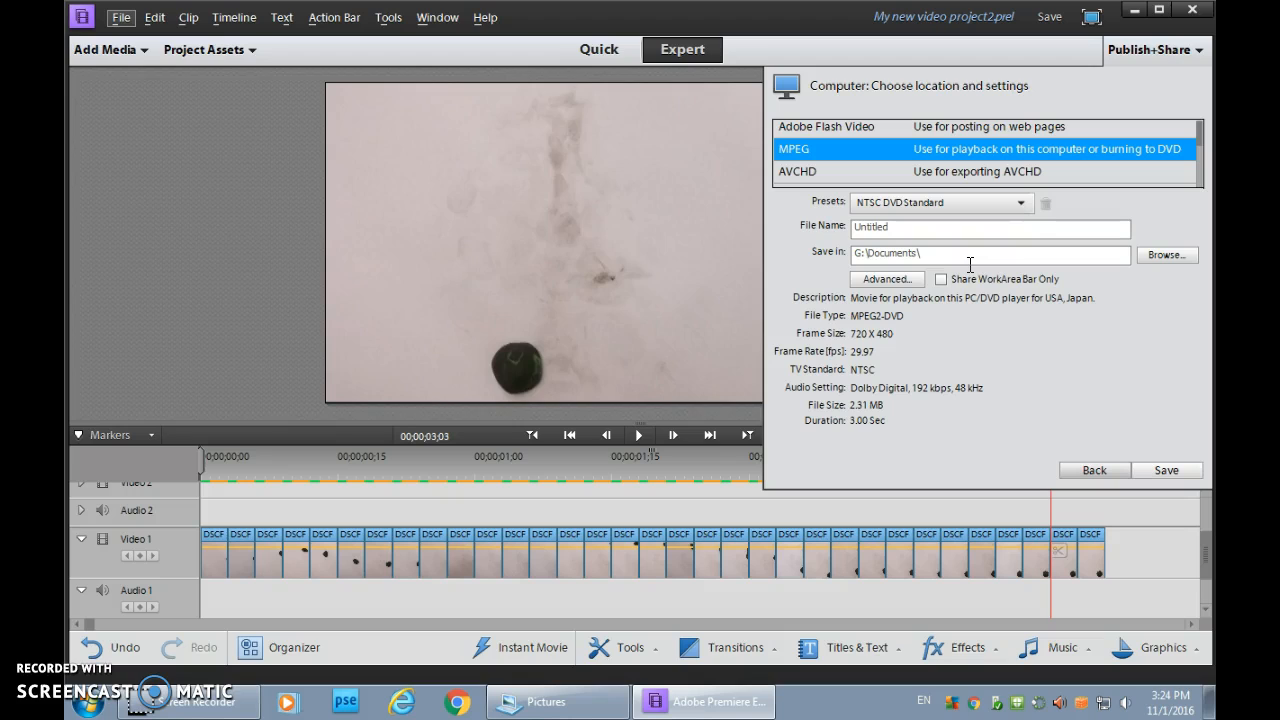
{"action": "left_click", "coordinate": [842, 132]}
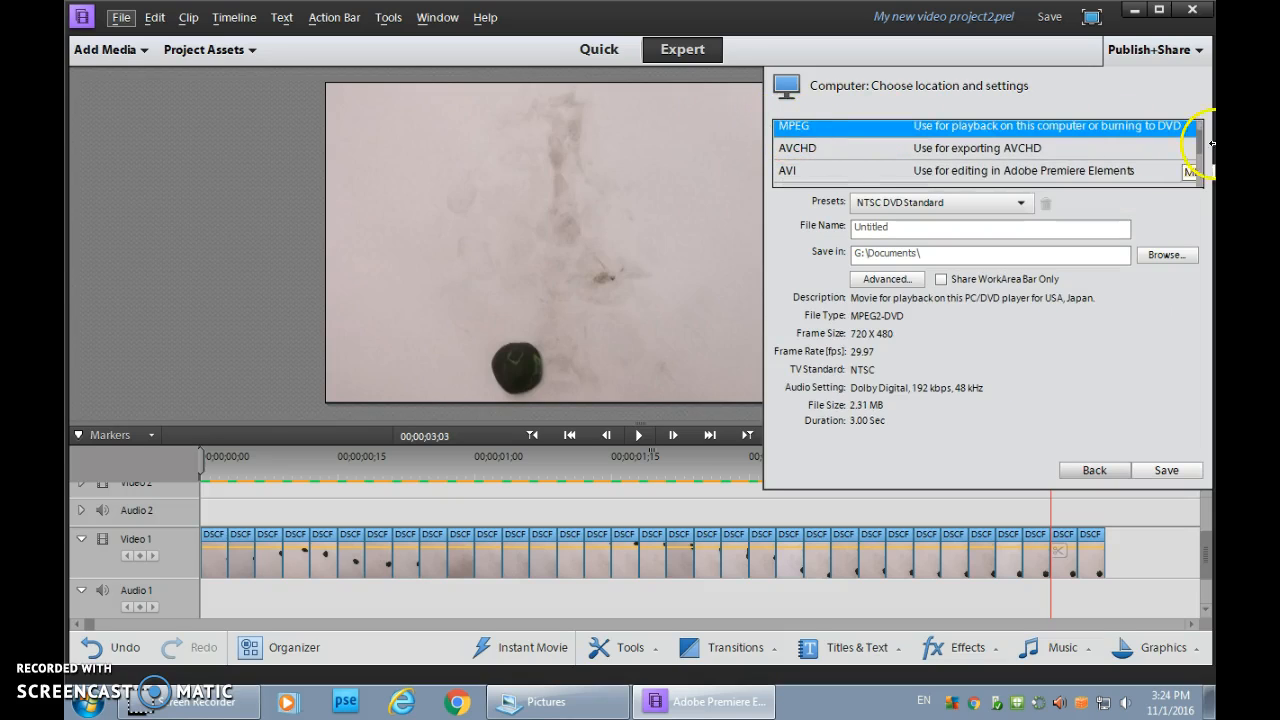
{"action": "scroll", "scroll_direction": "down", "scroll_amount": 3}
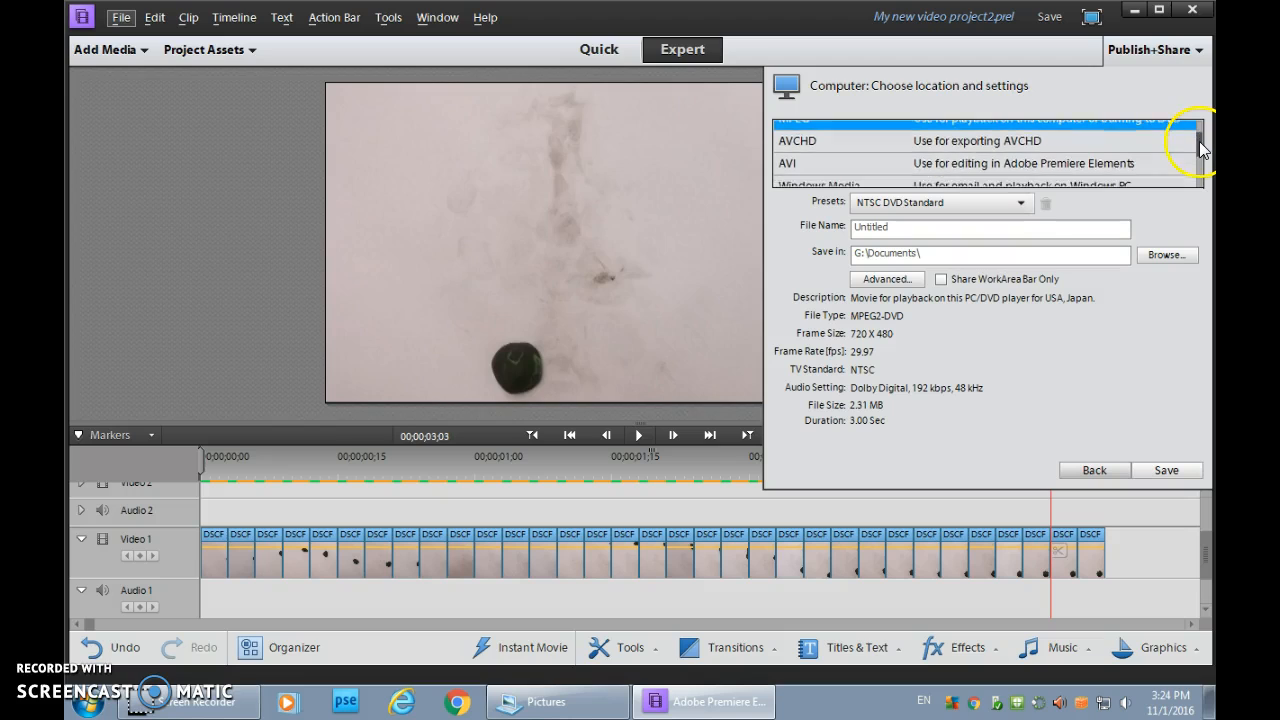
{"action": "scroll", "scroll_direction": "down", "scroll_amount": 3}
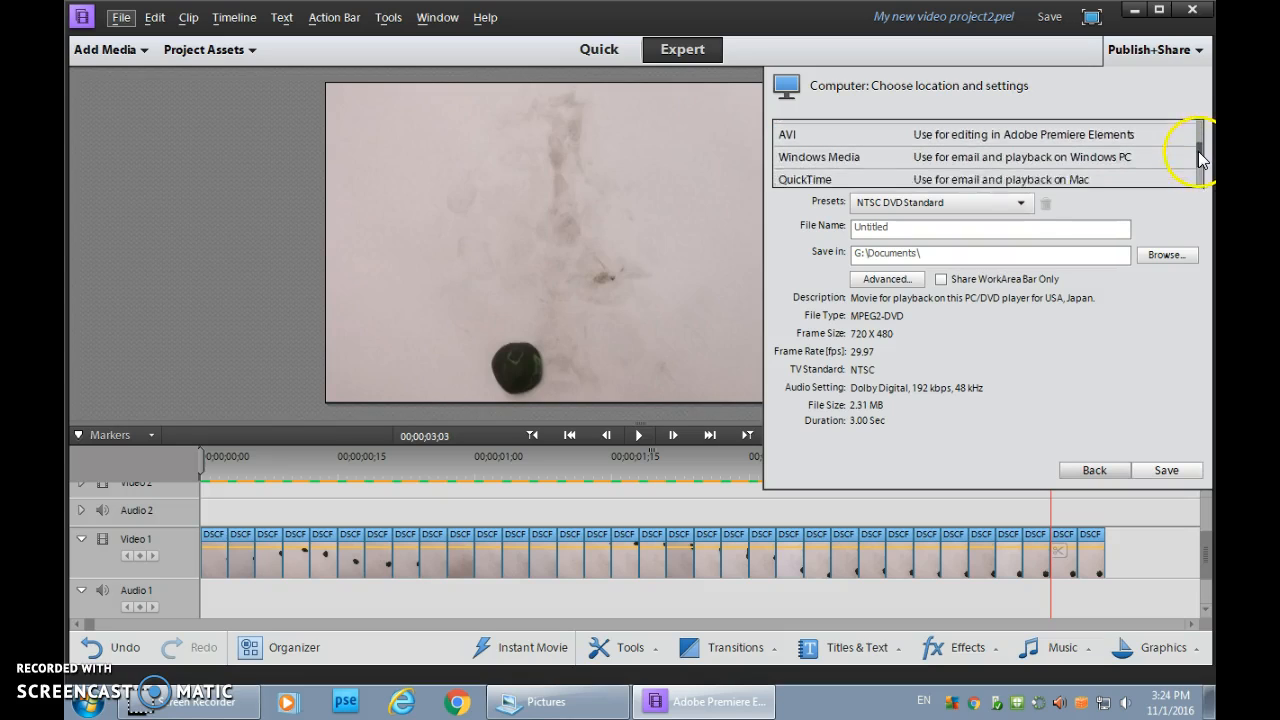
{"action": "scroll", "scroll_direction": "down", "scroll_amount": 3}
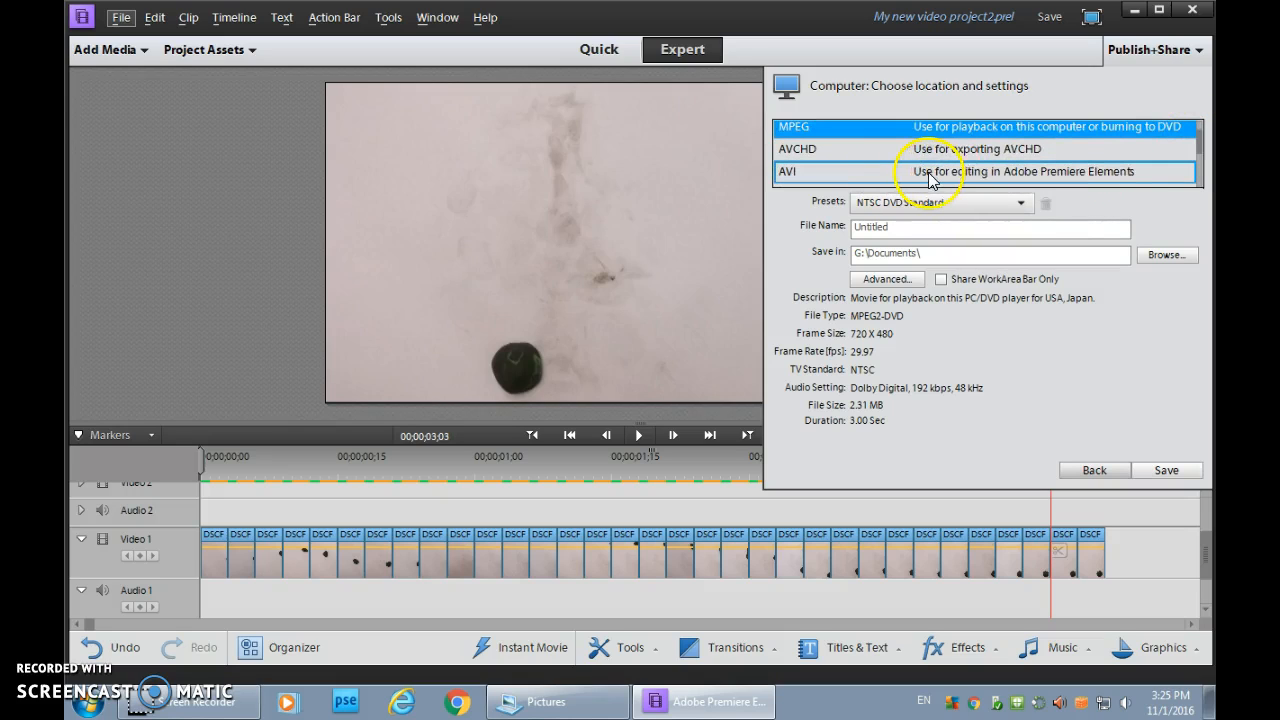
{"action": "mouse_move", "coordinate": [1044, 180]}
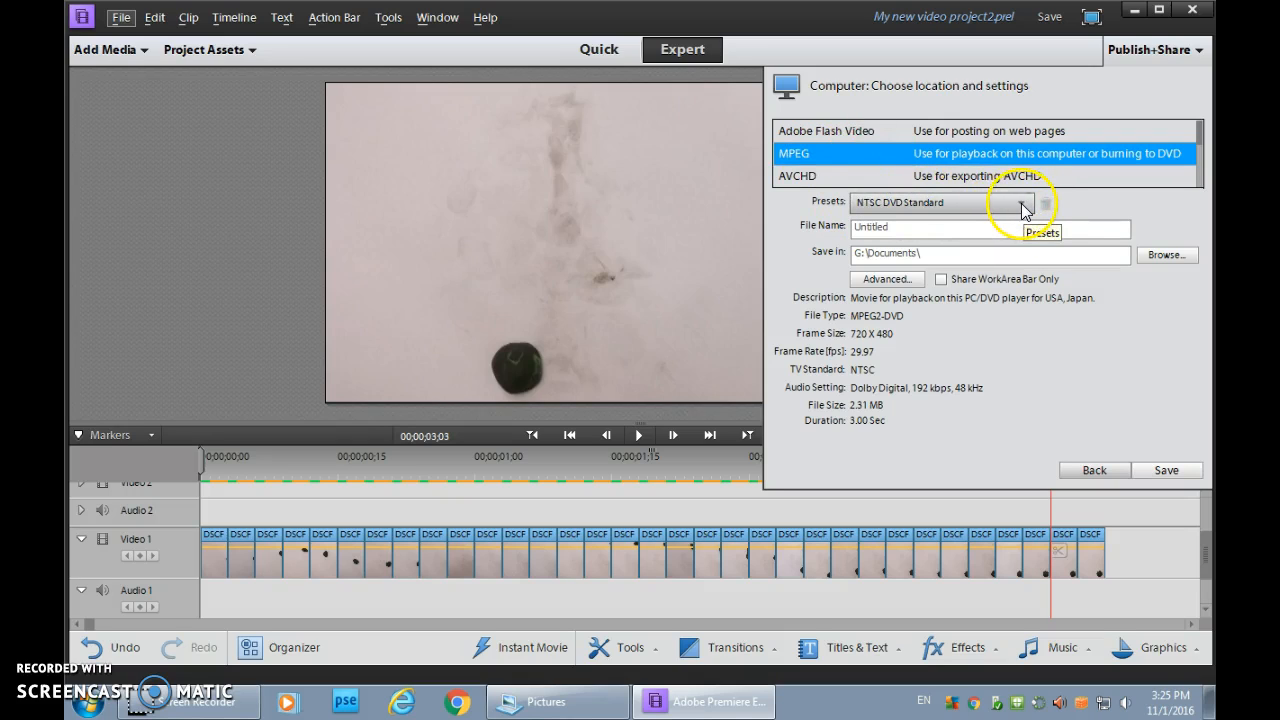
Choose the HD 720p 30 preset for a 1280 x 720 MPEG, after briefly trying NTSC DVD Standard
{"action": "left_click", "coordinate": [1036, 202]}
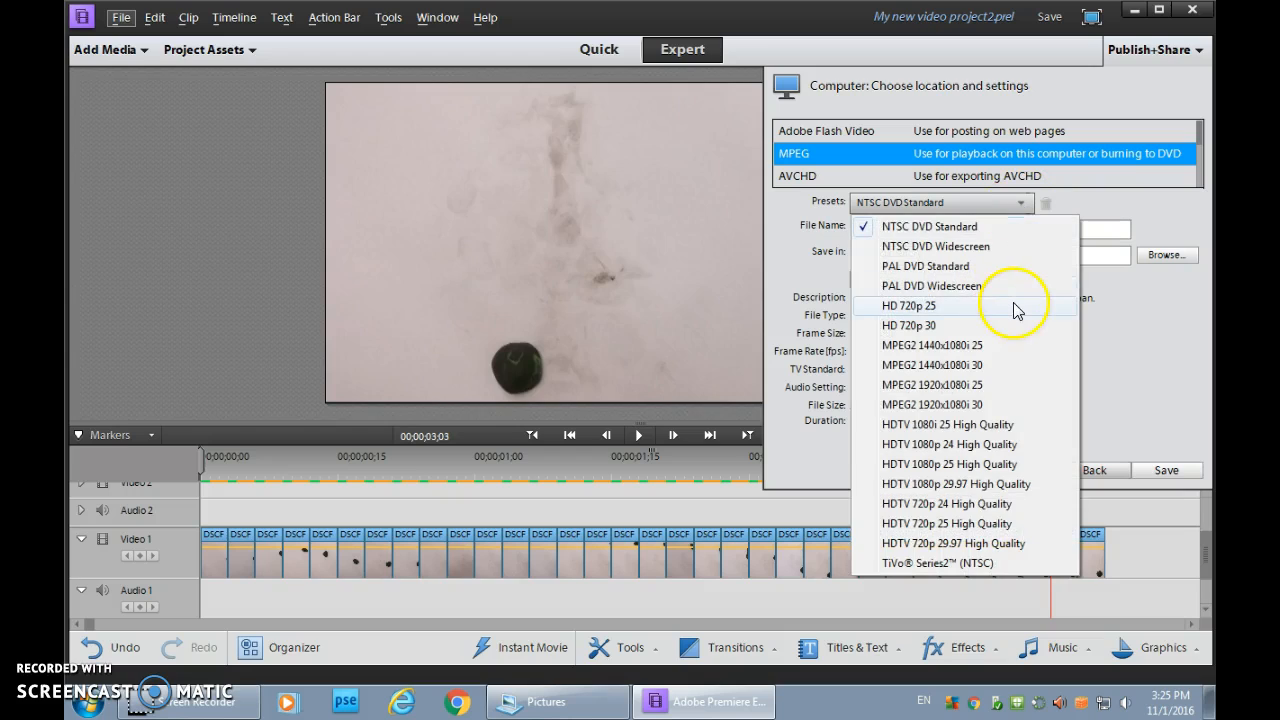
{"action": "mouse_move", "coordinate": [938, 324]}
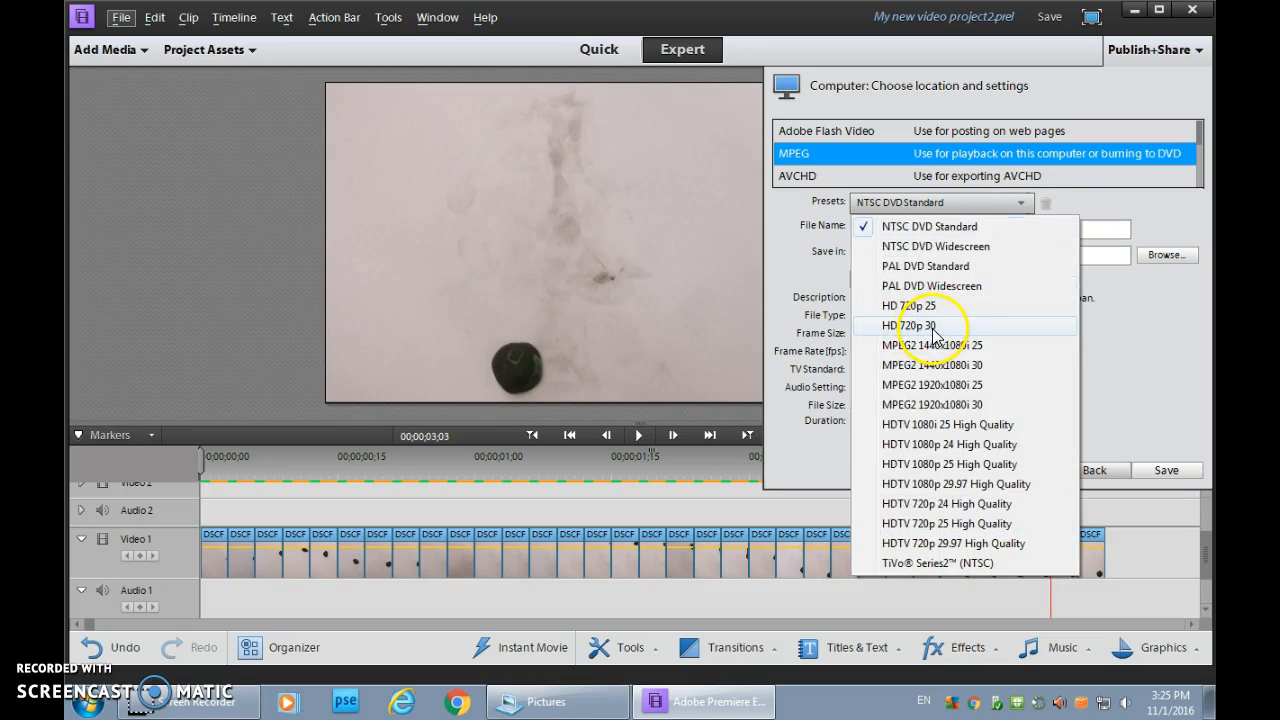
{"action": "left_click", "coordinate": [918, 324]}
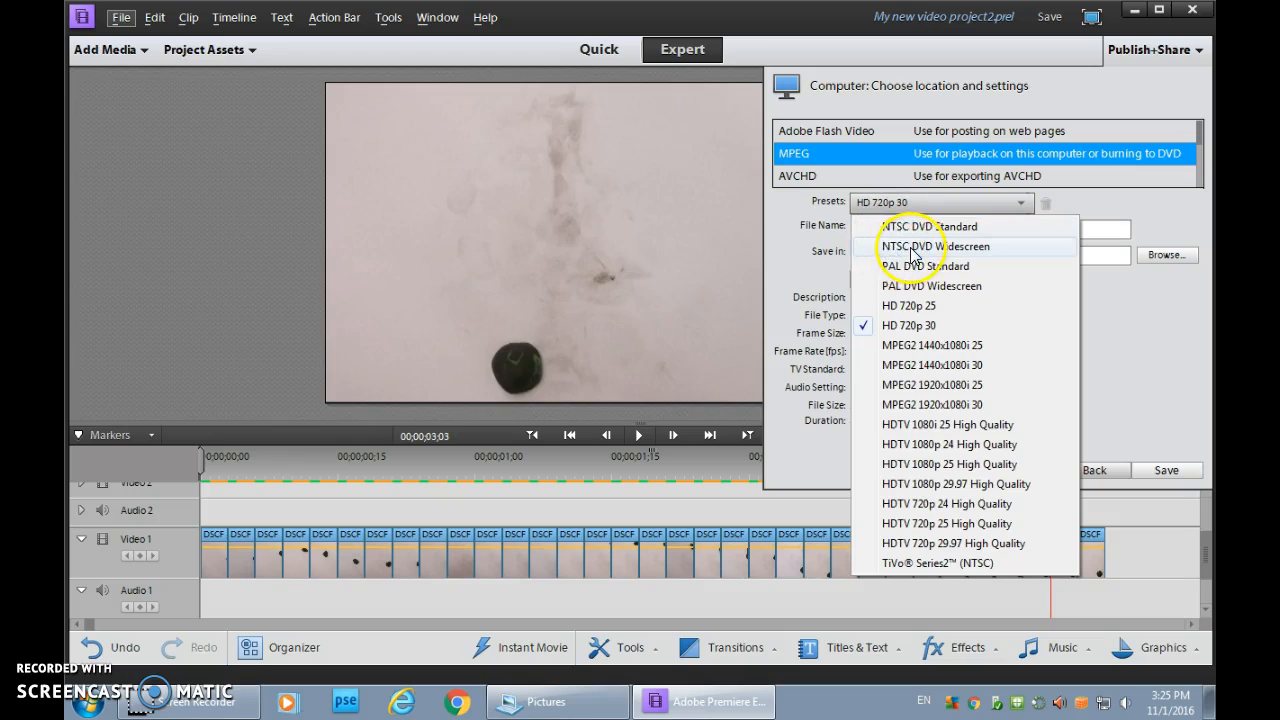
{"action": "mouse_move", "coordinate": [896, 280]}
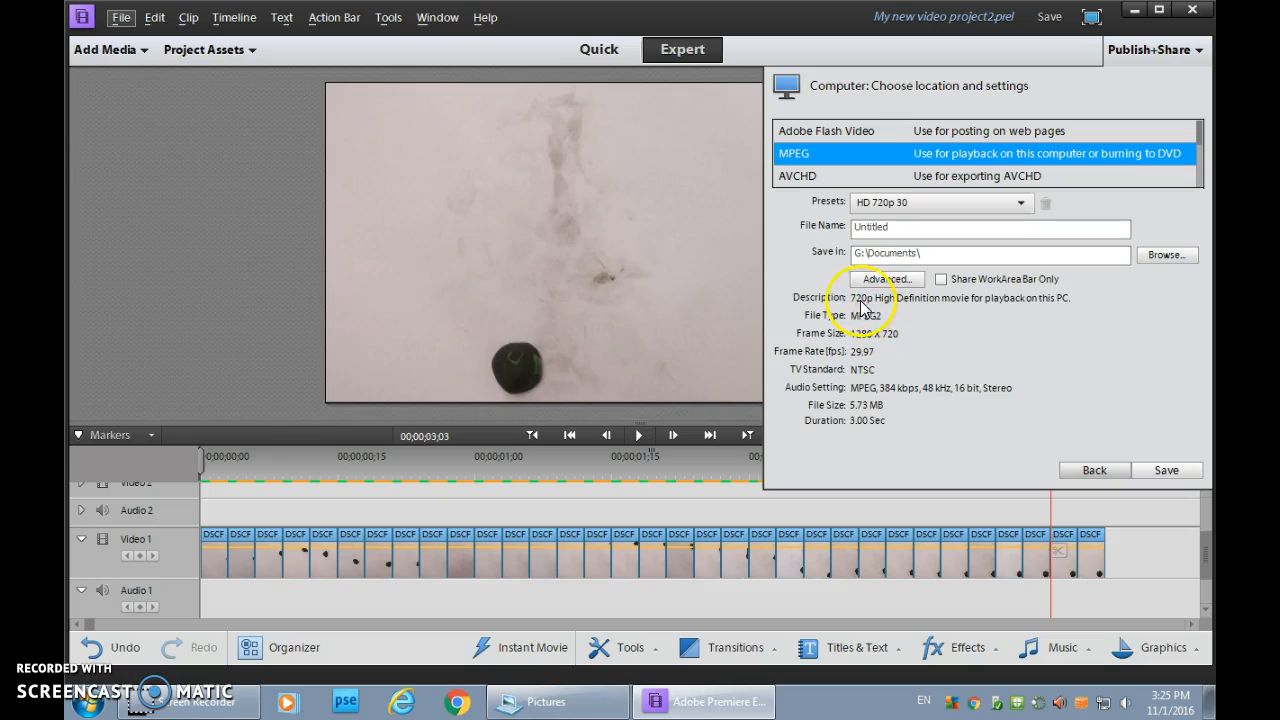
{"action": "left_click", "coordinate": [1028, 204]}
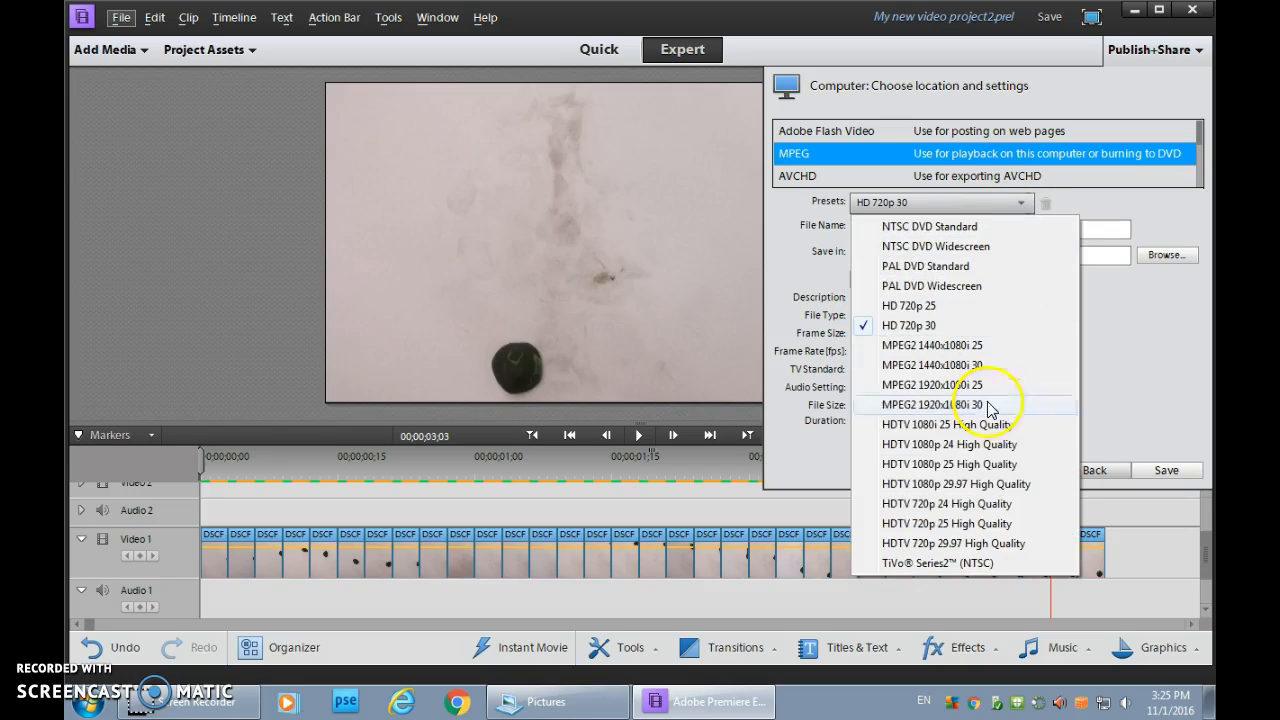
{"action": "mouse_move", "coordinate": [920, 458]}
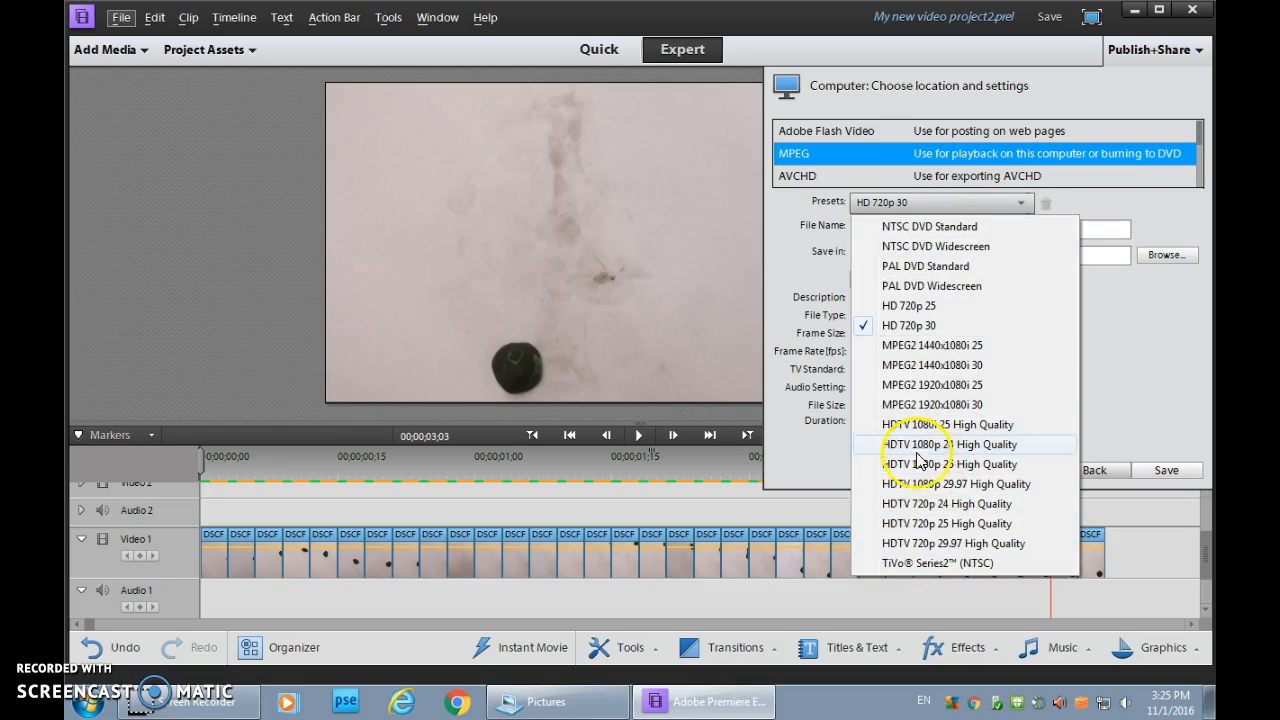
{"action": "mouse_move", "coordinate": [930, 464]}
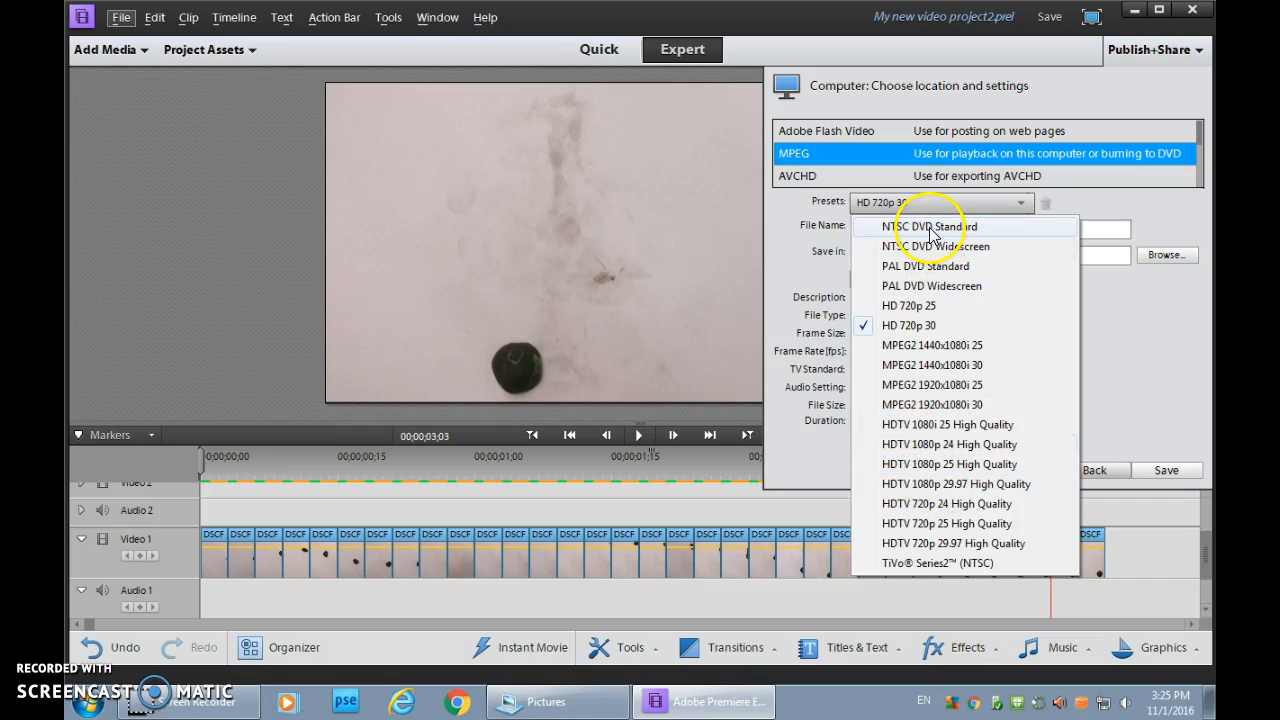
{"action": "left_click", "coordinate": [926, 226]}
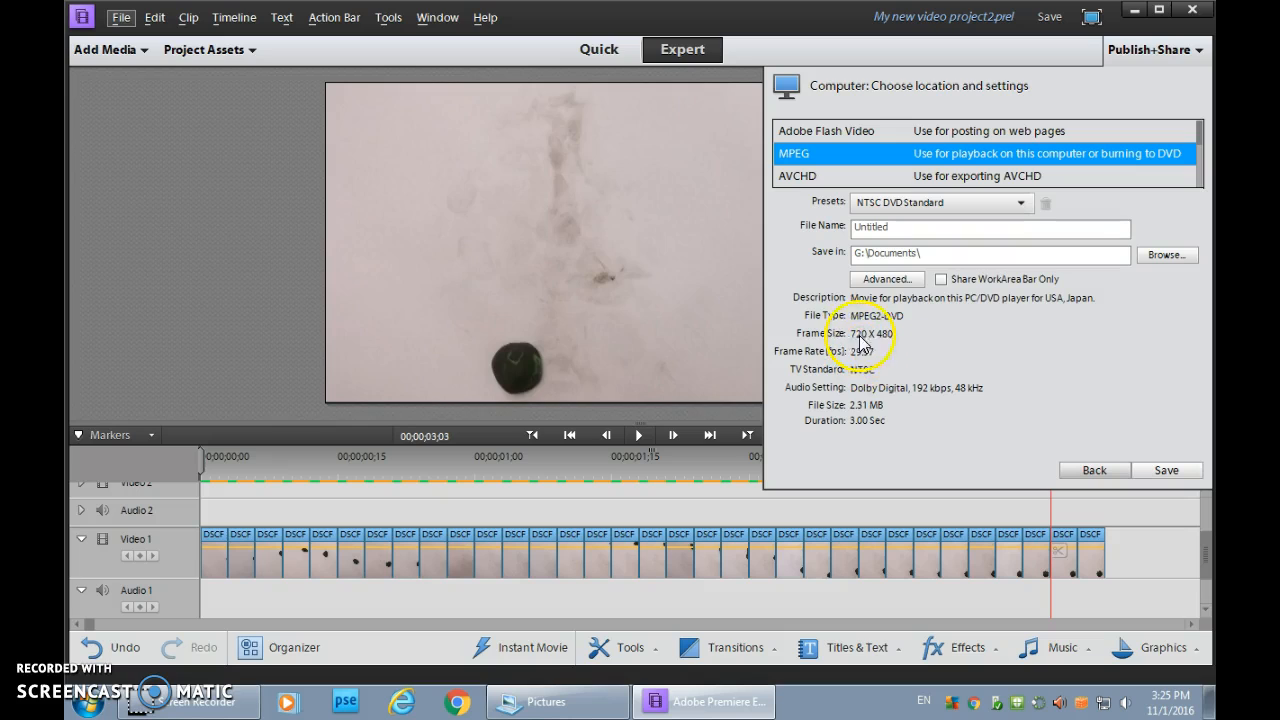
{"action": "left_click", "coordinate": [1016, 202]}
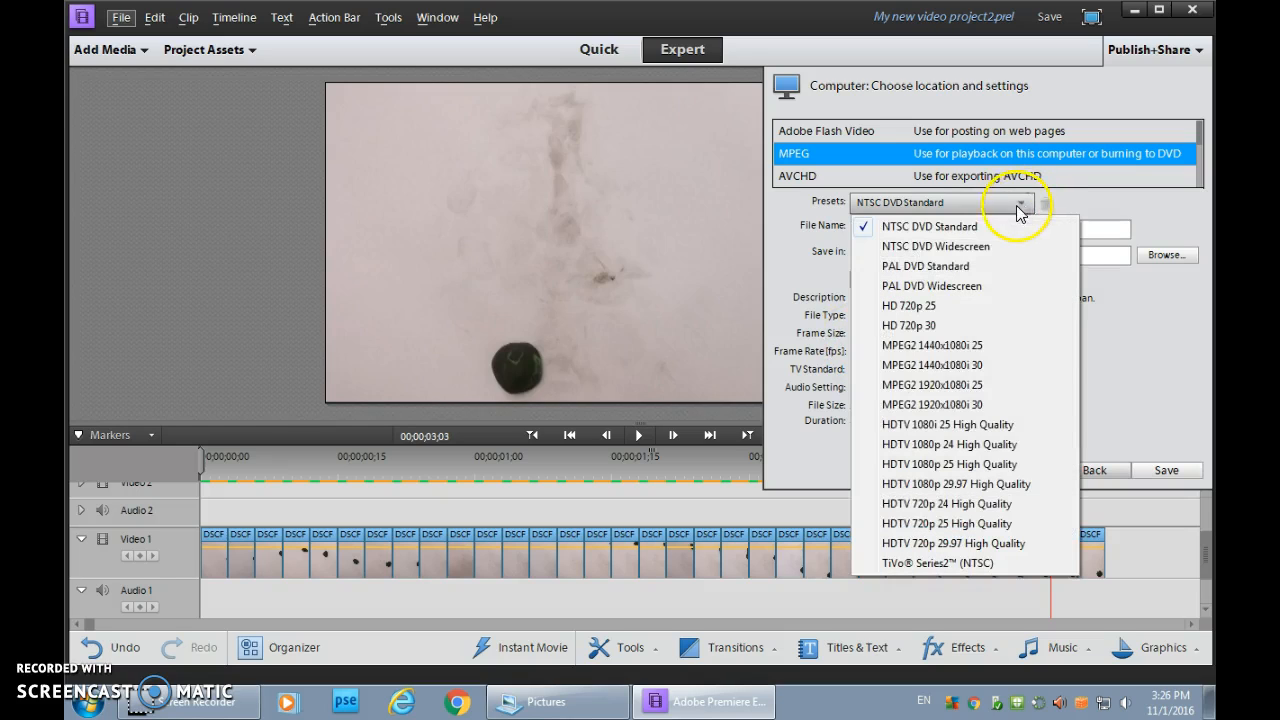
{"action": "left_click", "coordinate": [908, 324]}
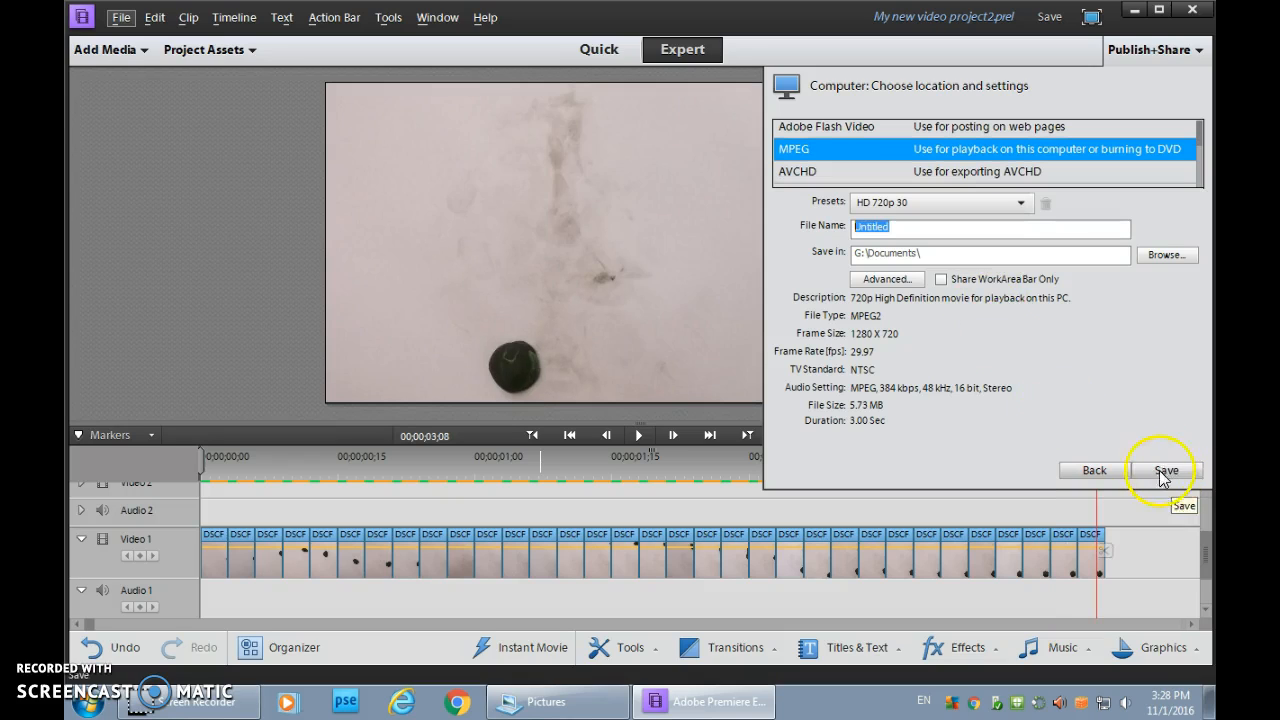
{"action": "mouse_move", "coordinate": [848, 206]}
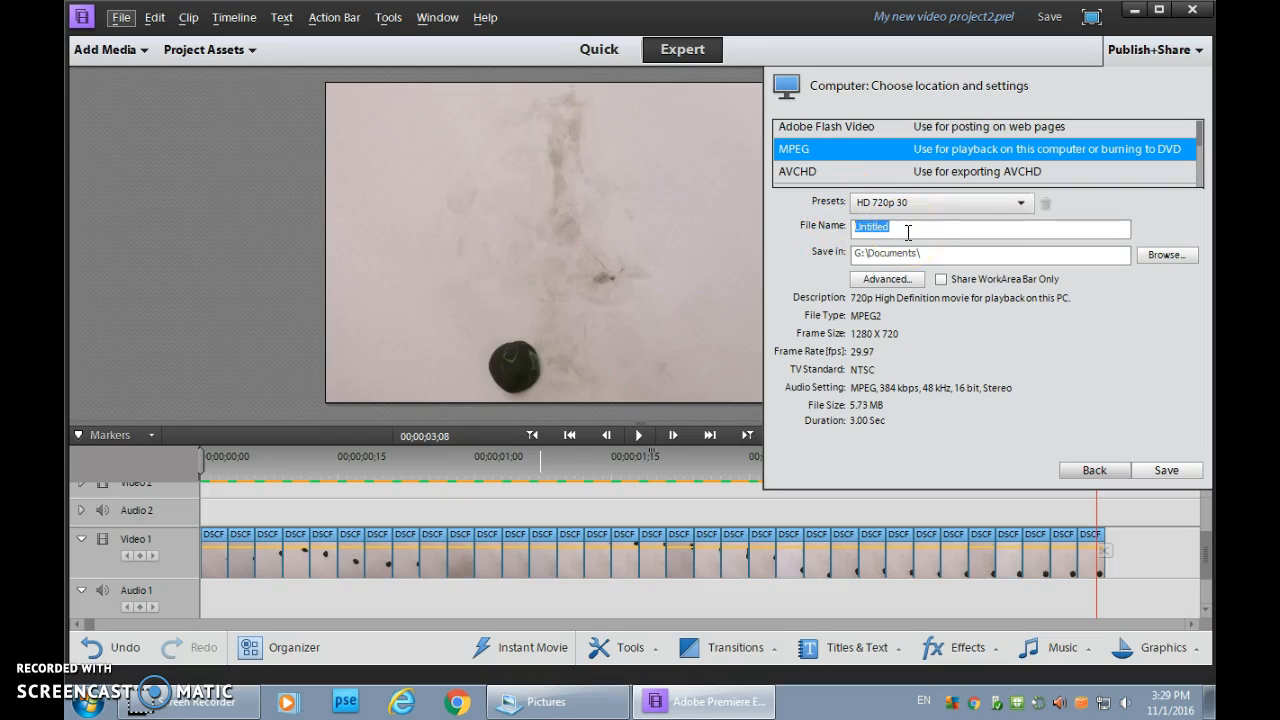
Name the export file 'ukasch. black clay ball' in place of Untitled
{"action": "left_click", "coordinate": [438, 16]}
{"action": "type", "text": "w"}
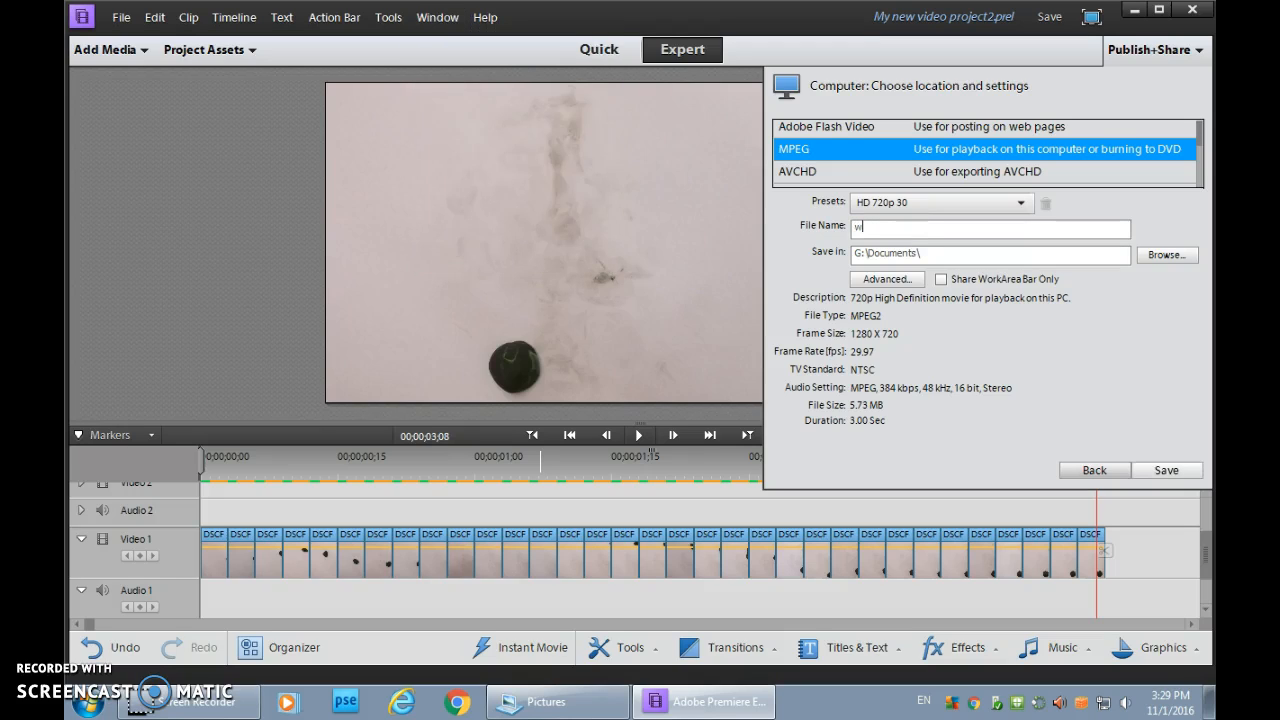
{"action": "type", "text": "ukasch.mr-"}
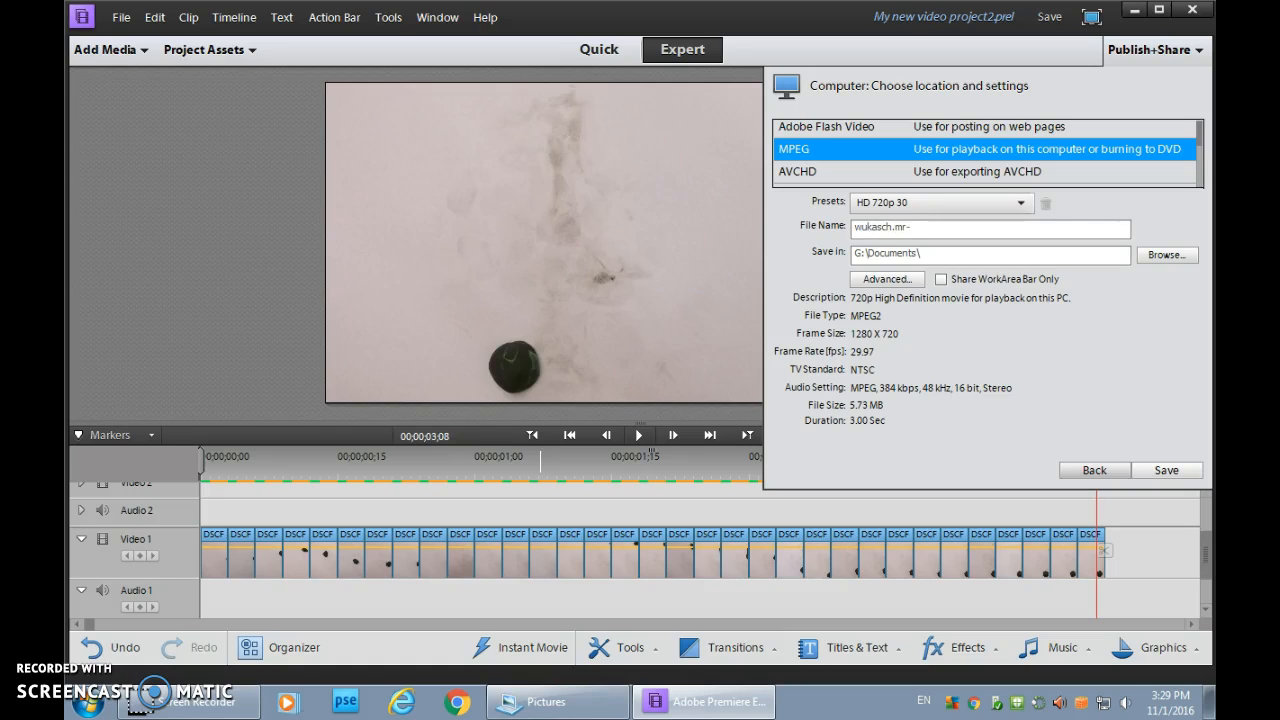
{"action": "type", "text": "black"}
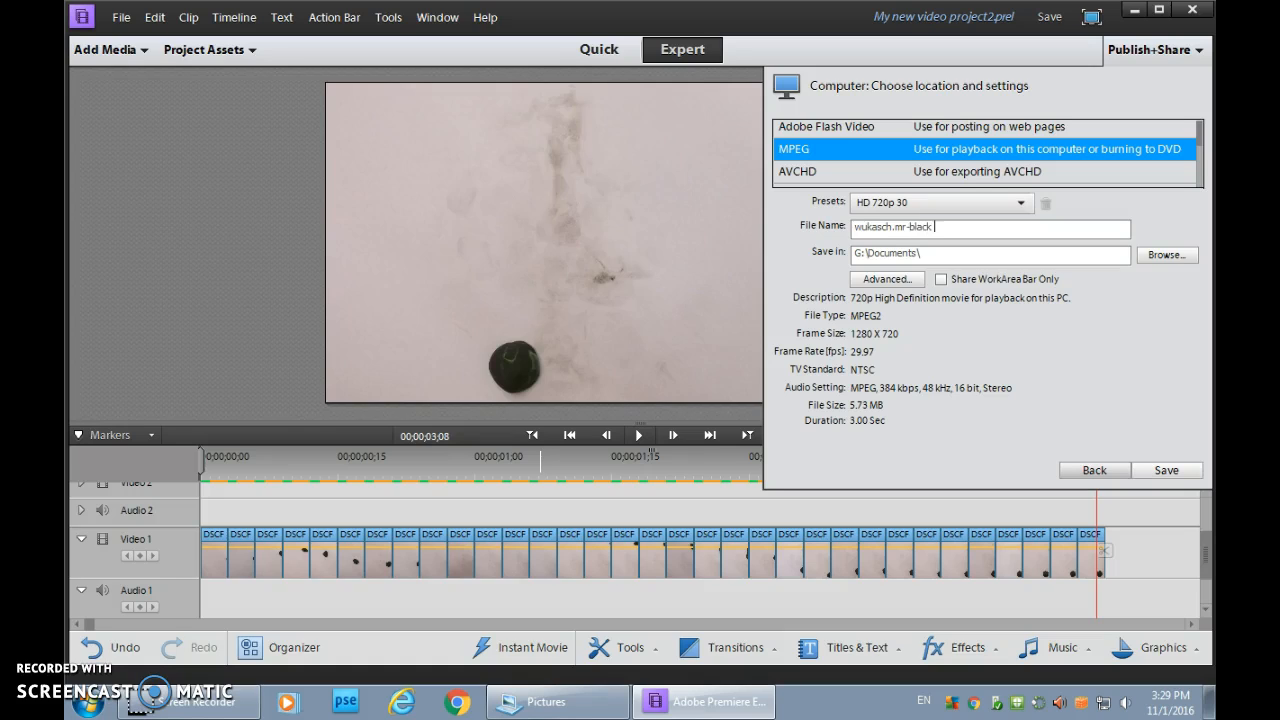
{"action": "type", "text": "clay ball test"}
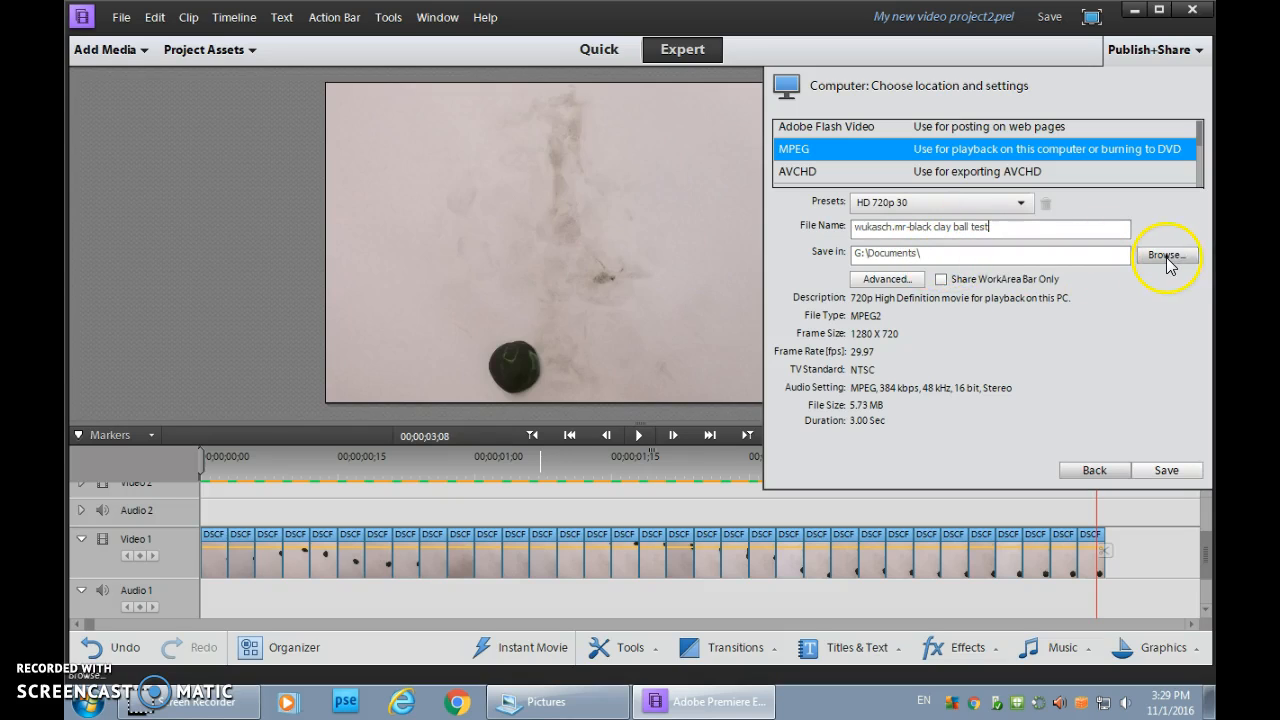
Browse to the student drive's Media Art > Assignment 3.2 - squash and stretch folder and confirm it
{"action": "left_click", "coordinate": [1168, 252]}
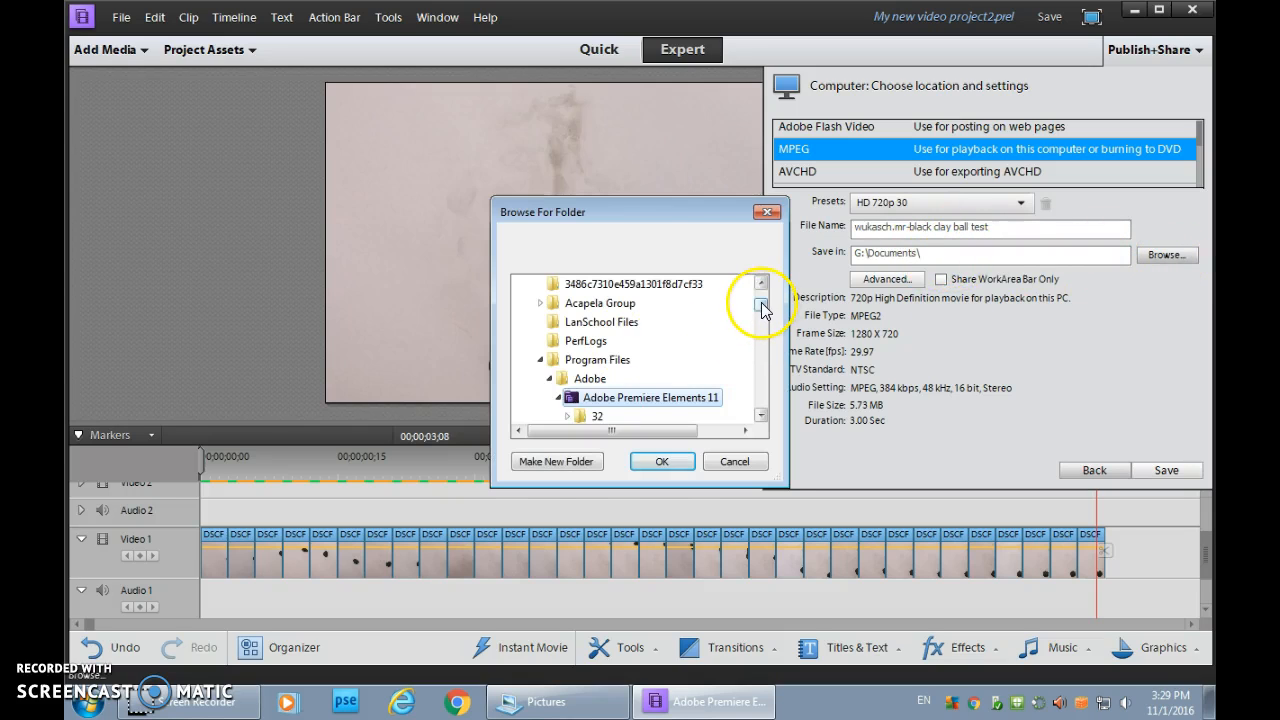
{"action": "left_click", "coordinate": [760, 302]}
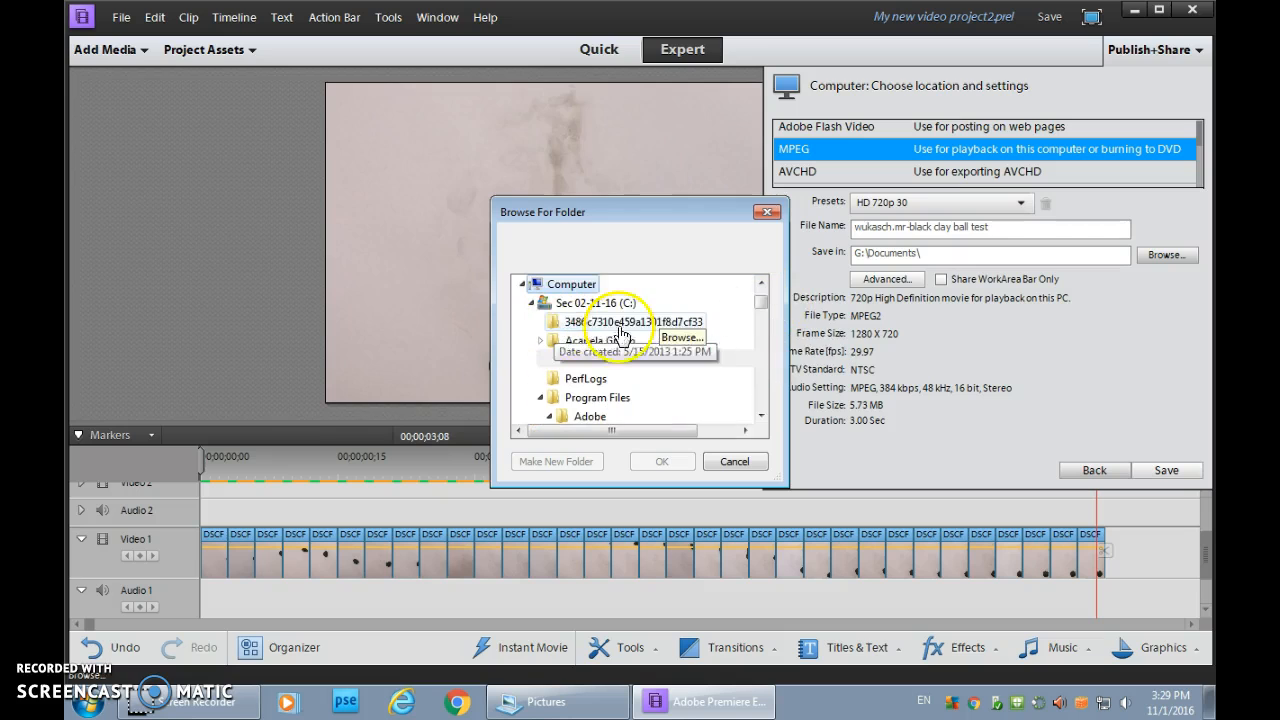
{"action": "left_click", "coordinate": [540, 304]}
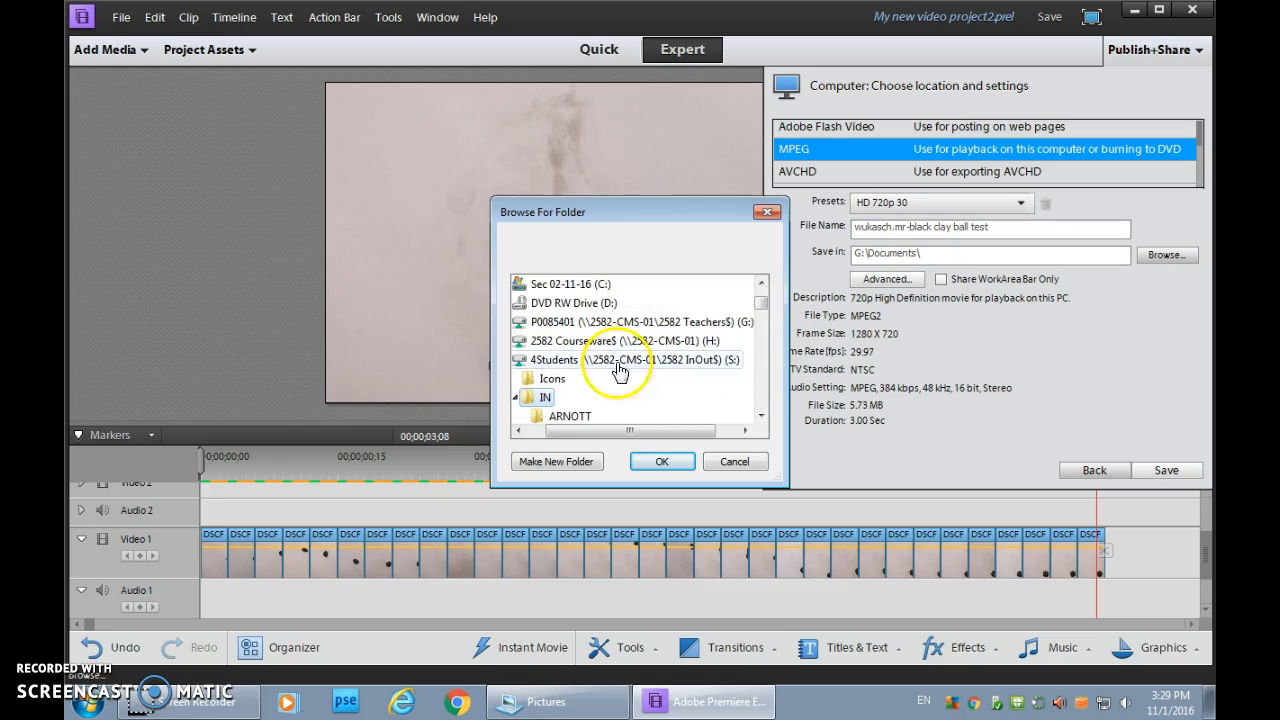
{"action": "left_click", "coordinate": [760, 348]}
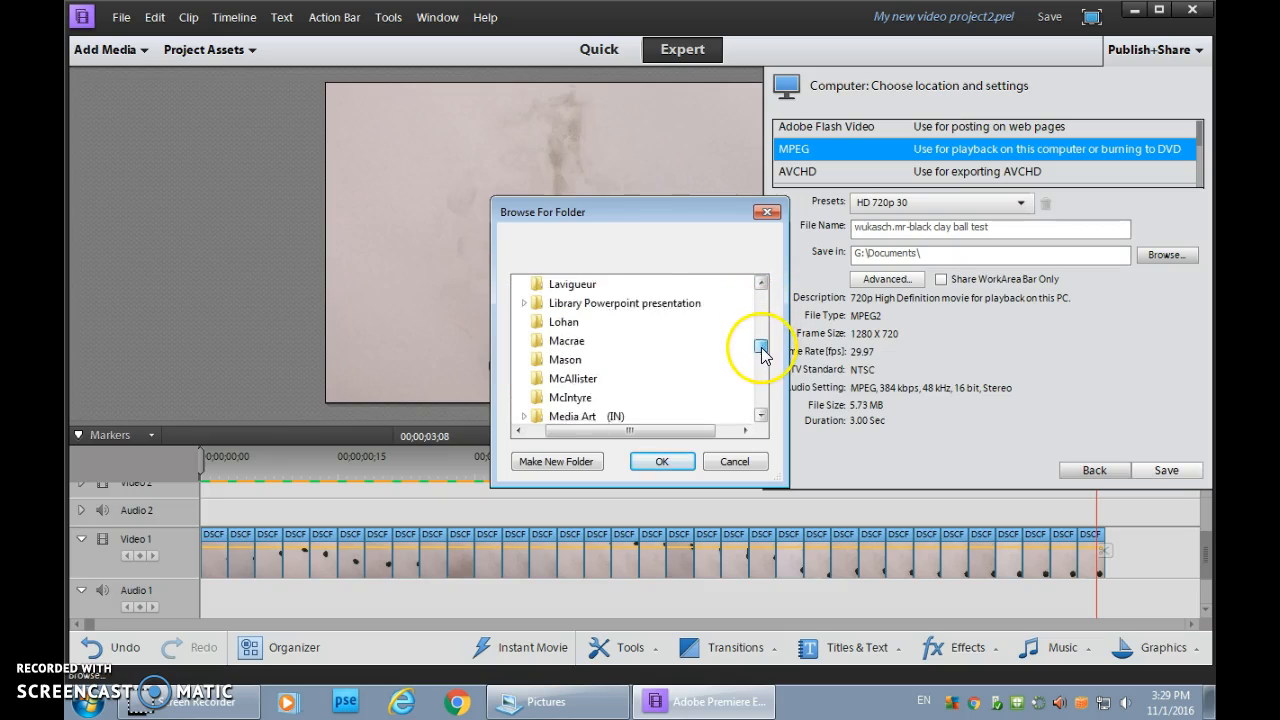
{"action": "left_click", "coordinate": [762, 348]}
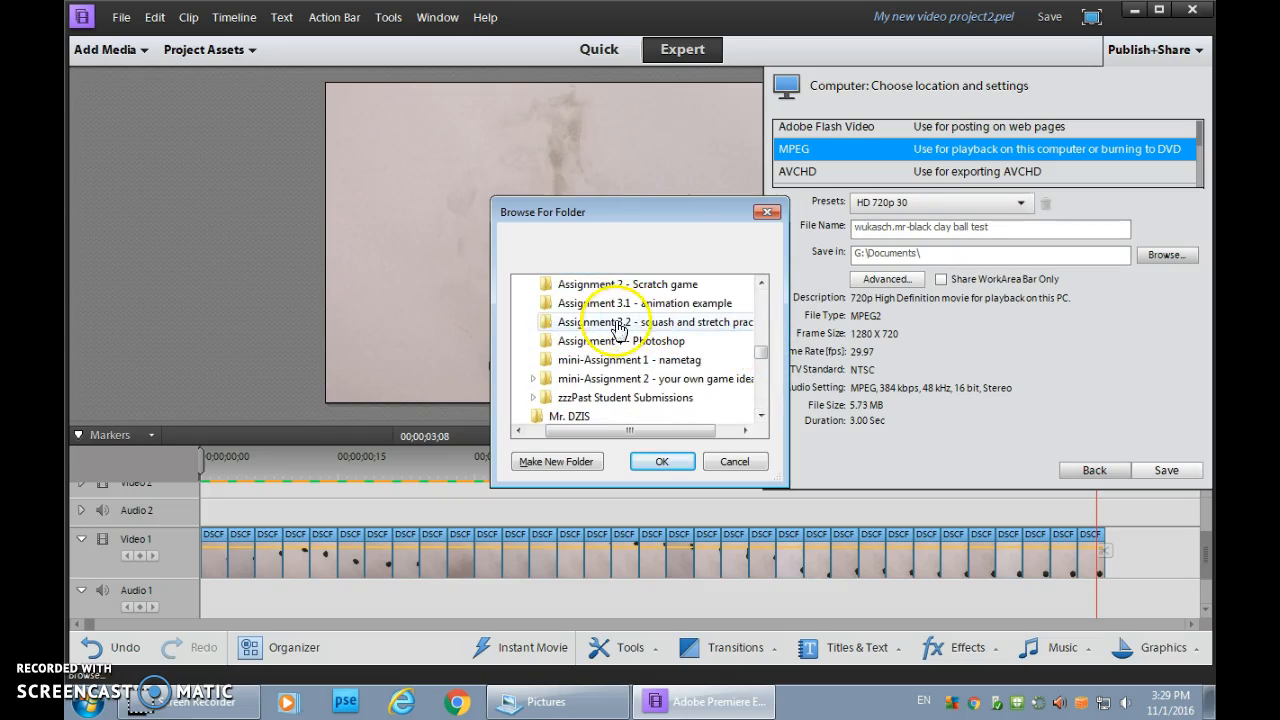
{"action": "left_click", "coordinate": [640, 320]}
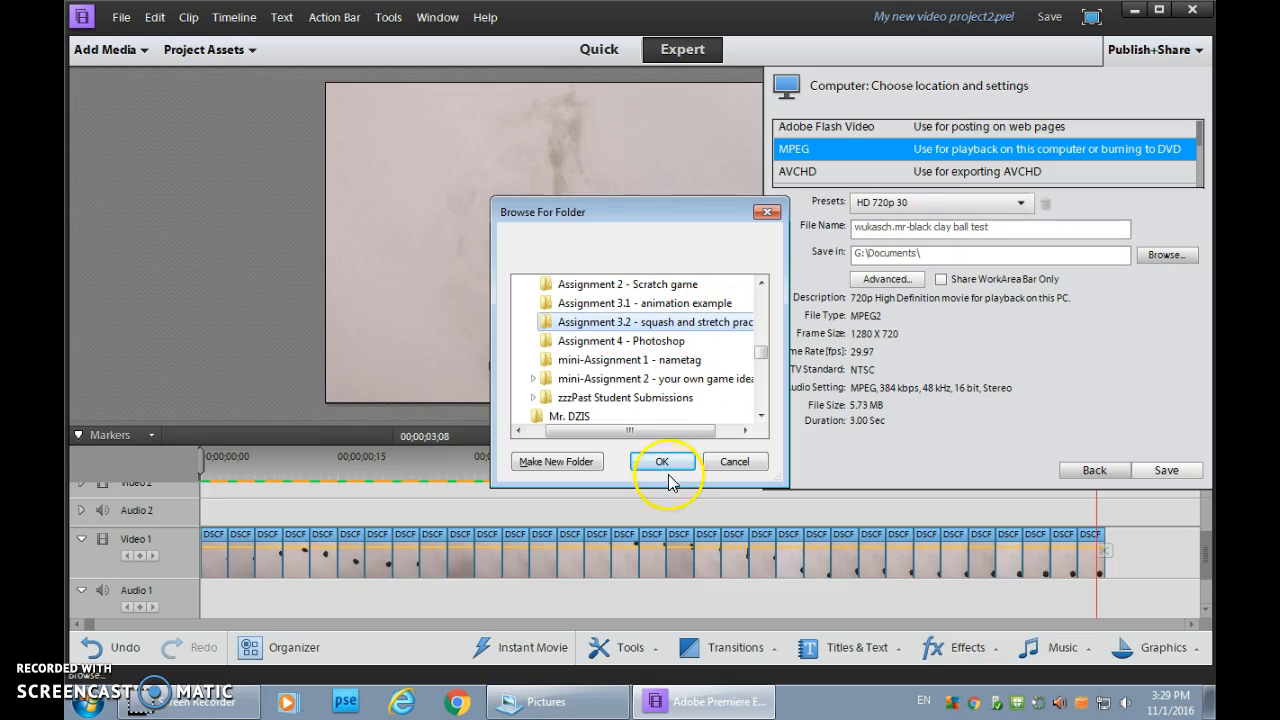
{"action": "left_click", "coordinate": [664, 460]}
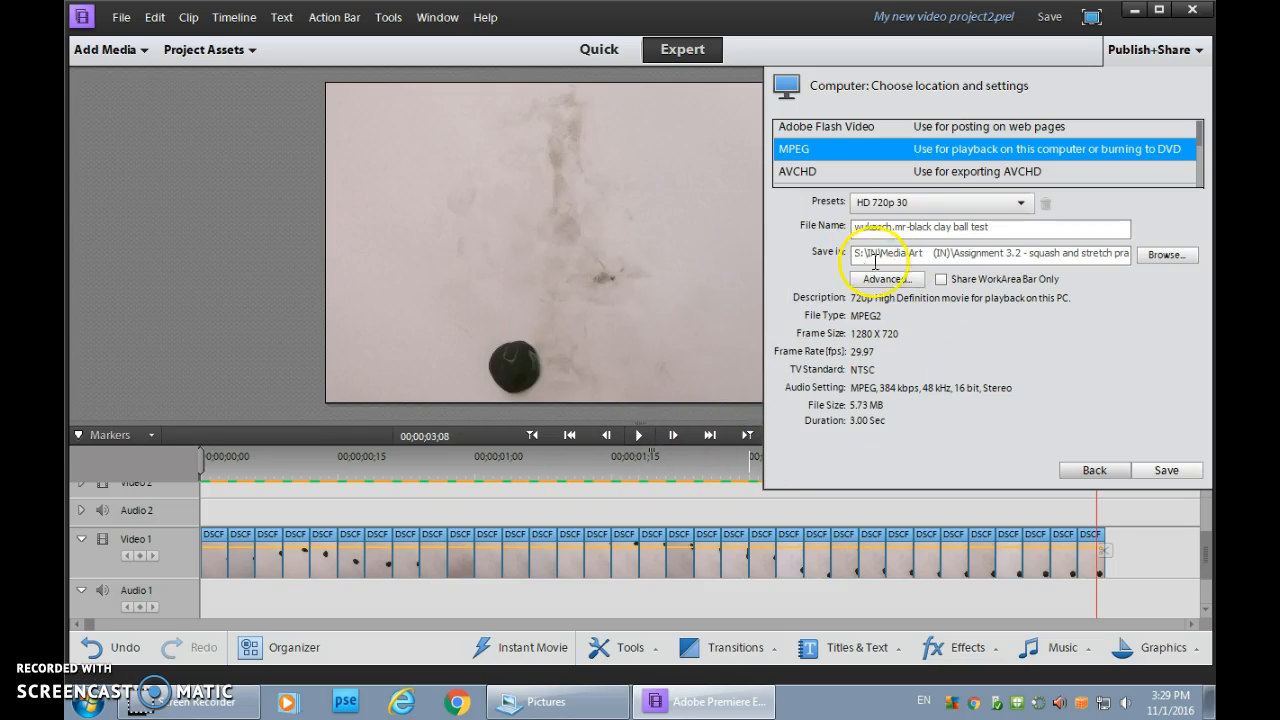
{"action": "mouse_move", "coordinate": [1036, 290]}
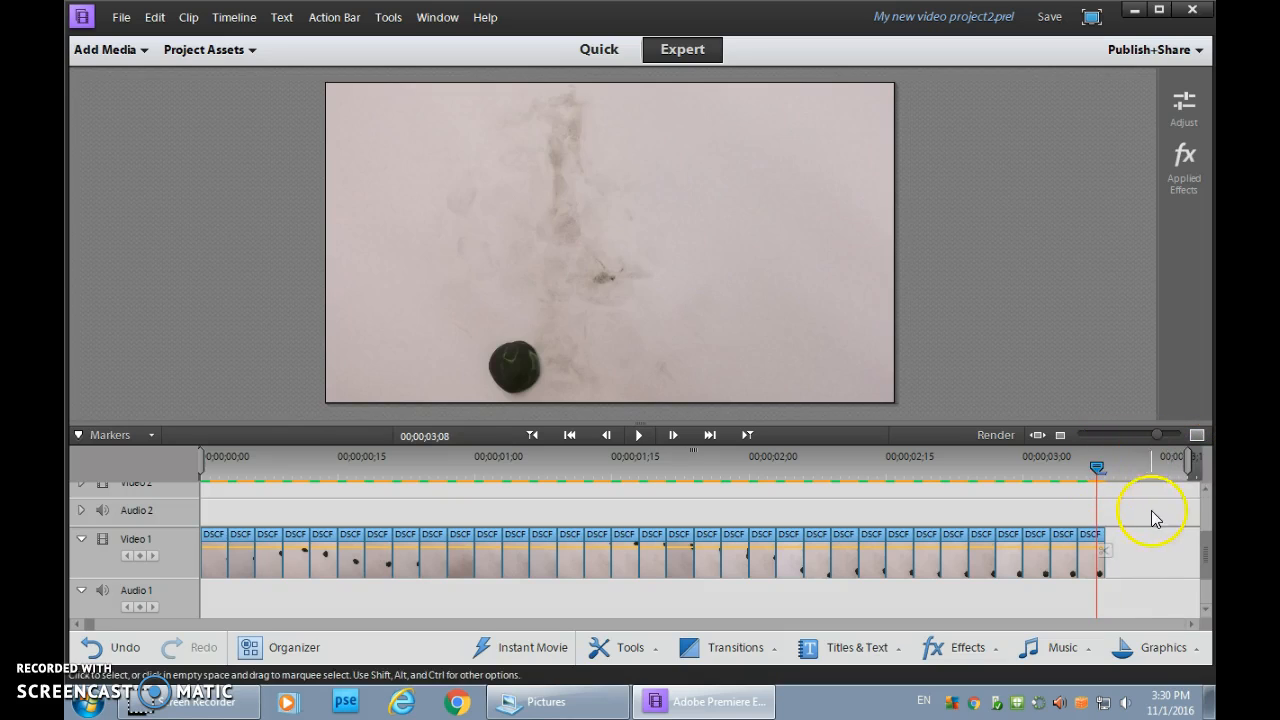
{"action": "mouse_move", "coordinate": [1118, 528]}
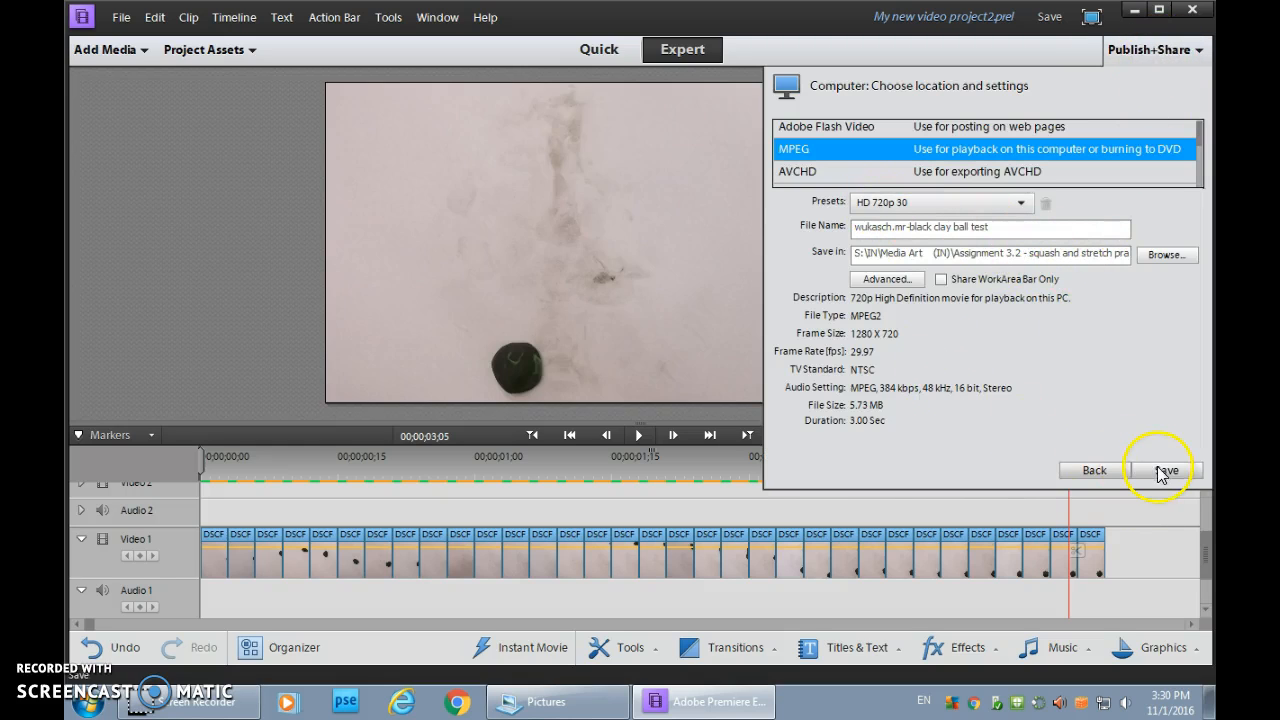
Save to render the clay ball MPEG, then dismiss the save-complete message
{"action": "left_click", "coordinate": [1160, 470]}
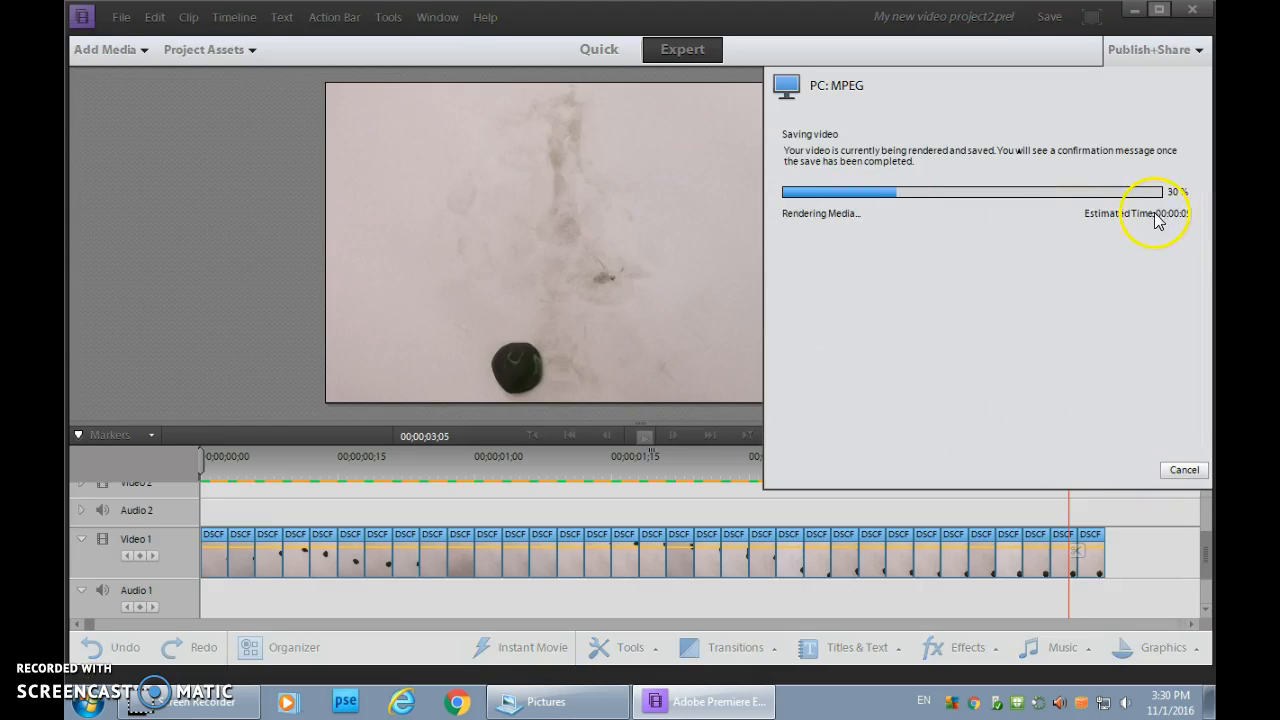
{"action": "mouse_move", "coordinate": [656, 490]}
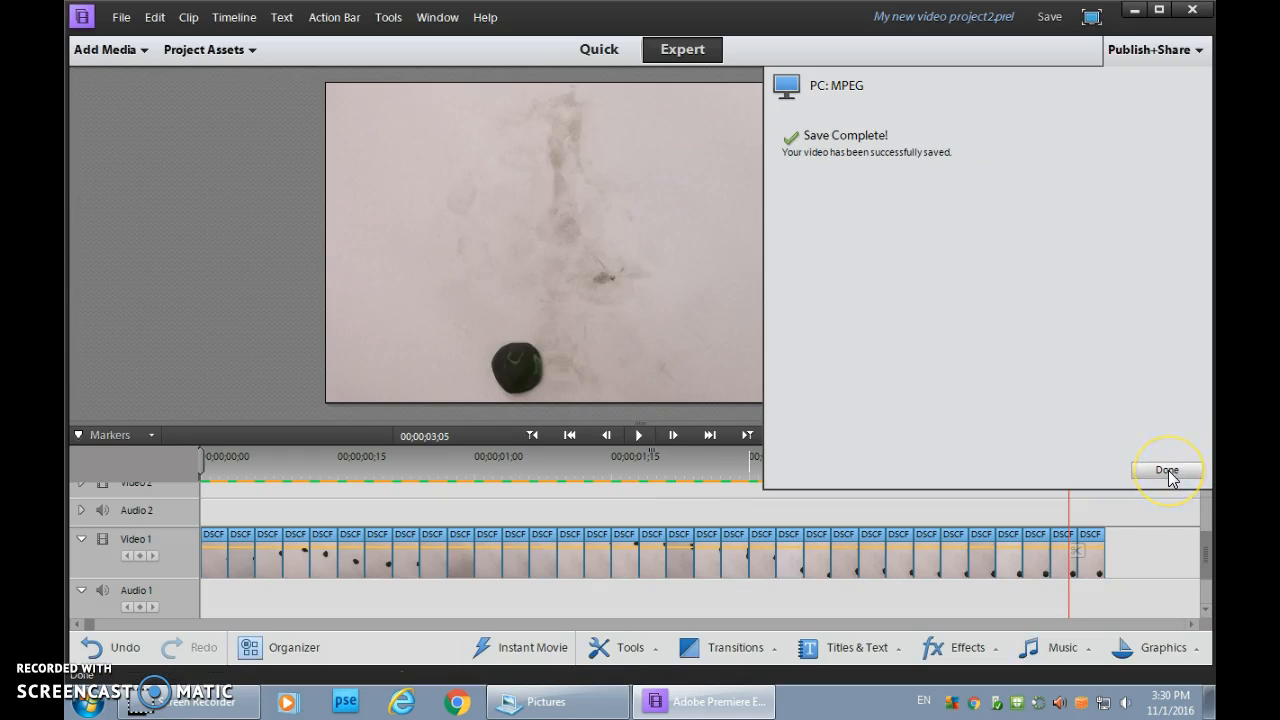
{"action": "left_click", "coordinate": [1166, 470]}
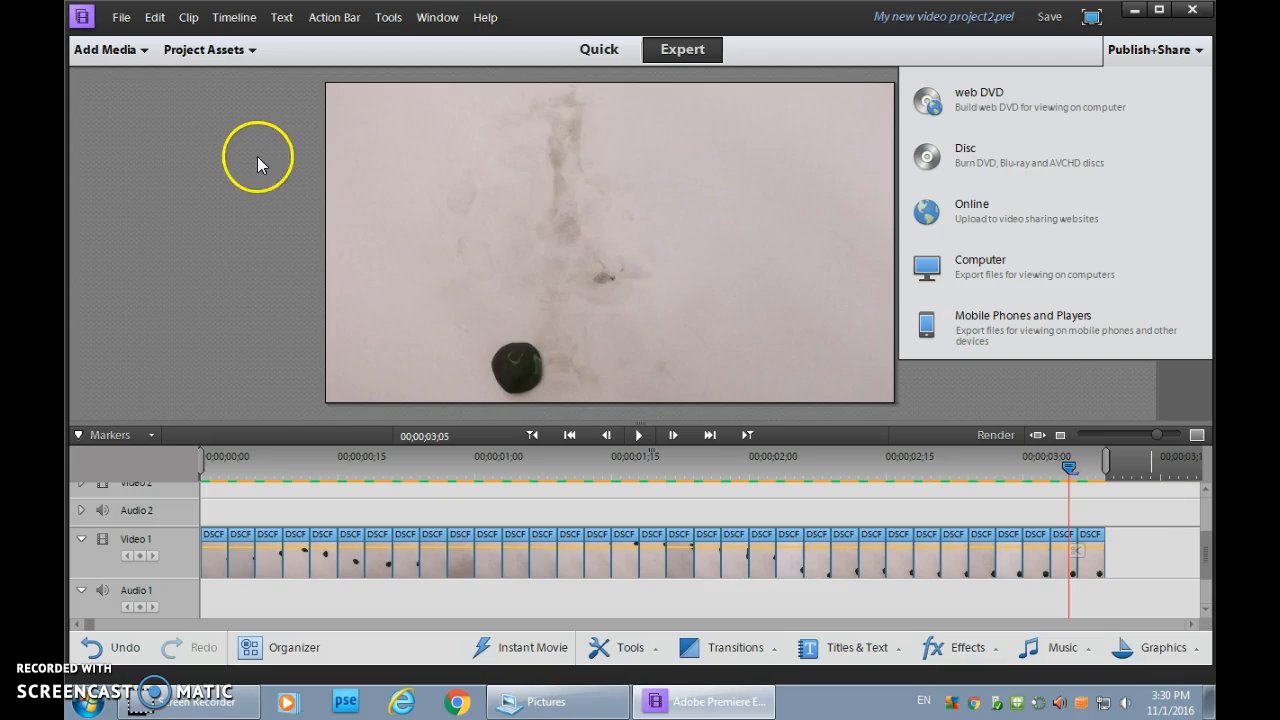
{"action": "mouse_move", "coordinate": [252, 178]}
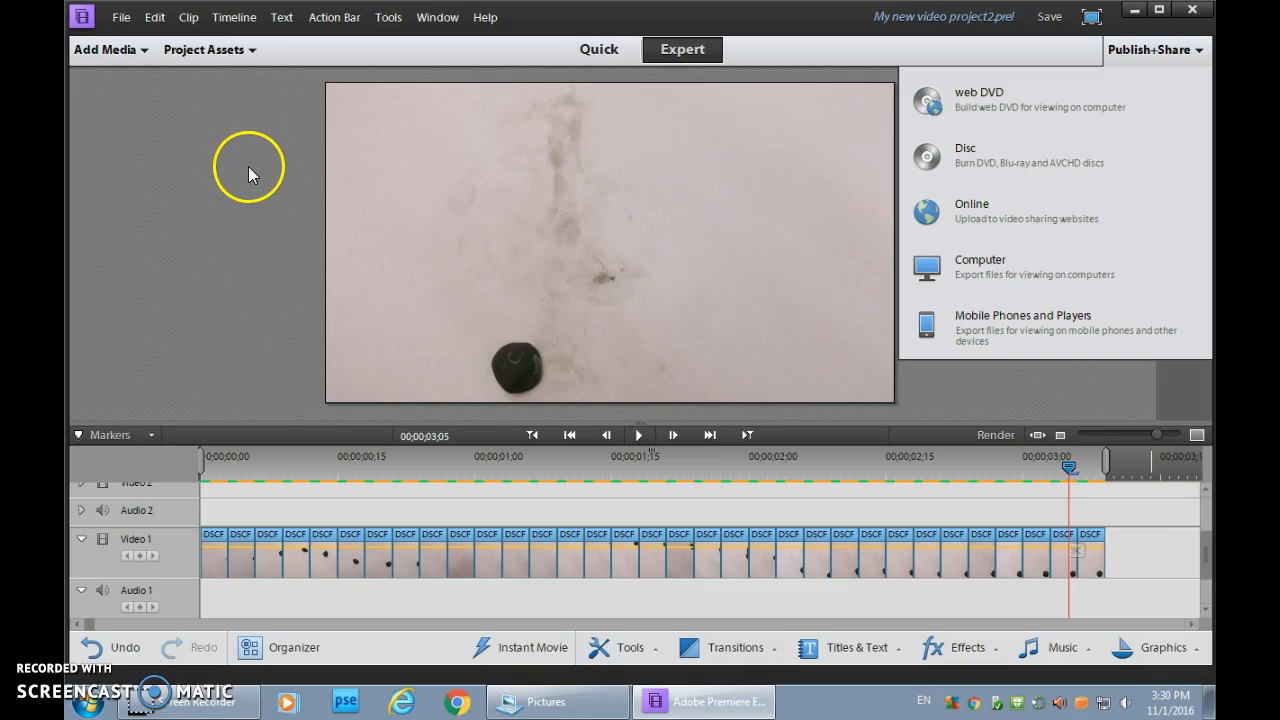